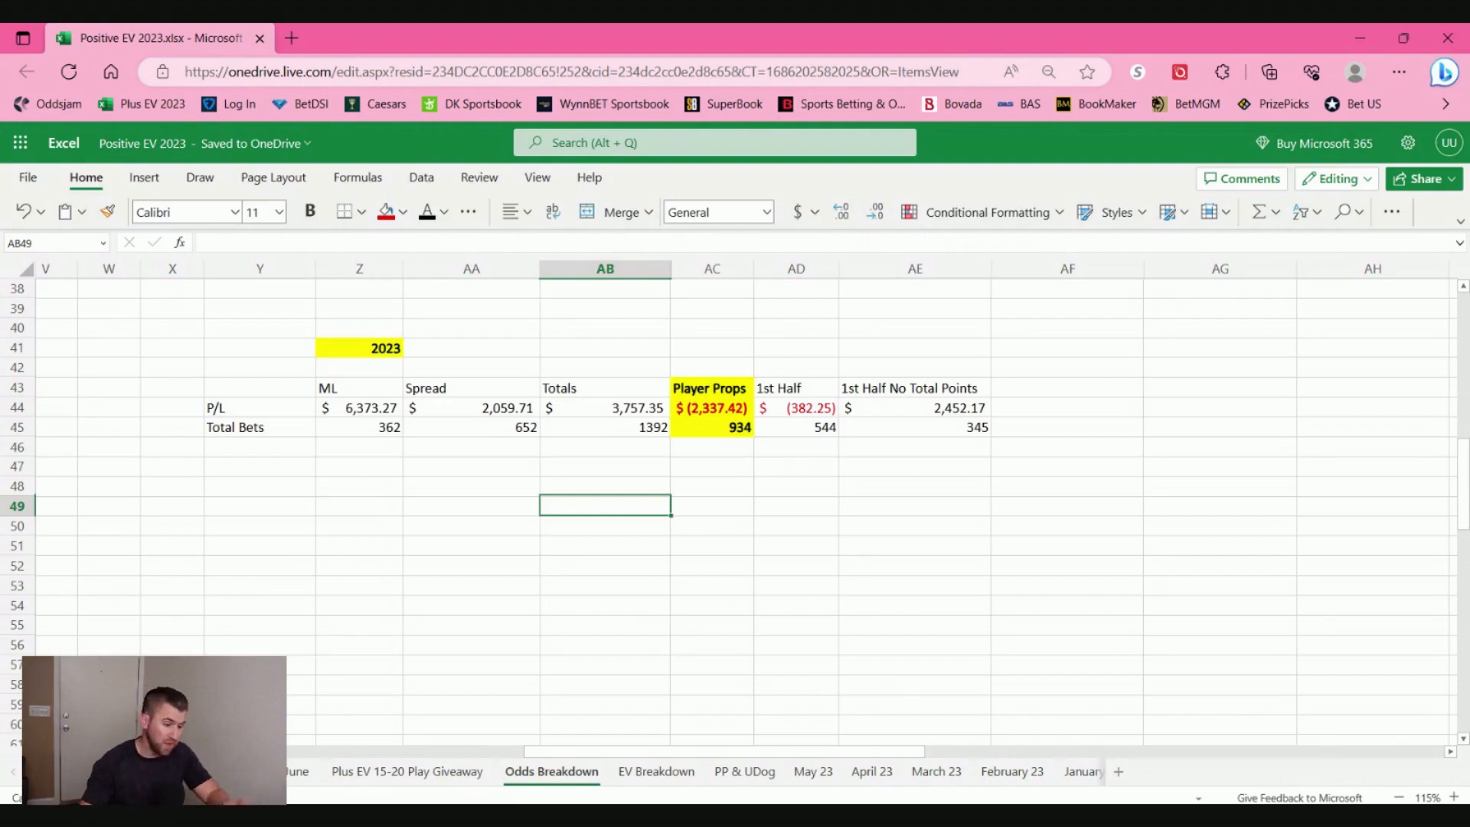
pyautogui.moveTo(369, 381)
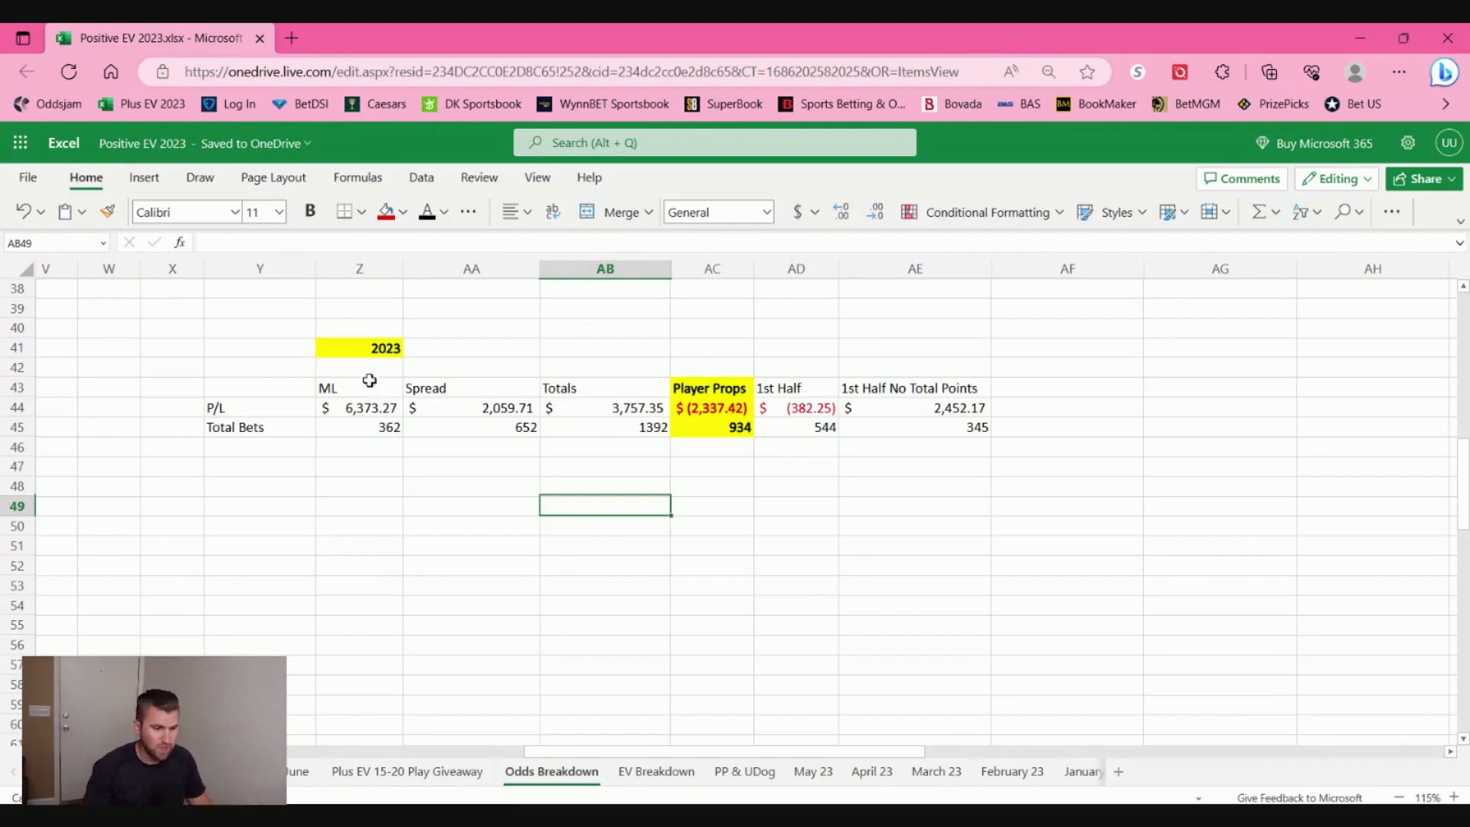
pyautogui.moveTo(553, 400)
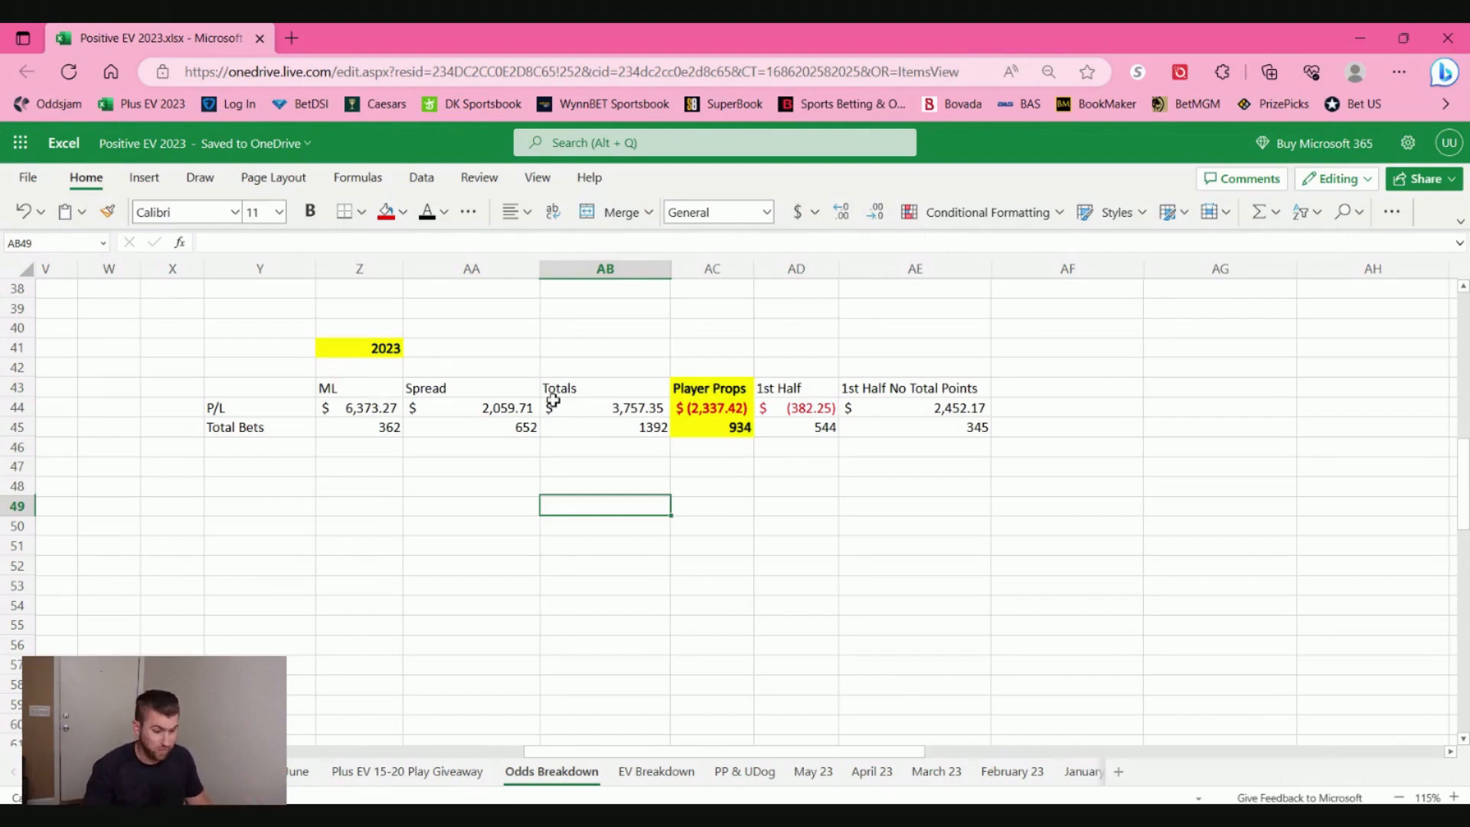
pyautogui.moveTo(811, 424)
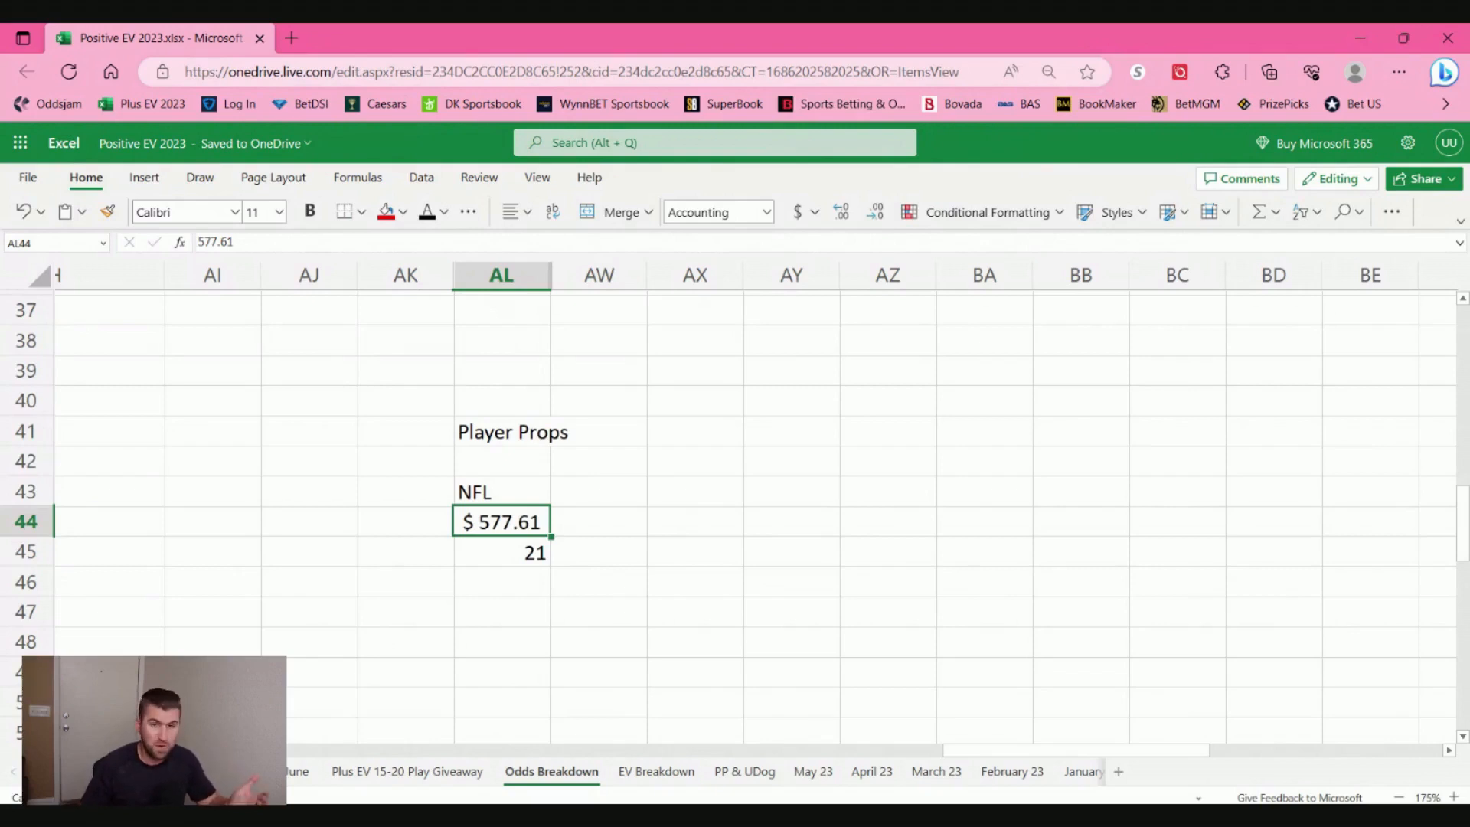
# Step: Enter the label 'Bets' in cell AK45 beside the NFL bet count of 21
pyautogui.click(404, 551)
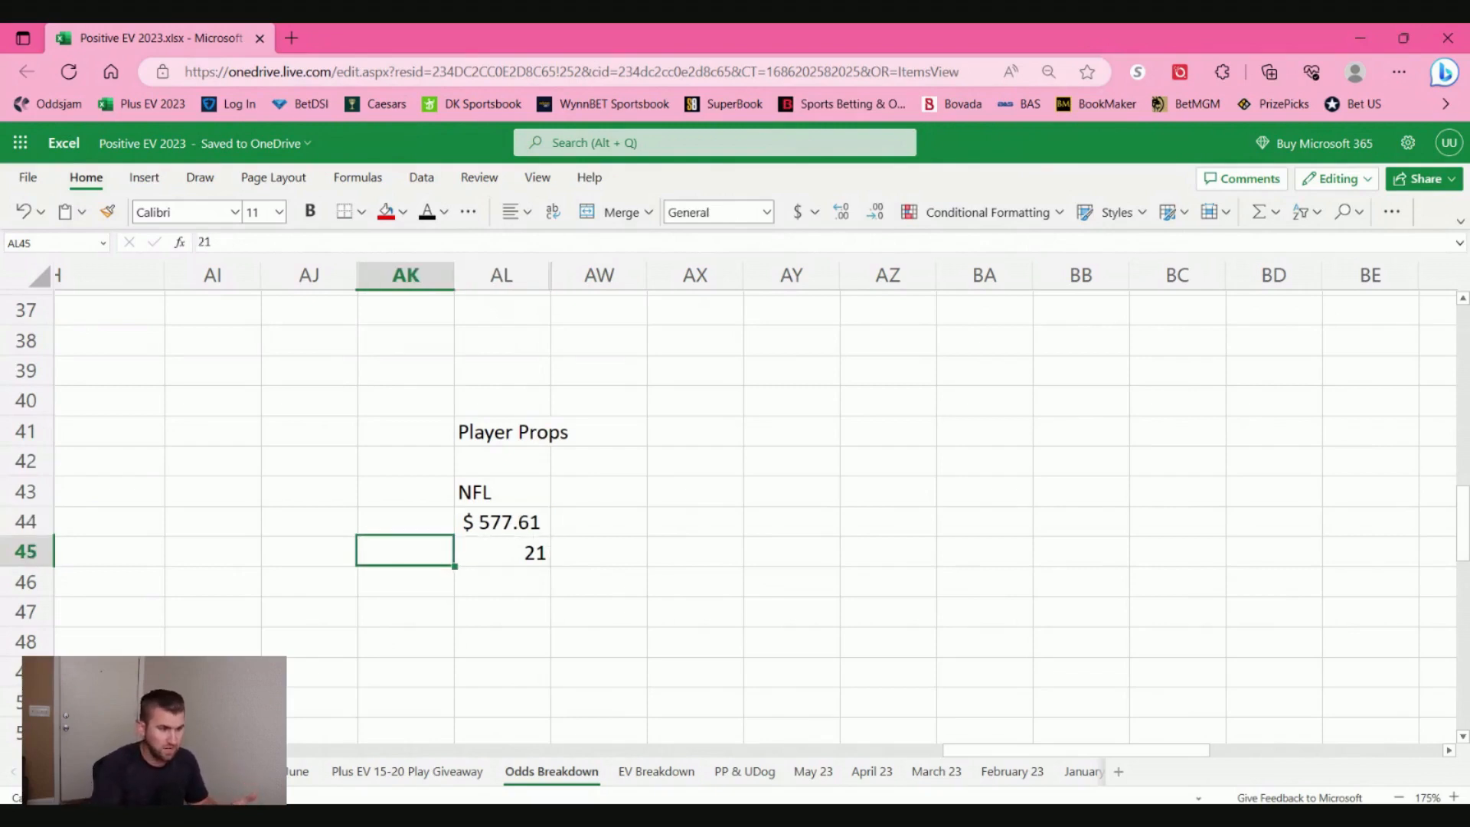
pyautogui.write('Bets')
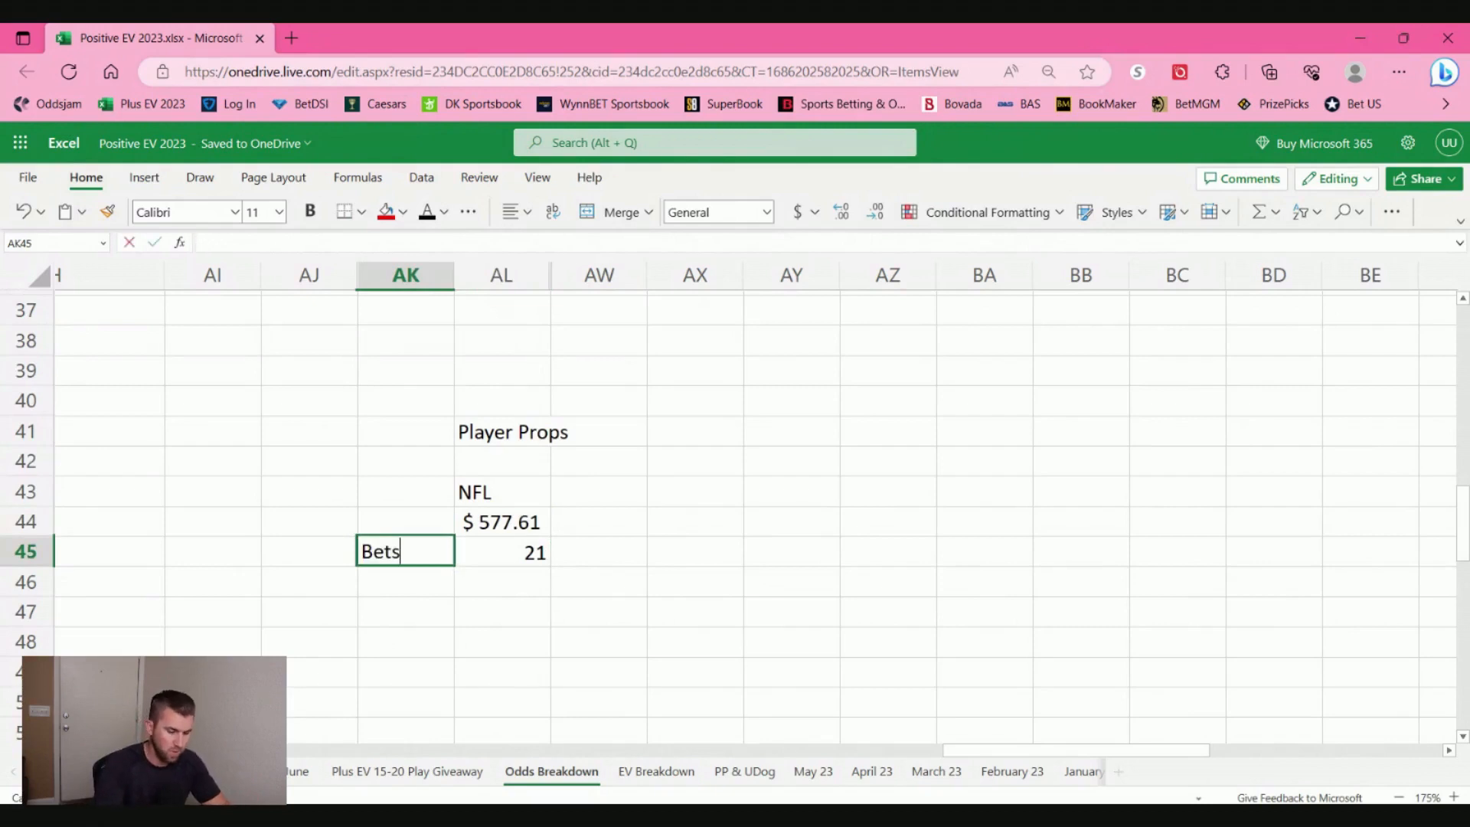
pyautogui.press('enter')
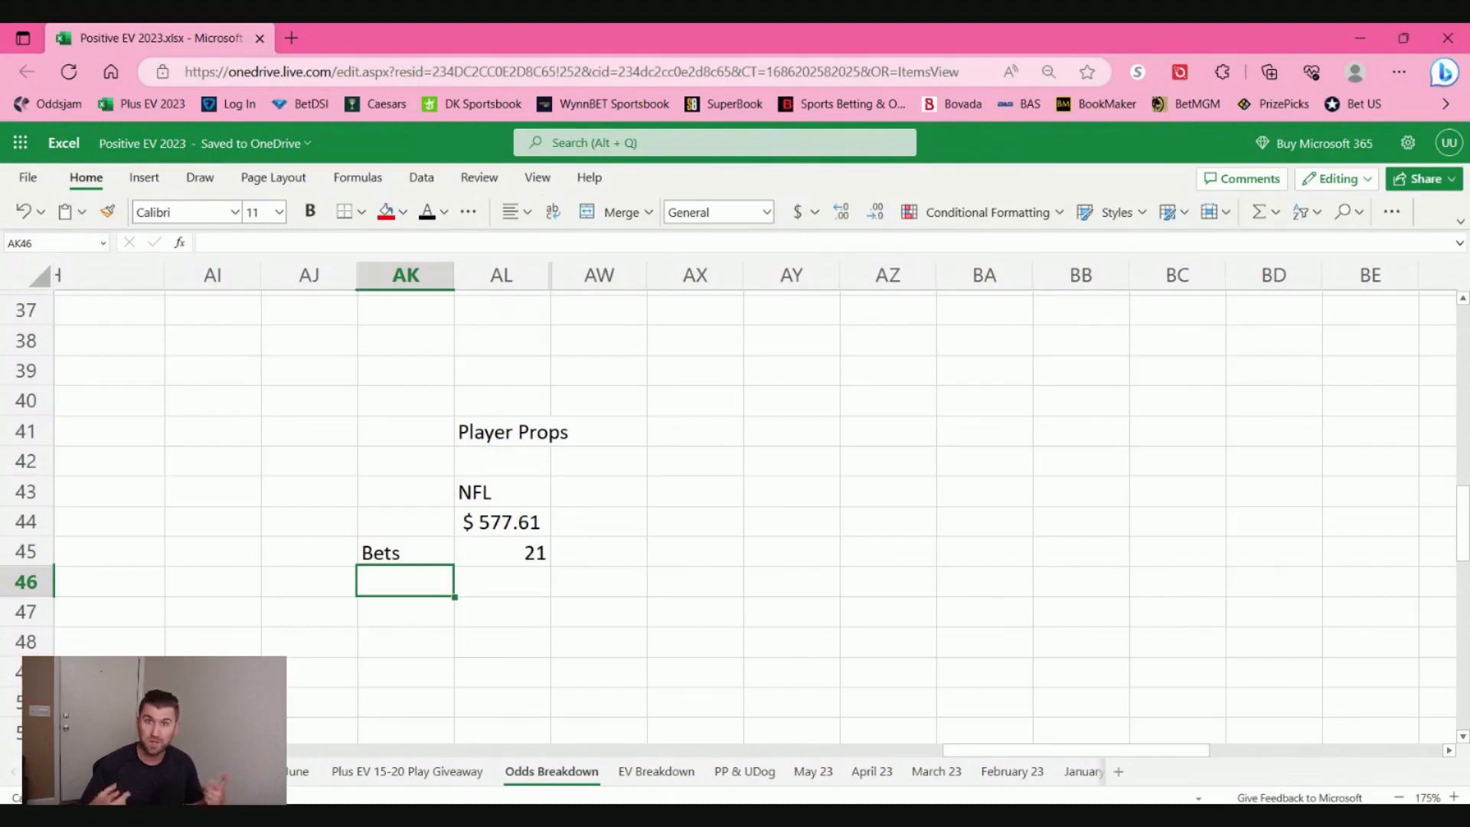
pyautogui.click(597, 523)
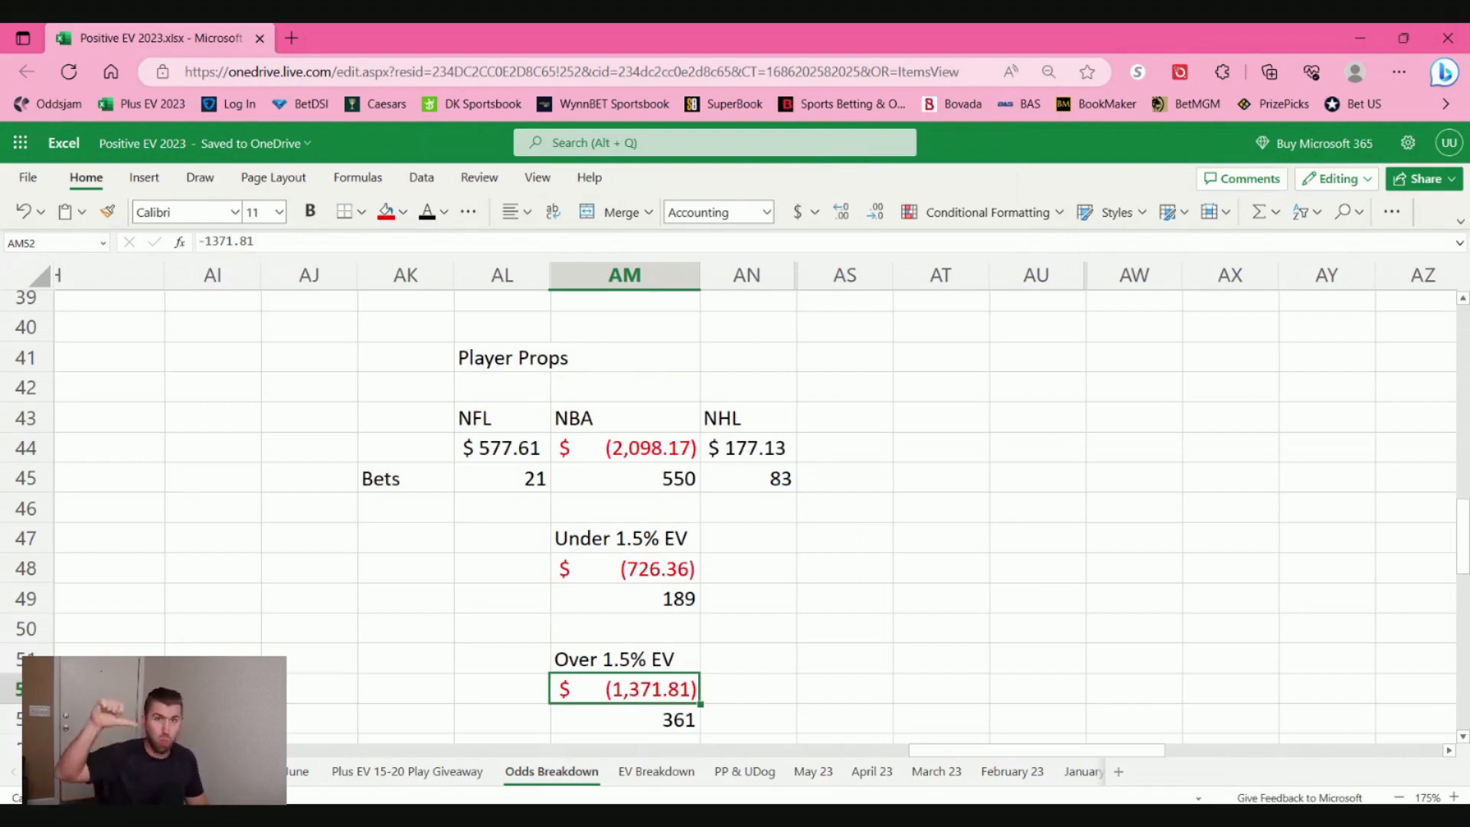
# Step: Check NBA Over 2% EV (-766.70, 244 bets), Over 2.5% (-1,917.24) and Over 3% (130 bets)
pyautogui.scroll(-3)
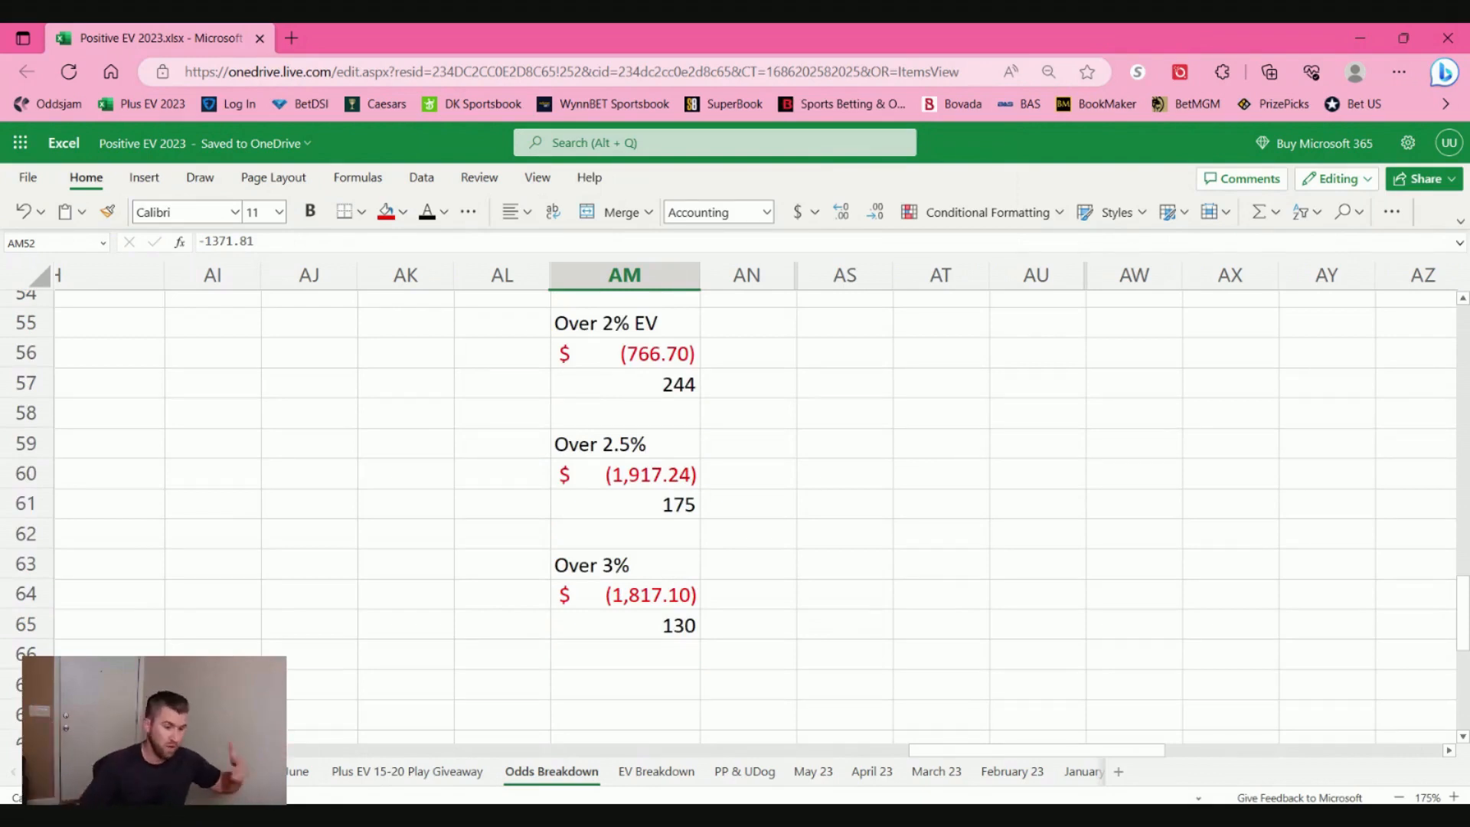
pyautogui.click(624, 383)
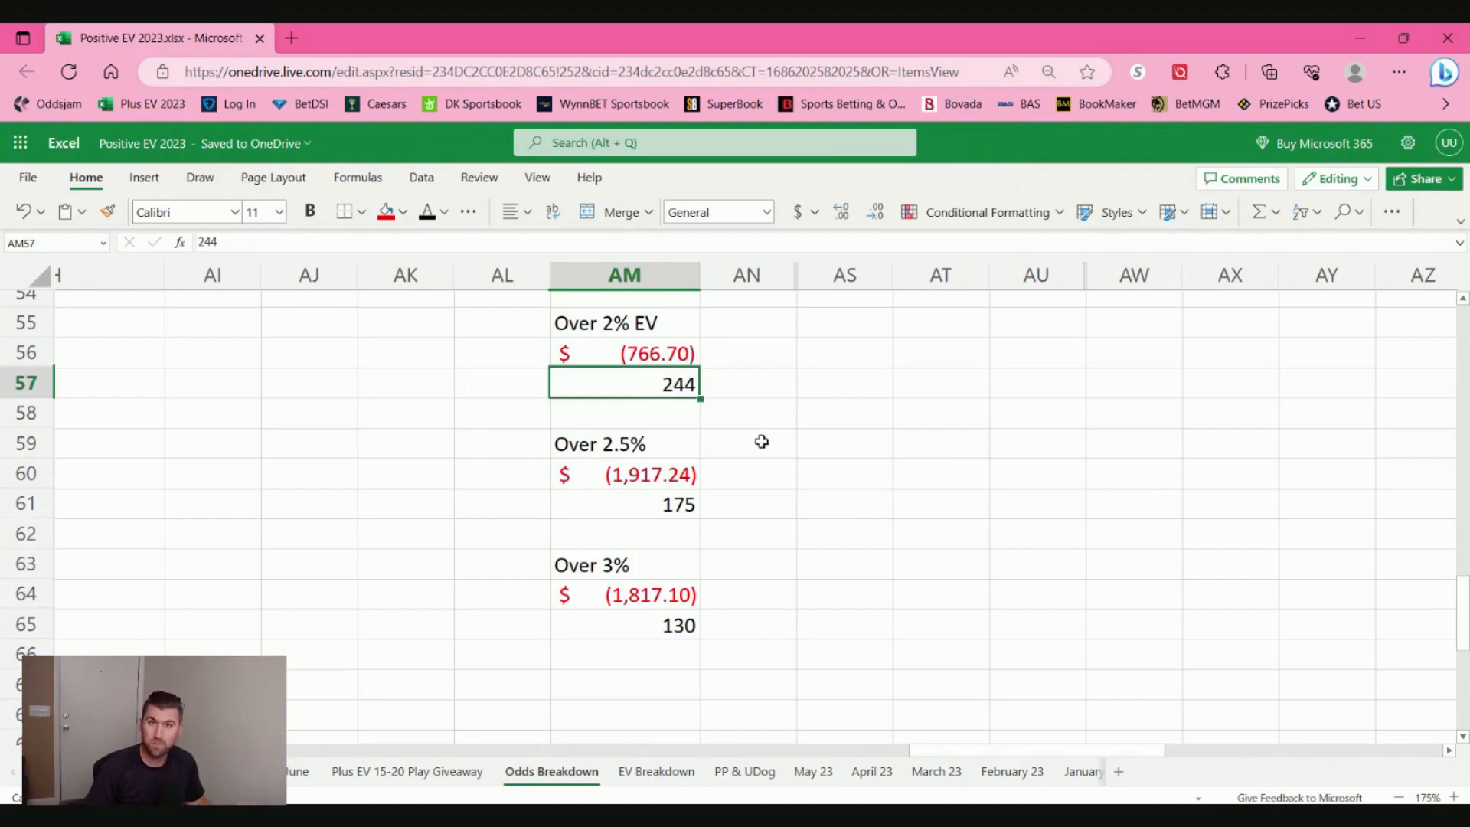
pyautogui.click(624, 354)
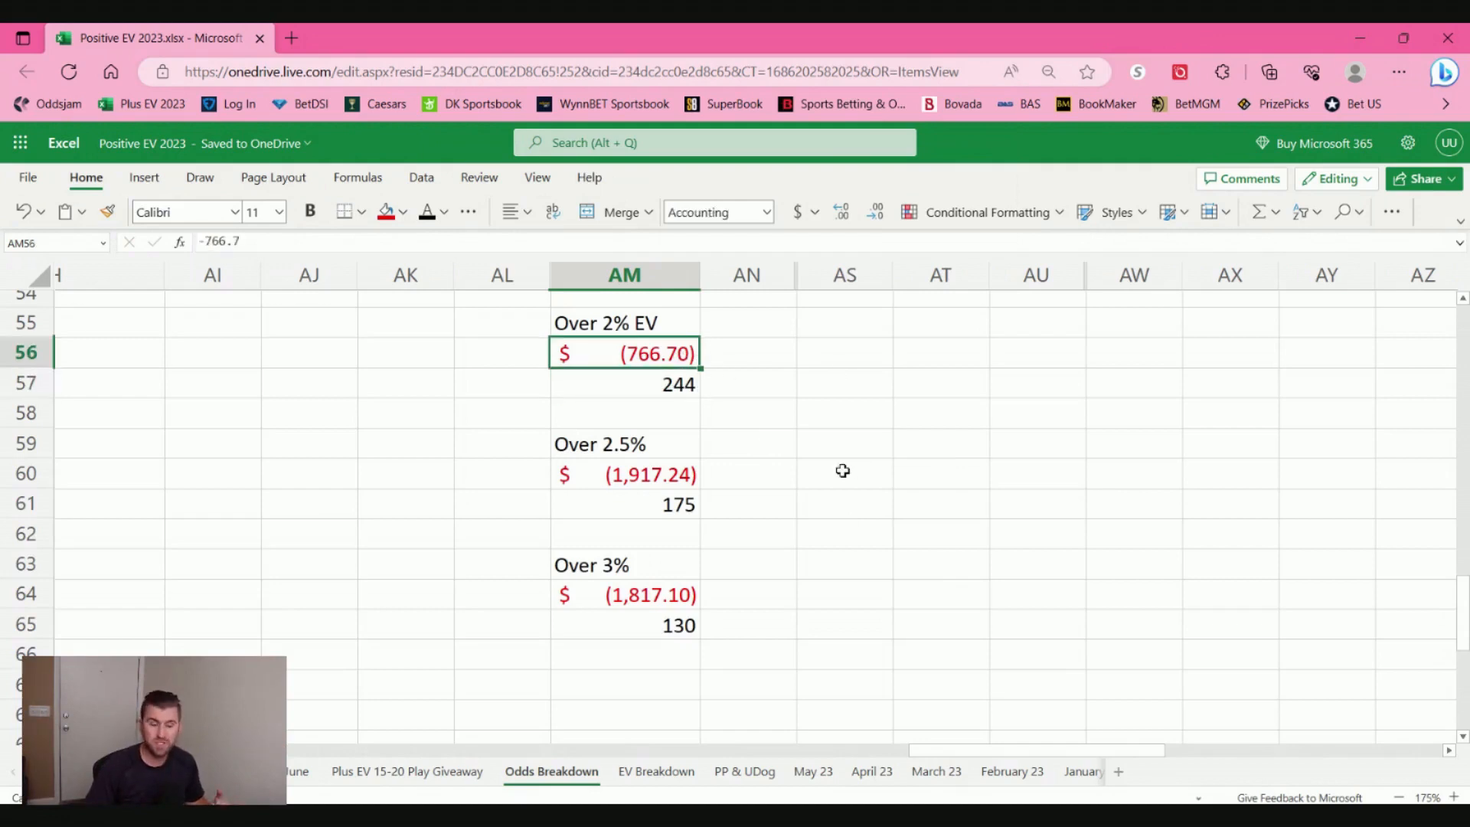
pyautogui.moveTo(674, 444)
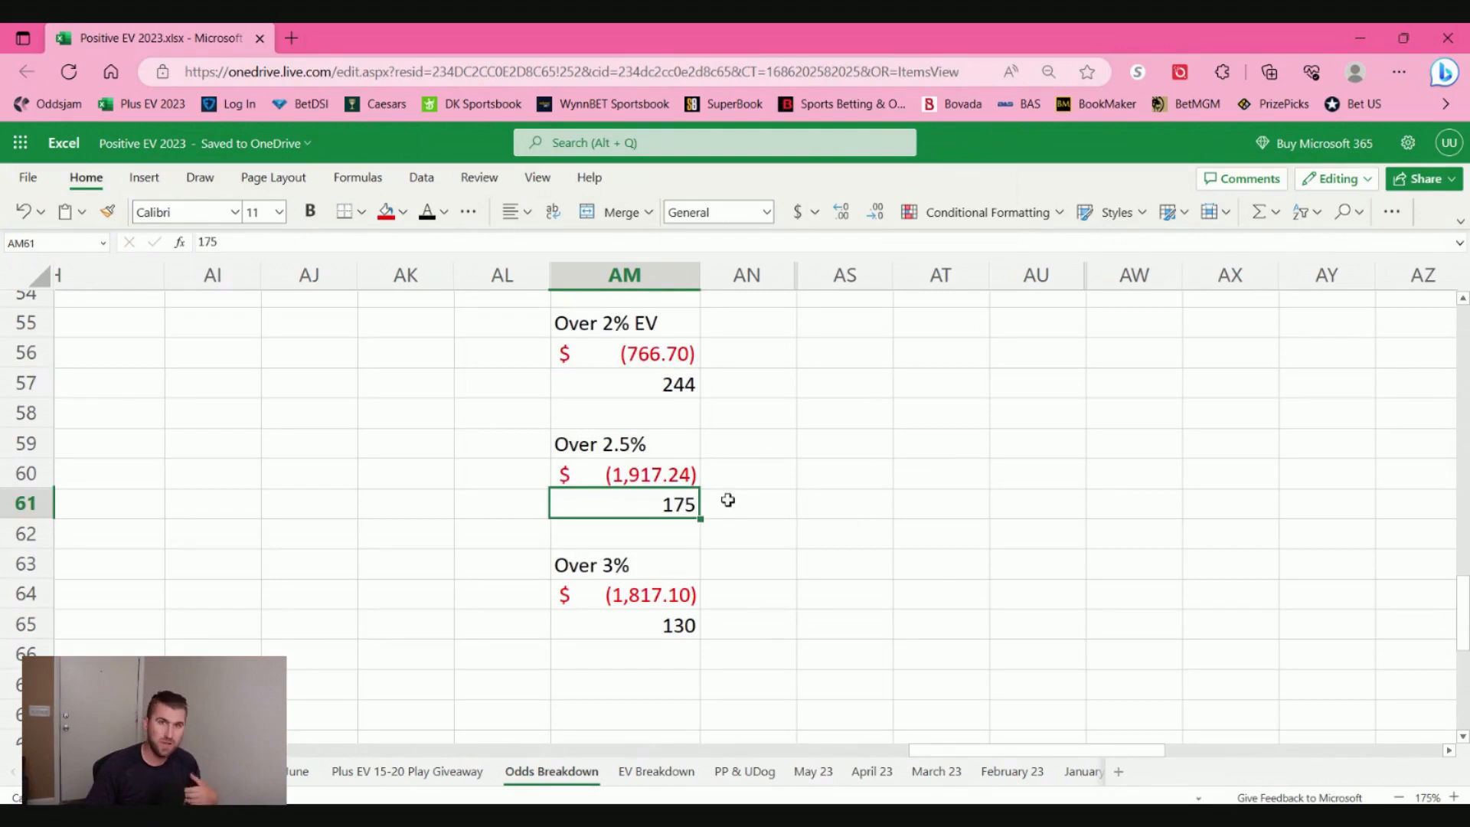
pyautogui.click(625, 473)
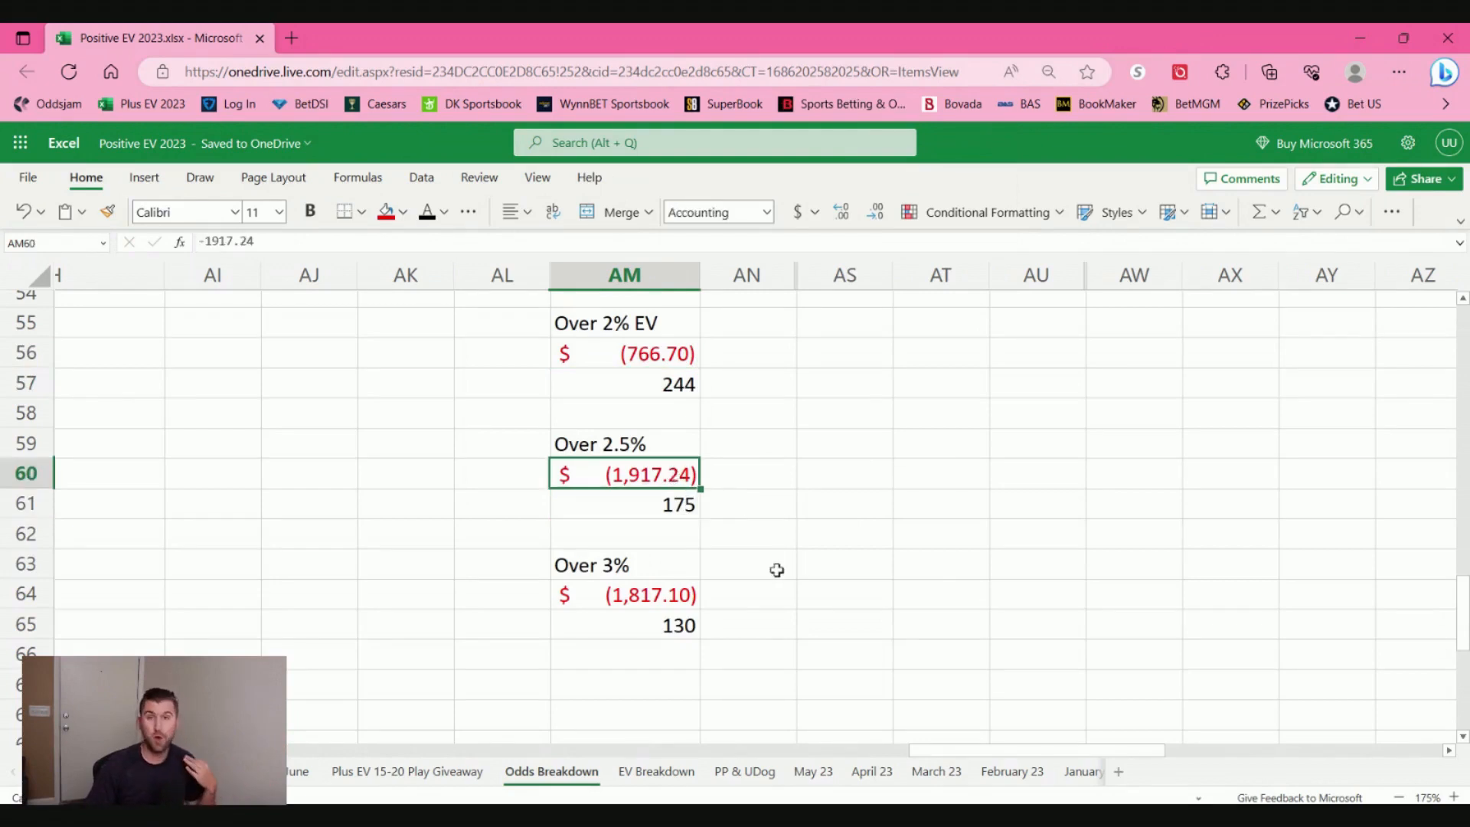
pyautogui.click(625, 626)
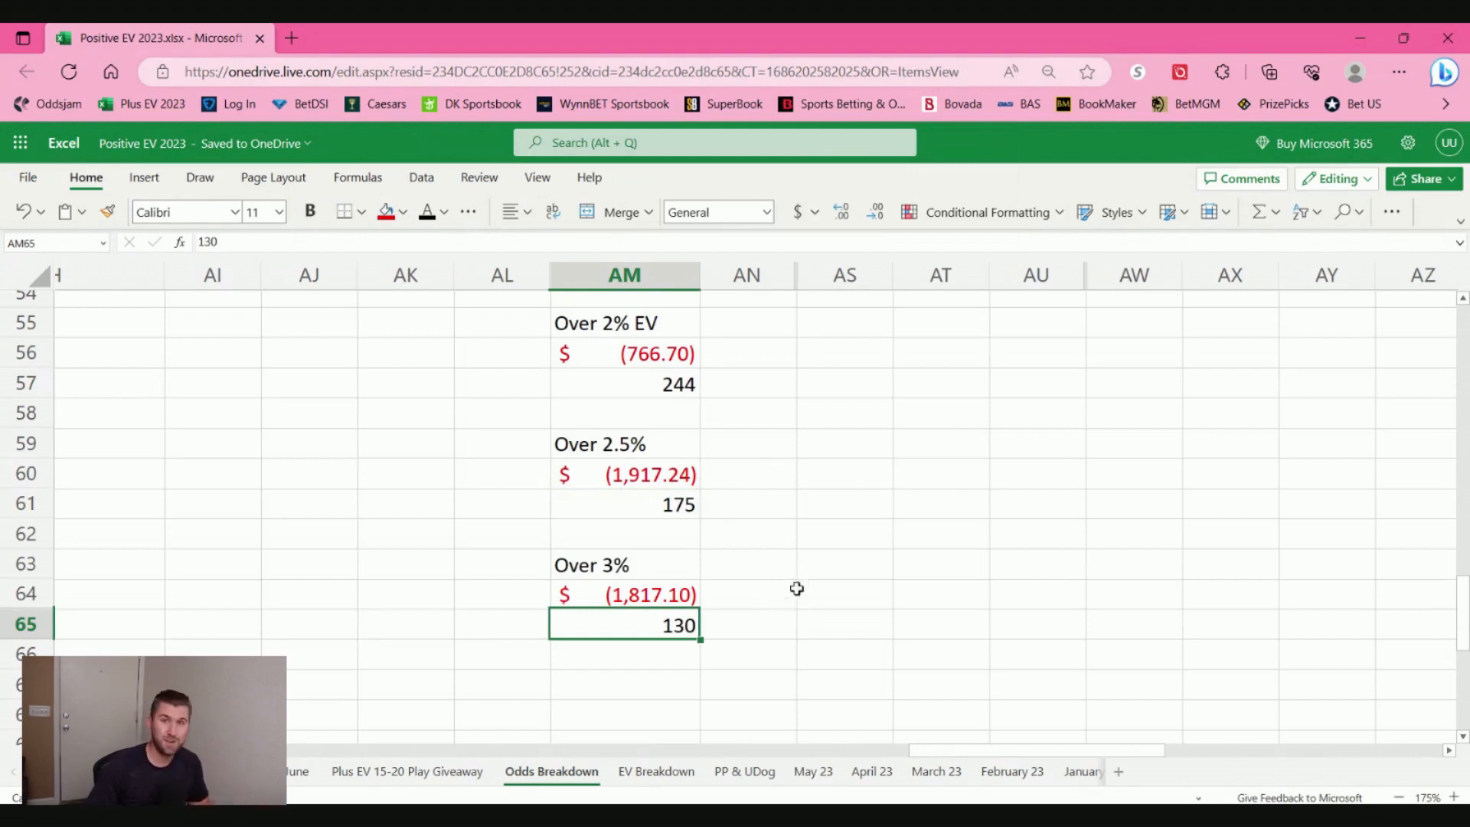
pyautogui.moveTo(807, 578)
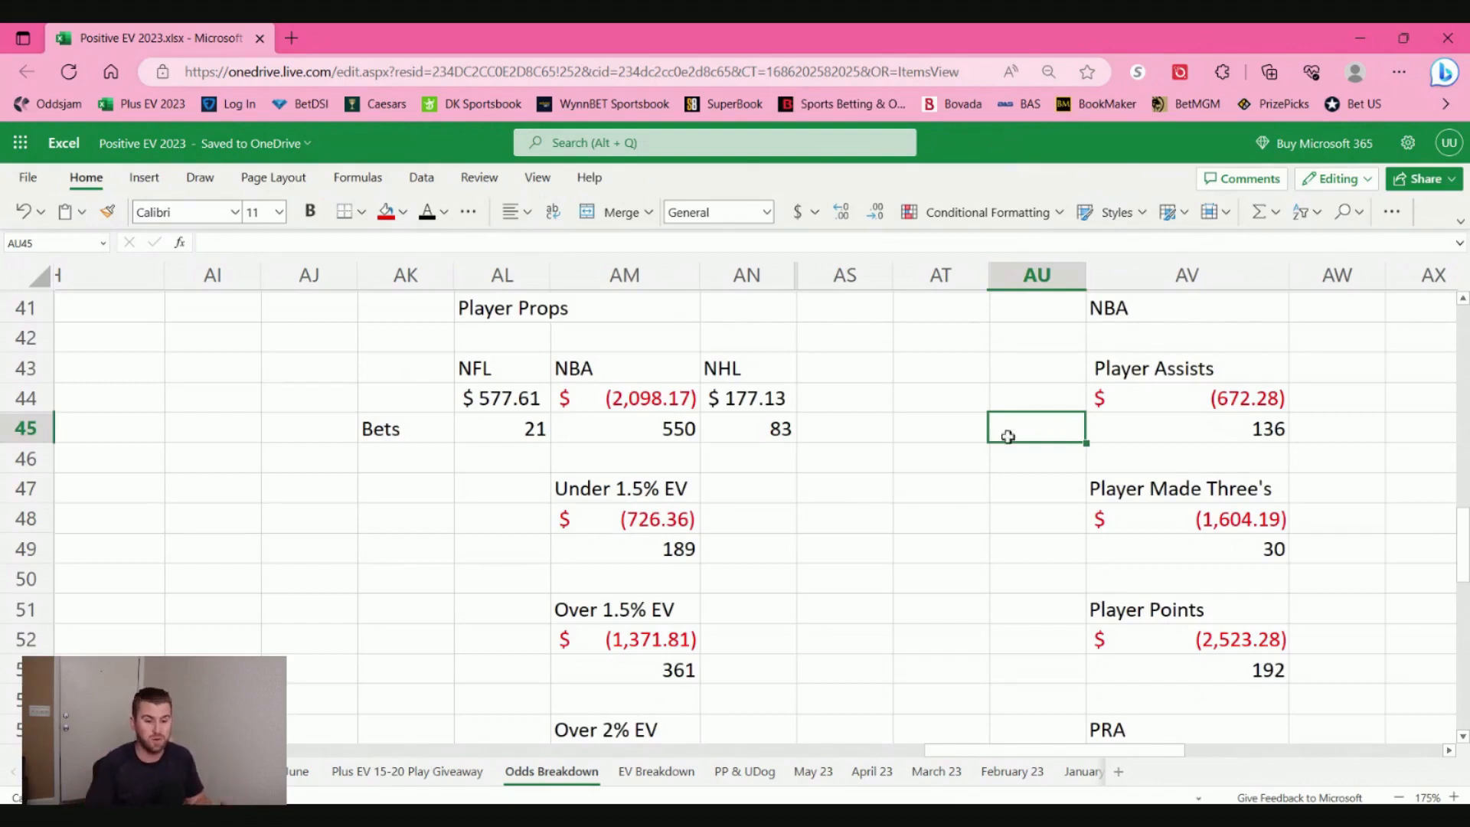
# Step: Check NBA Assists (136 bets), Made Threes, Points (-2,523.28, 192) and Rebounds (1,160.08, 110)
pyautogui.click(1186, 429)
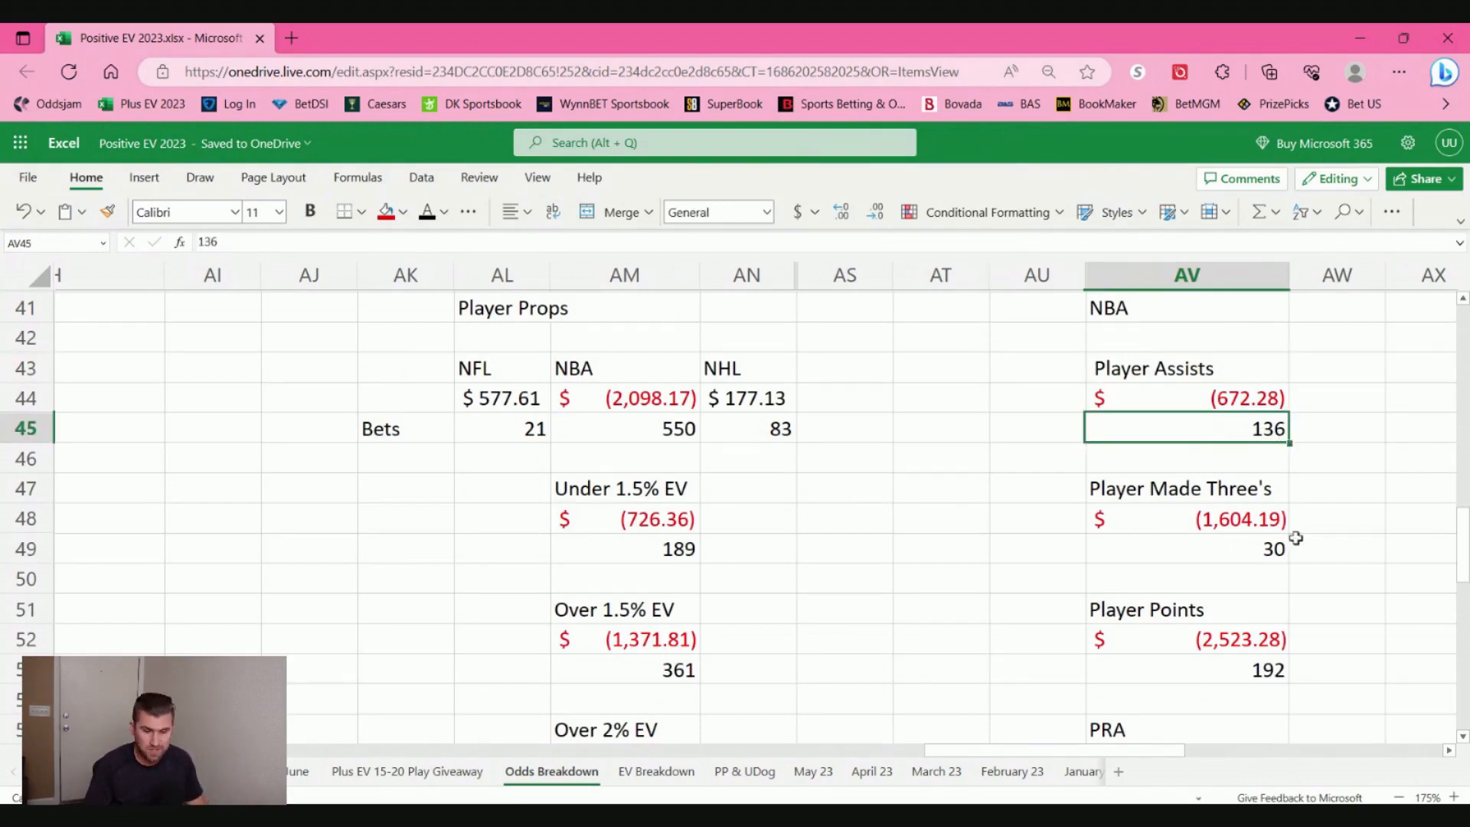
pyautogui.click(1186, 548)
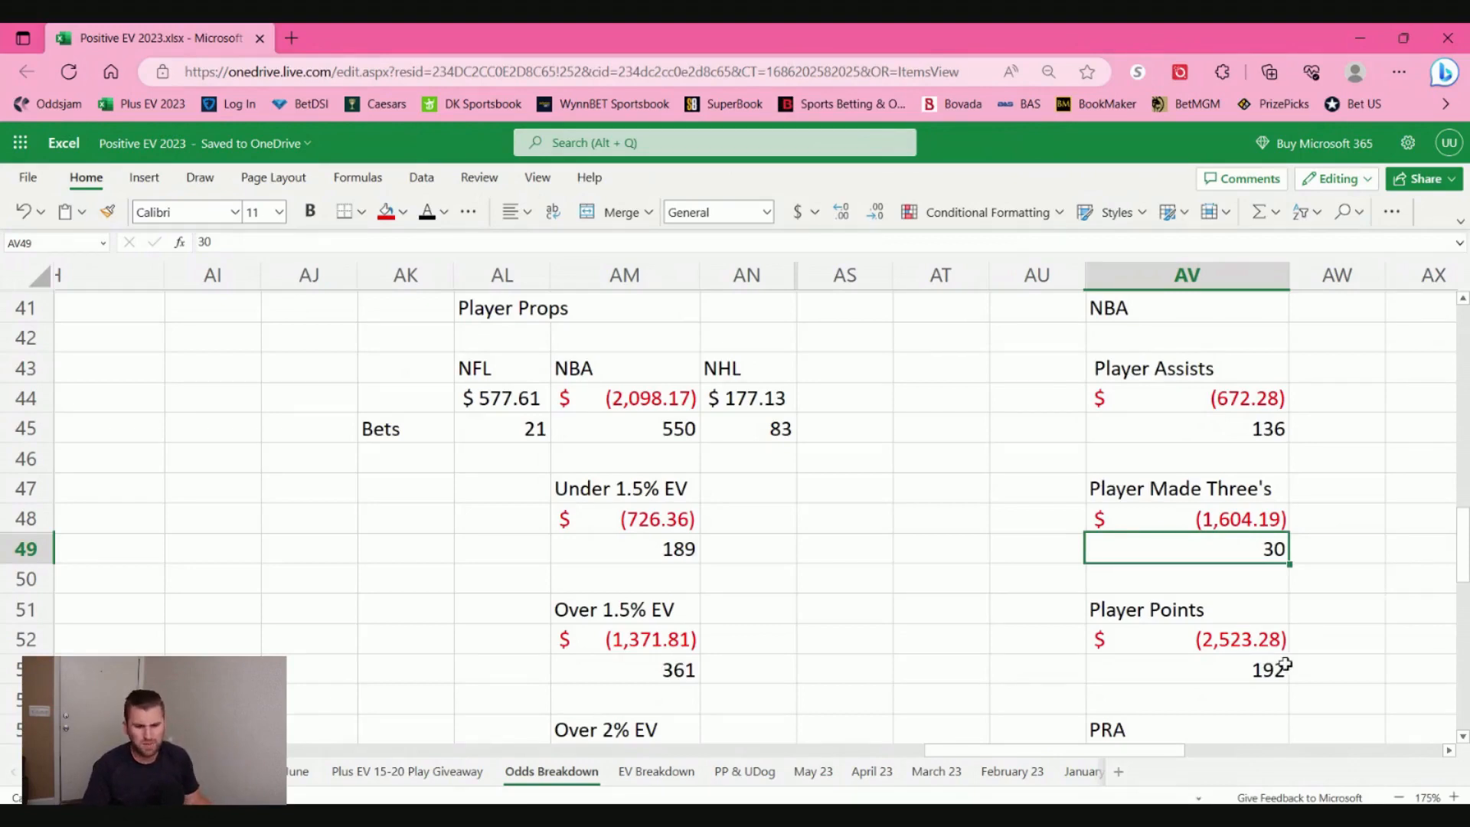
pyautogui.click(1186, 639)
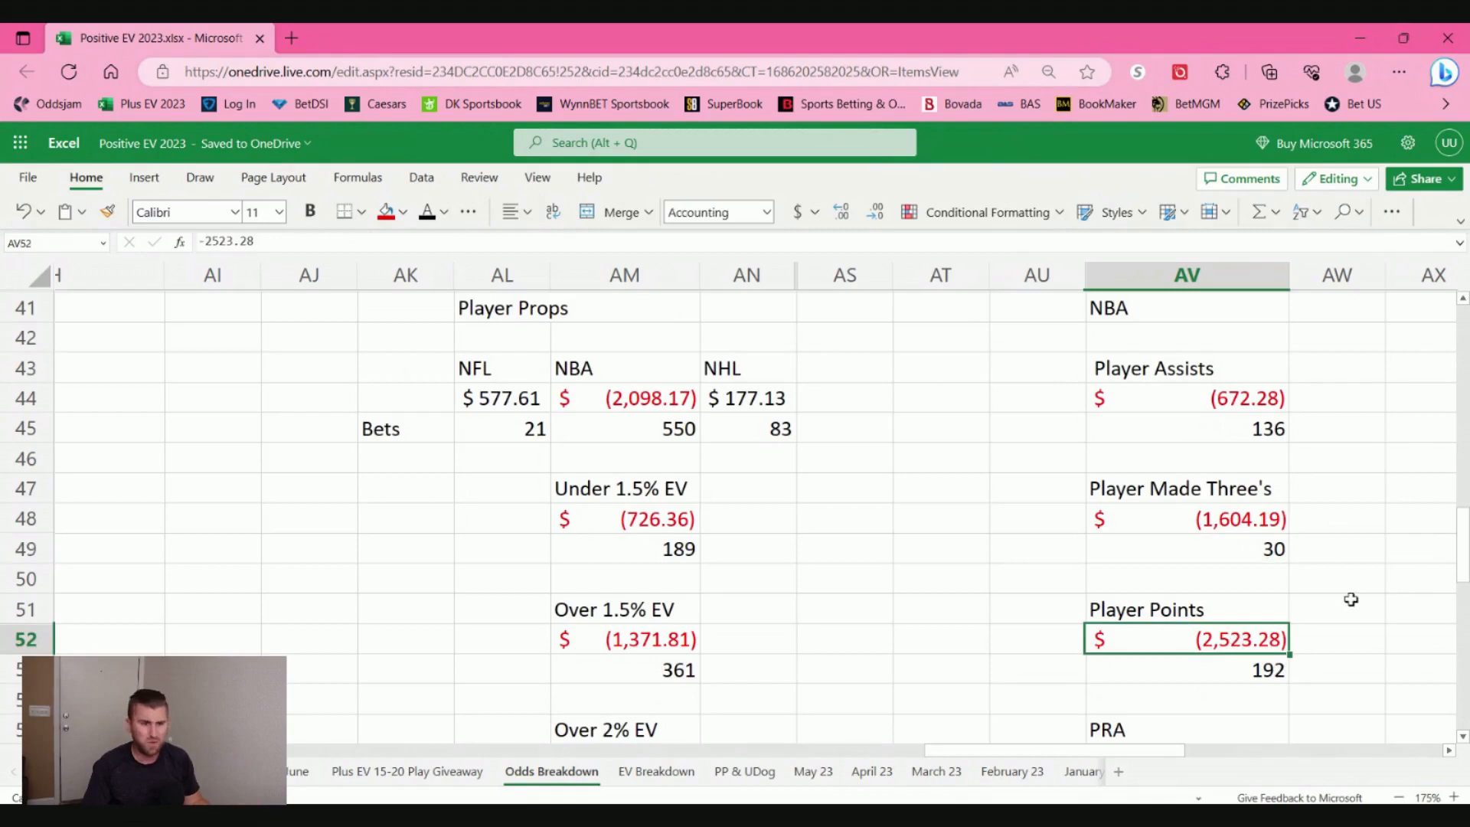
pyautogui.click(1187, 670)
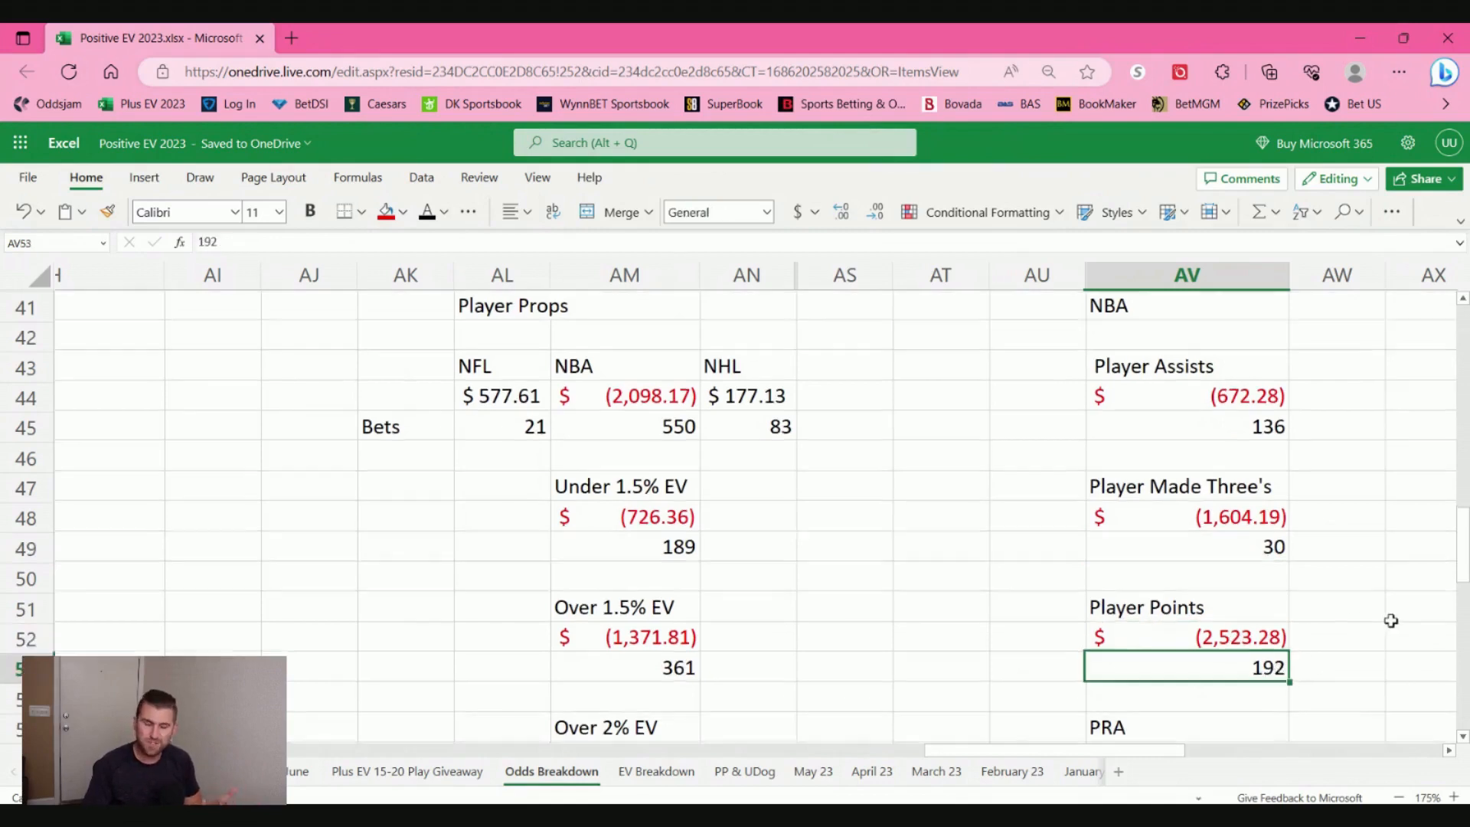
pyautogui.scroll(-3)
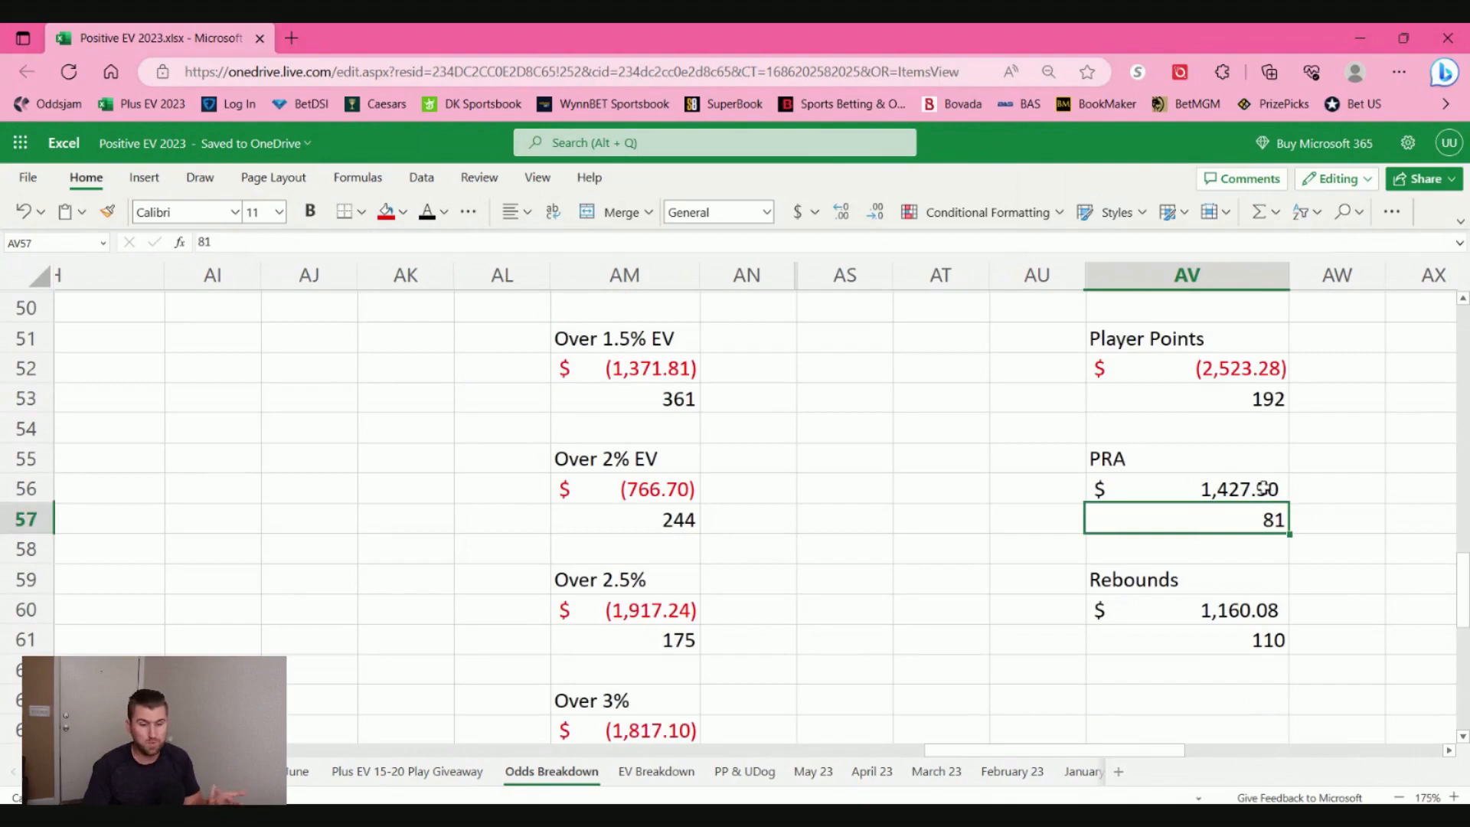
pyautogui.click(1187, 639)
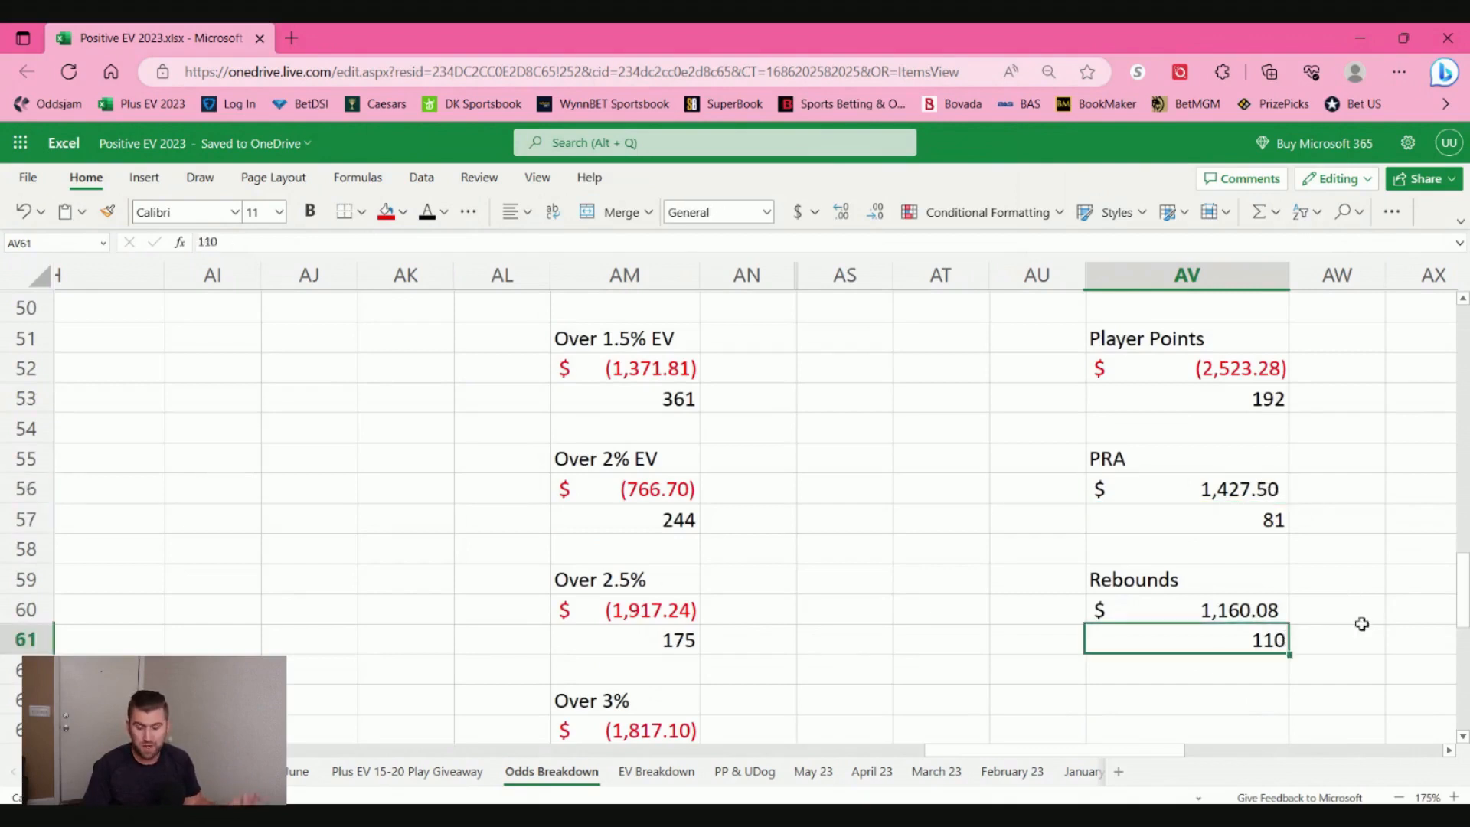
pyautogui.click(1187, 609)
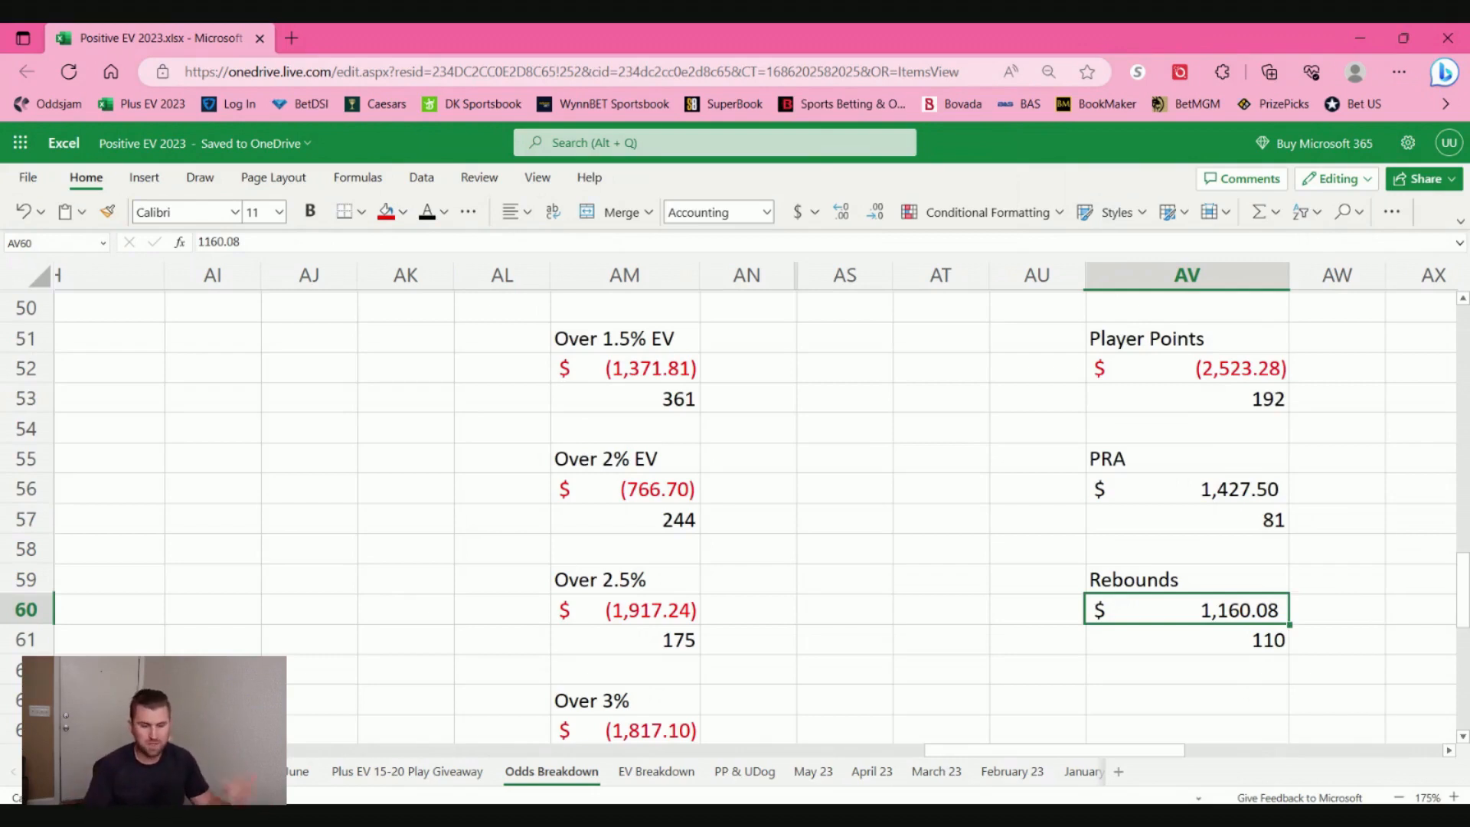
# Step: Scroll the Odds Breakdown sheet up and down to show the NBA PRA and Rebounds rows
pyautogui.scroll(3)
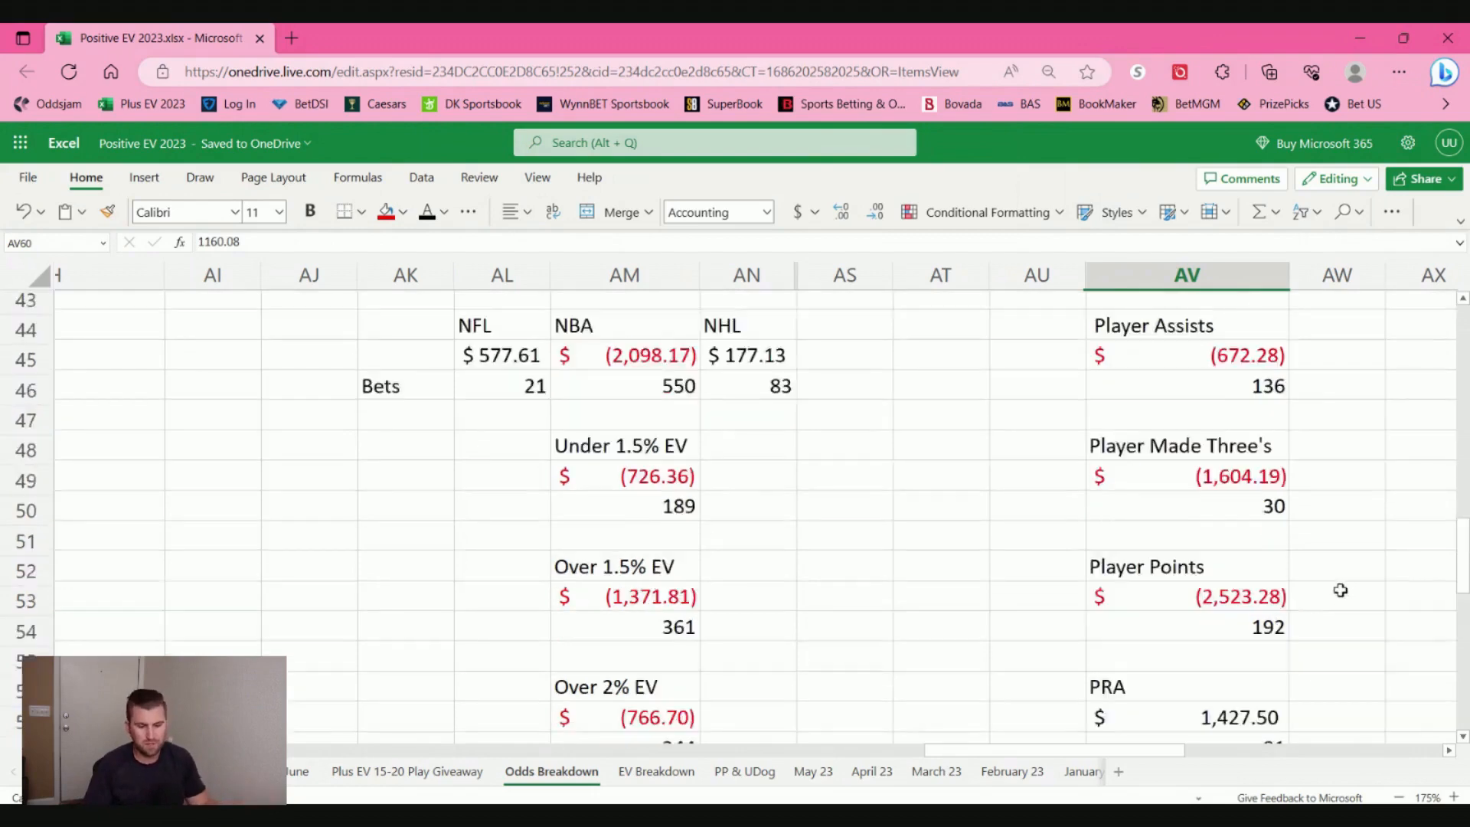
pyautogui.scroll(3)
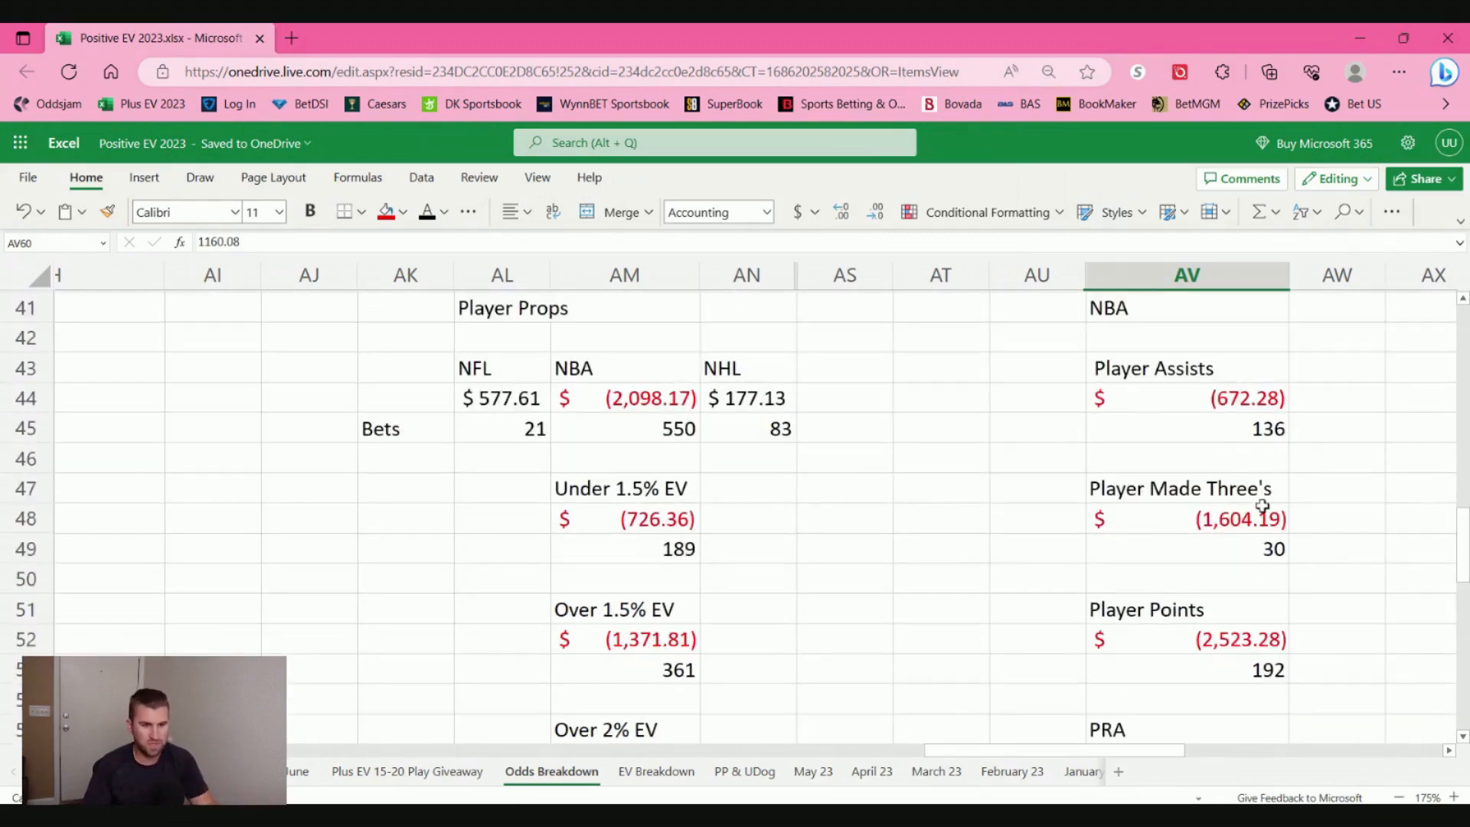
pyautogui.scroll(-3)
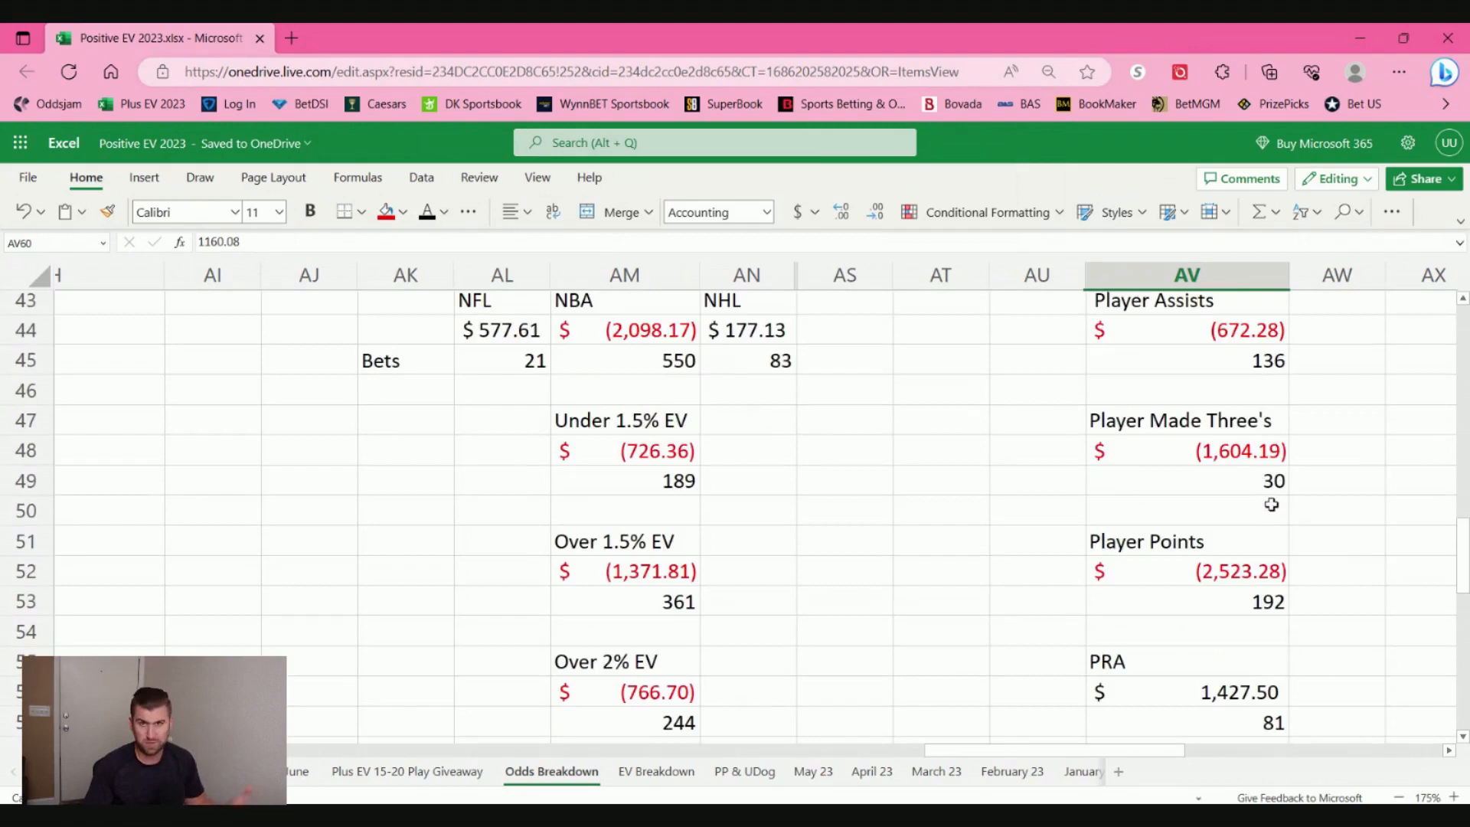
pyautogui.scroll(-3)
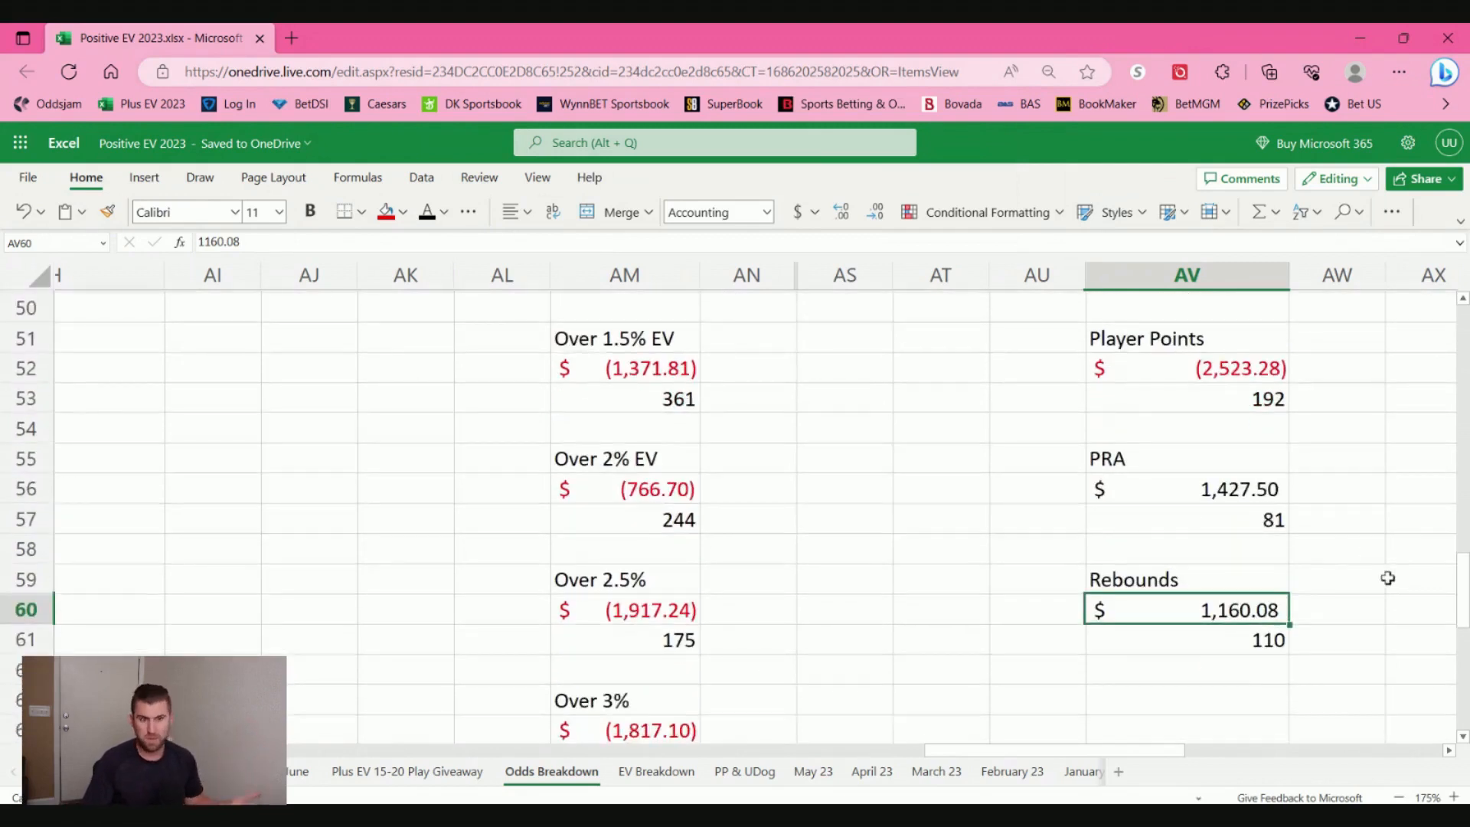
pyautogui.moveTo(1383, 586)
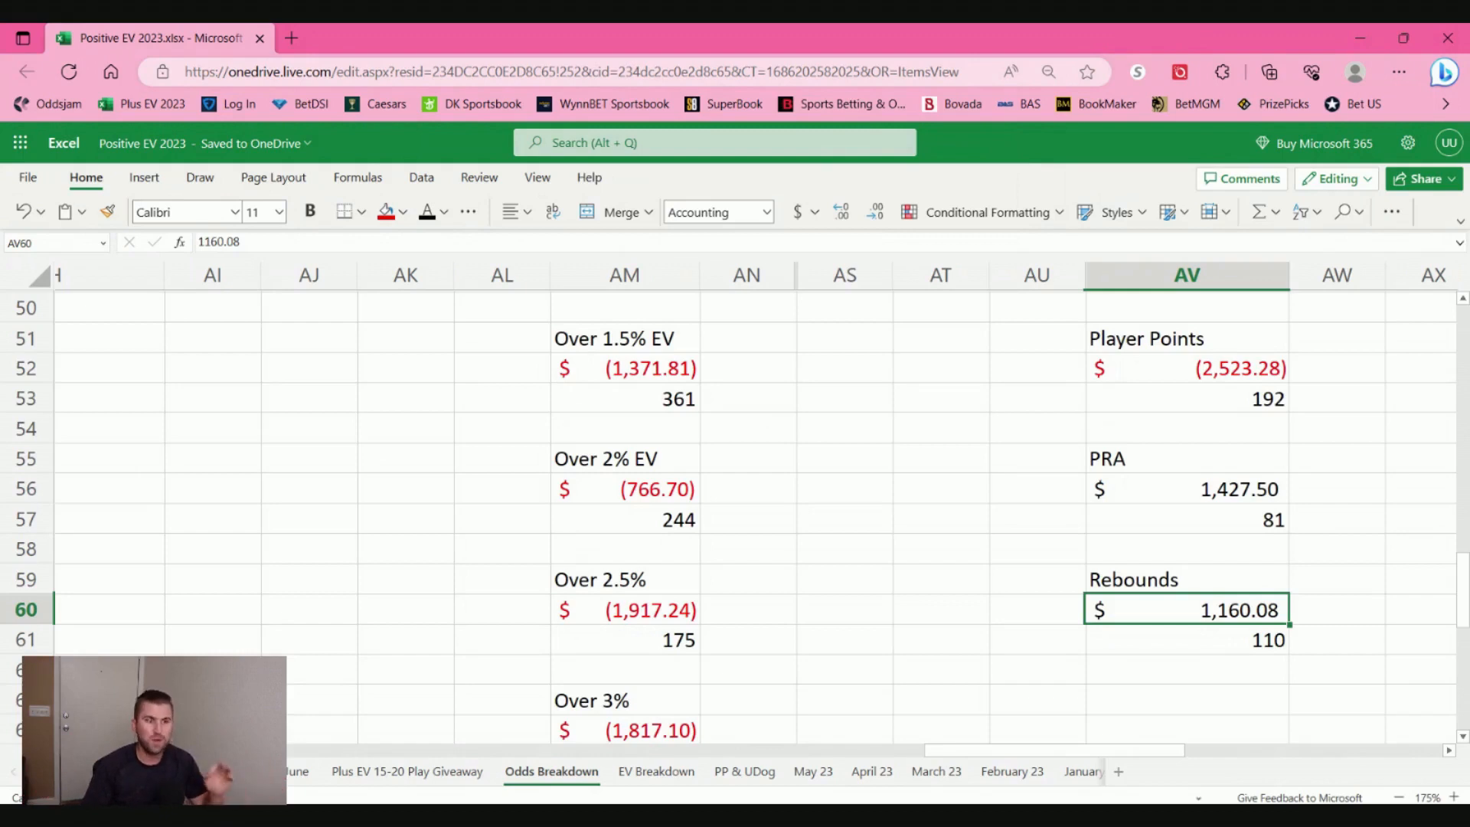
pyautogui.moveTo(522, 336)
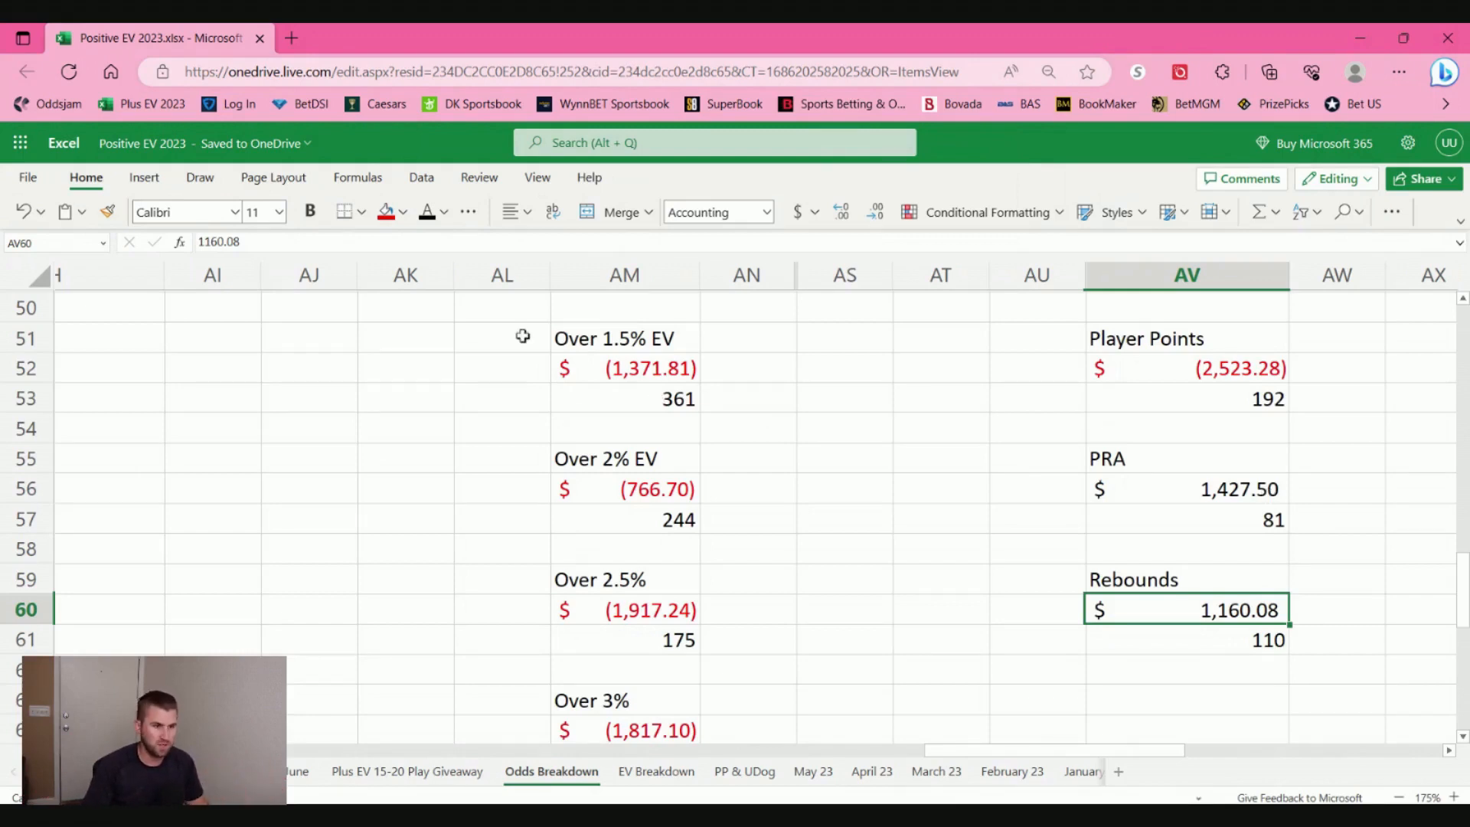
pyautogui.scroll(-3)
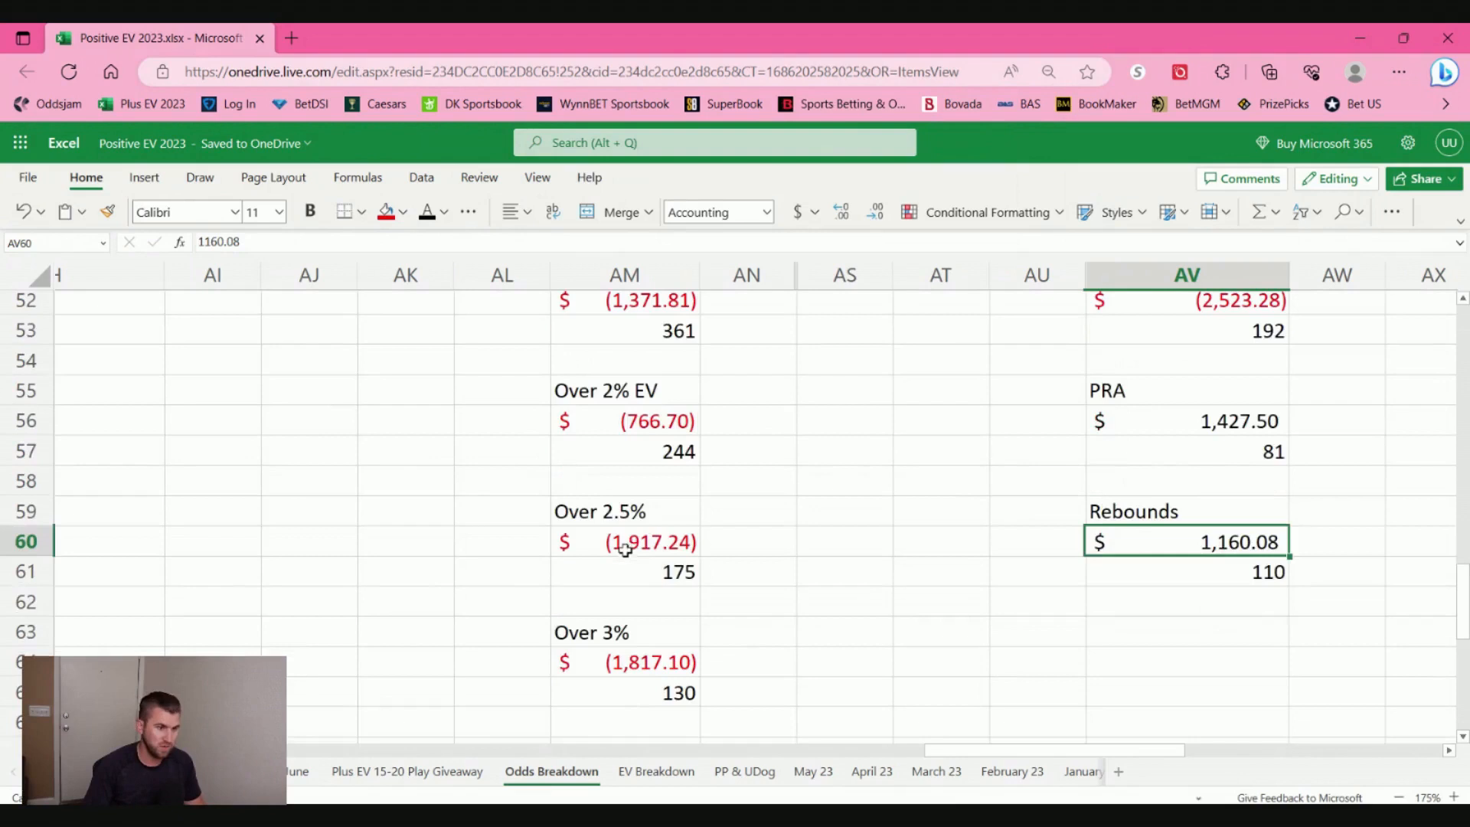
pyautogui.scroll(3)
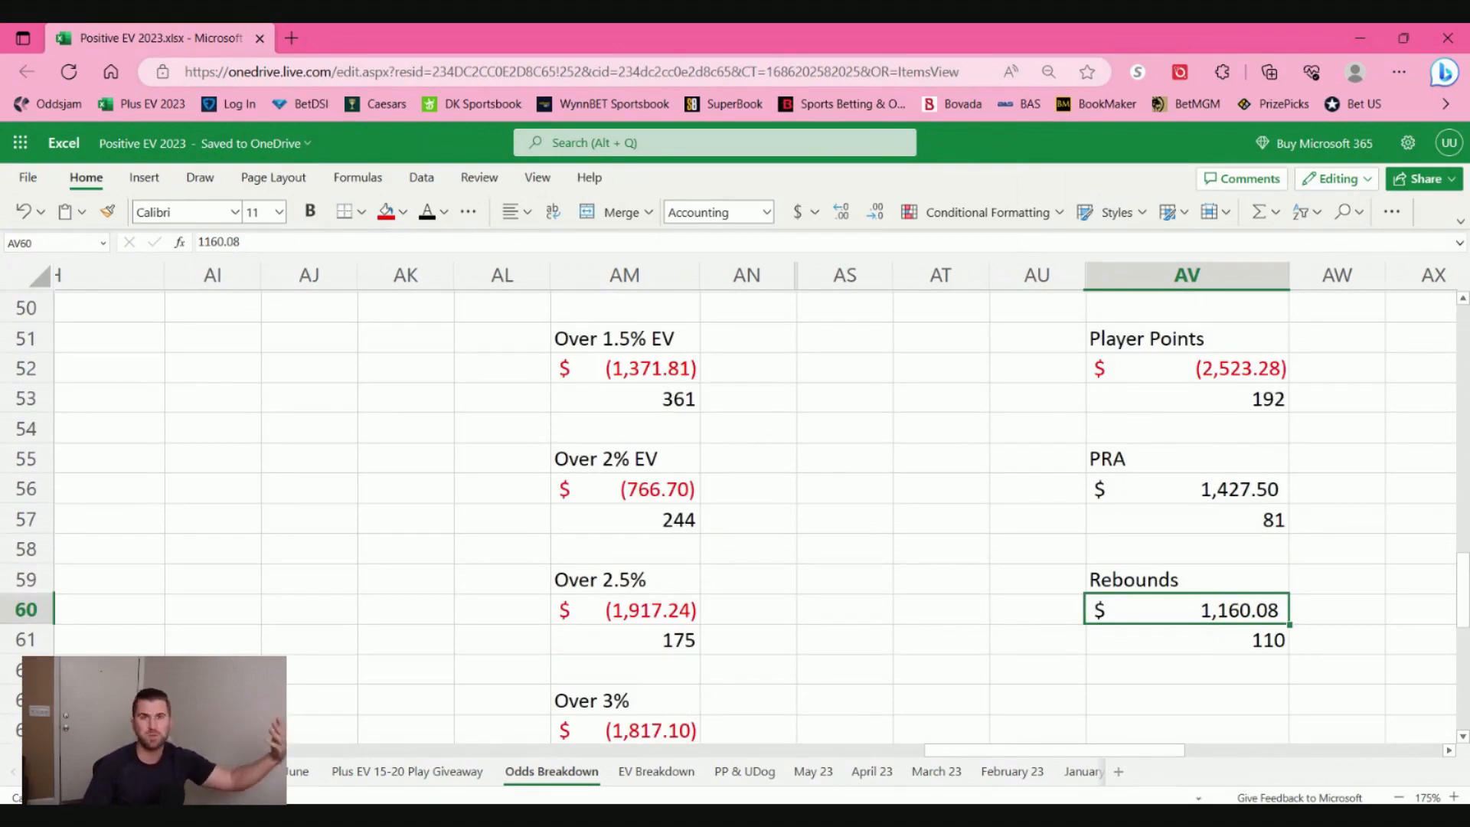
pyautogui.scroll(-3)
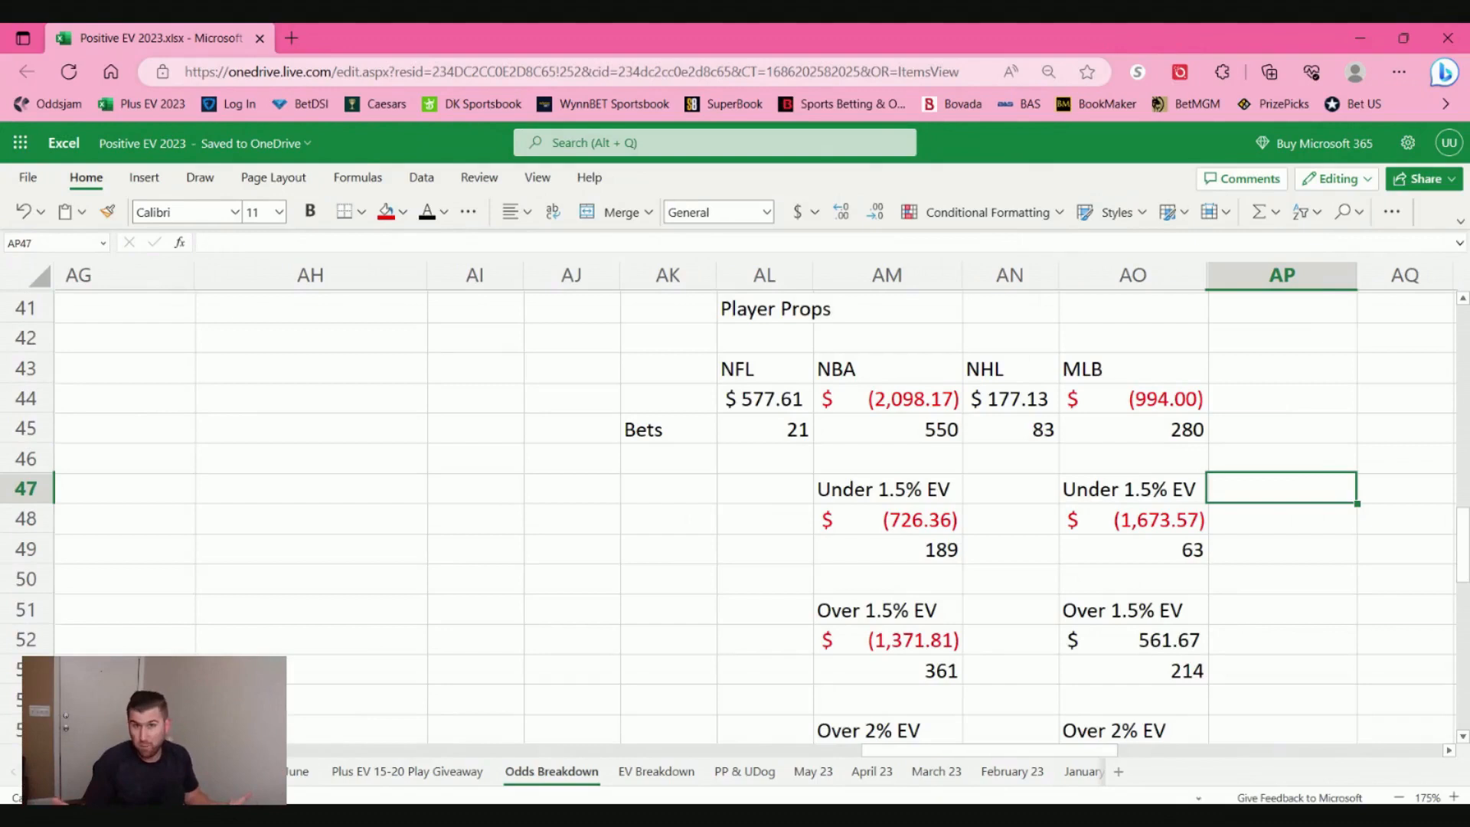
pyautogui.moveTo(1194, 447)
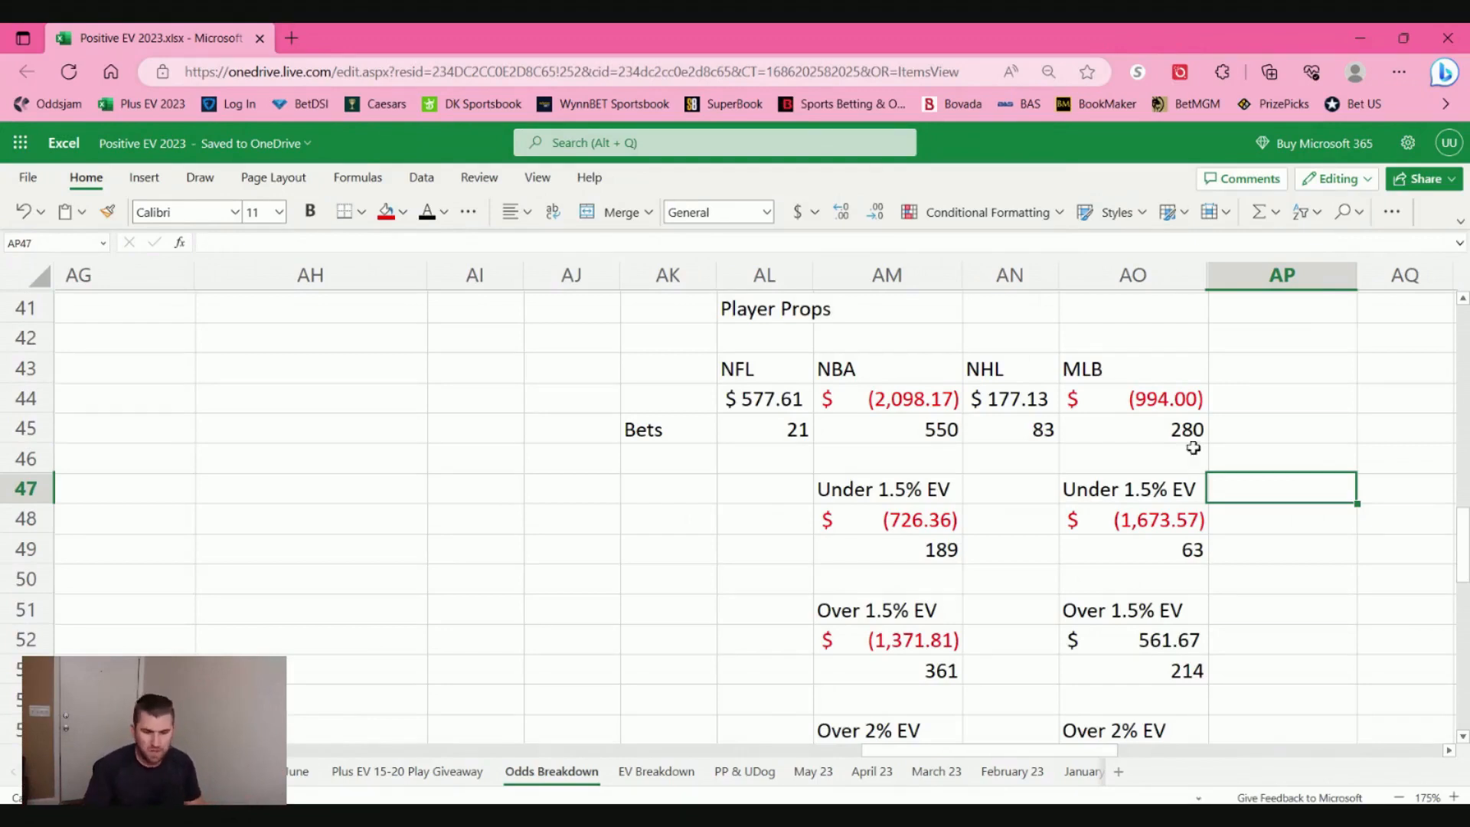
# Step: Check the MLB player-prop profit total, then scroll down to the Over 2% and 2.5% EV rows
pyautogui.click(1132, 398)
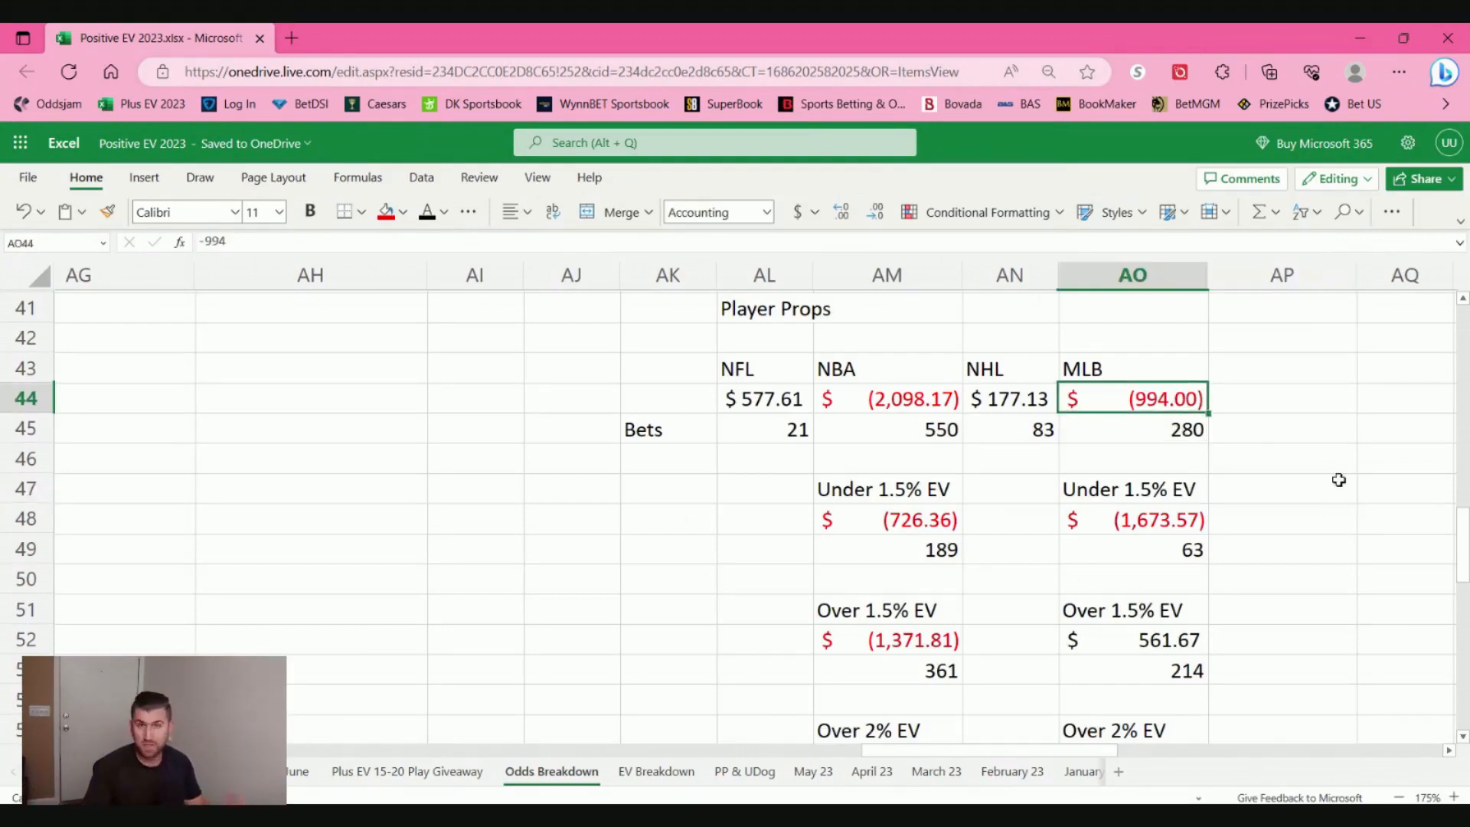
pyautogui.moveTo(1312, 490)
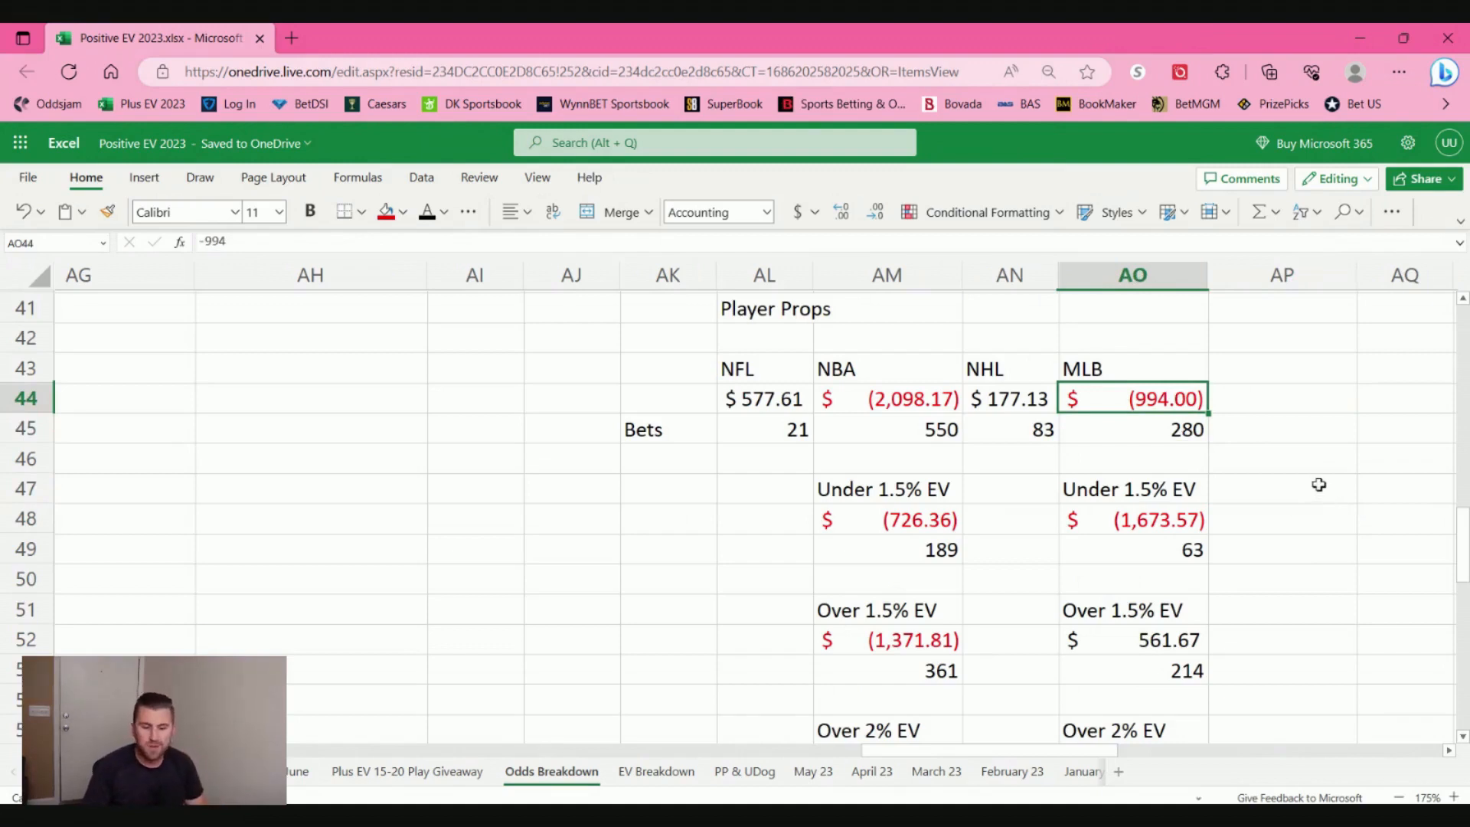
pyautogui.moveTo(1217, 562)
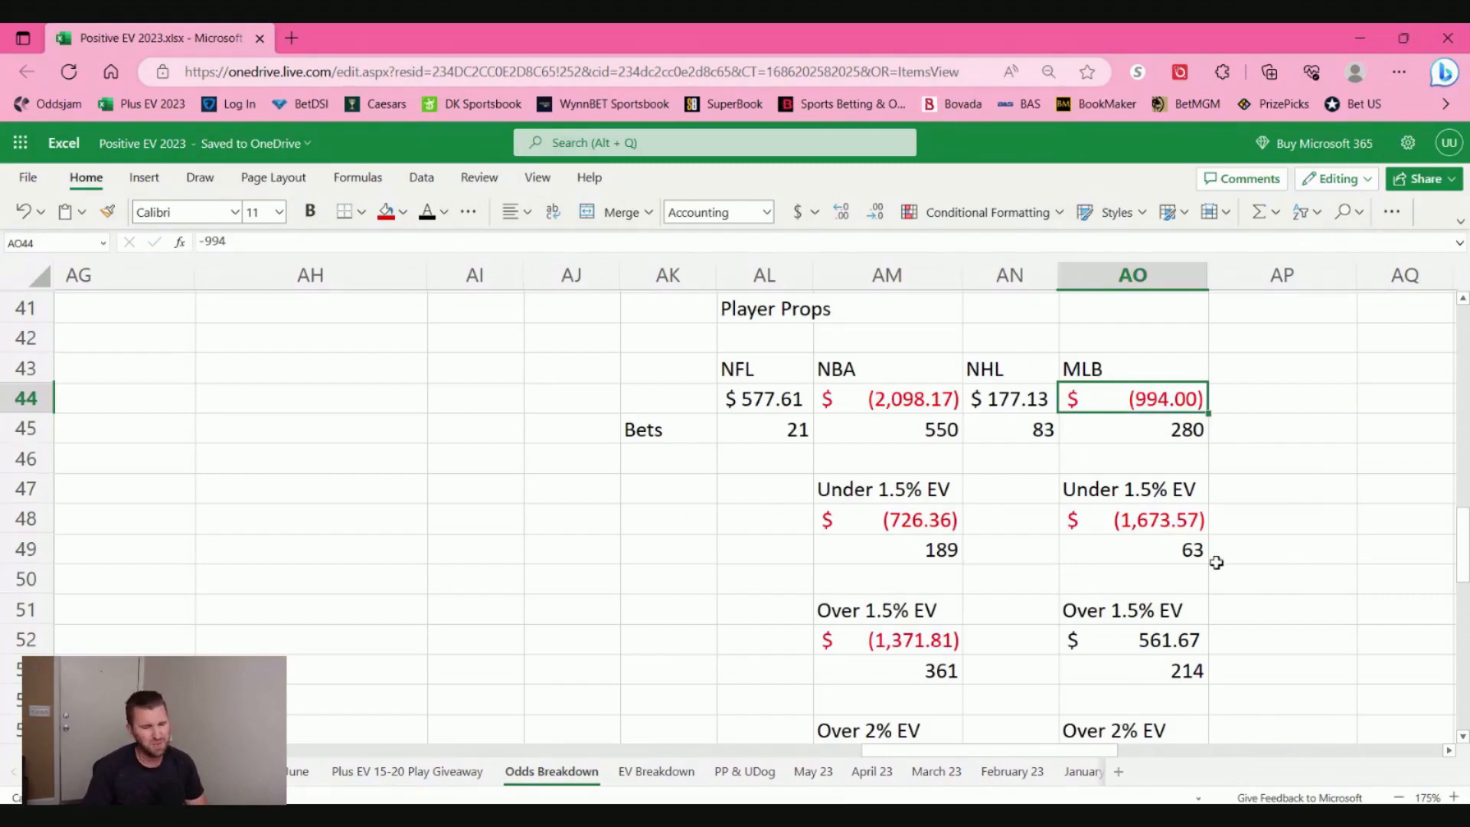
pyautogui.moveTo(1170, 537)
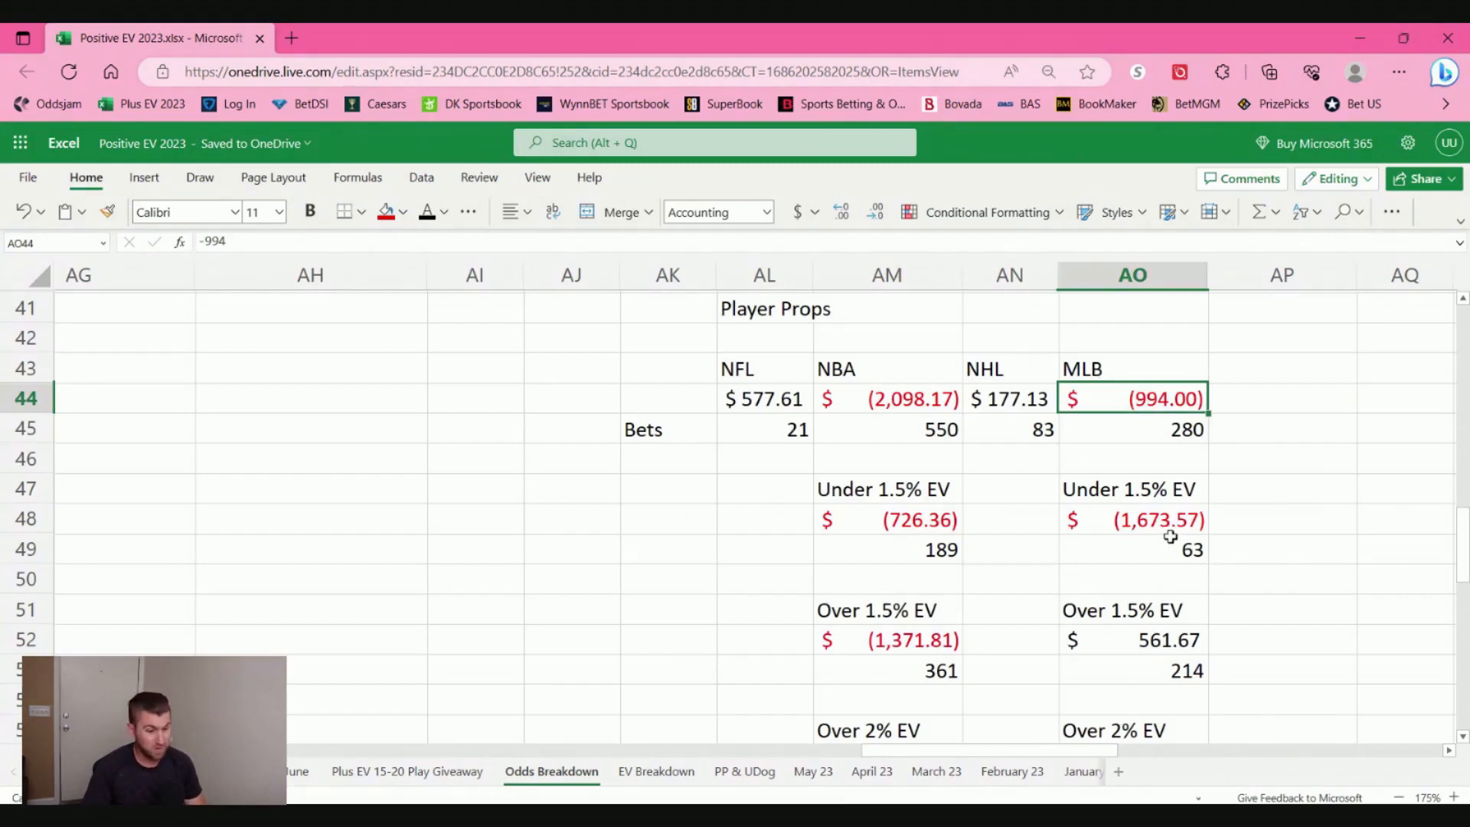
pyautogui.moveTo(1279, 490)
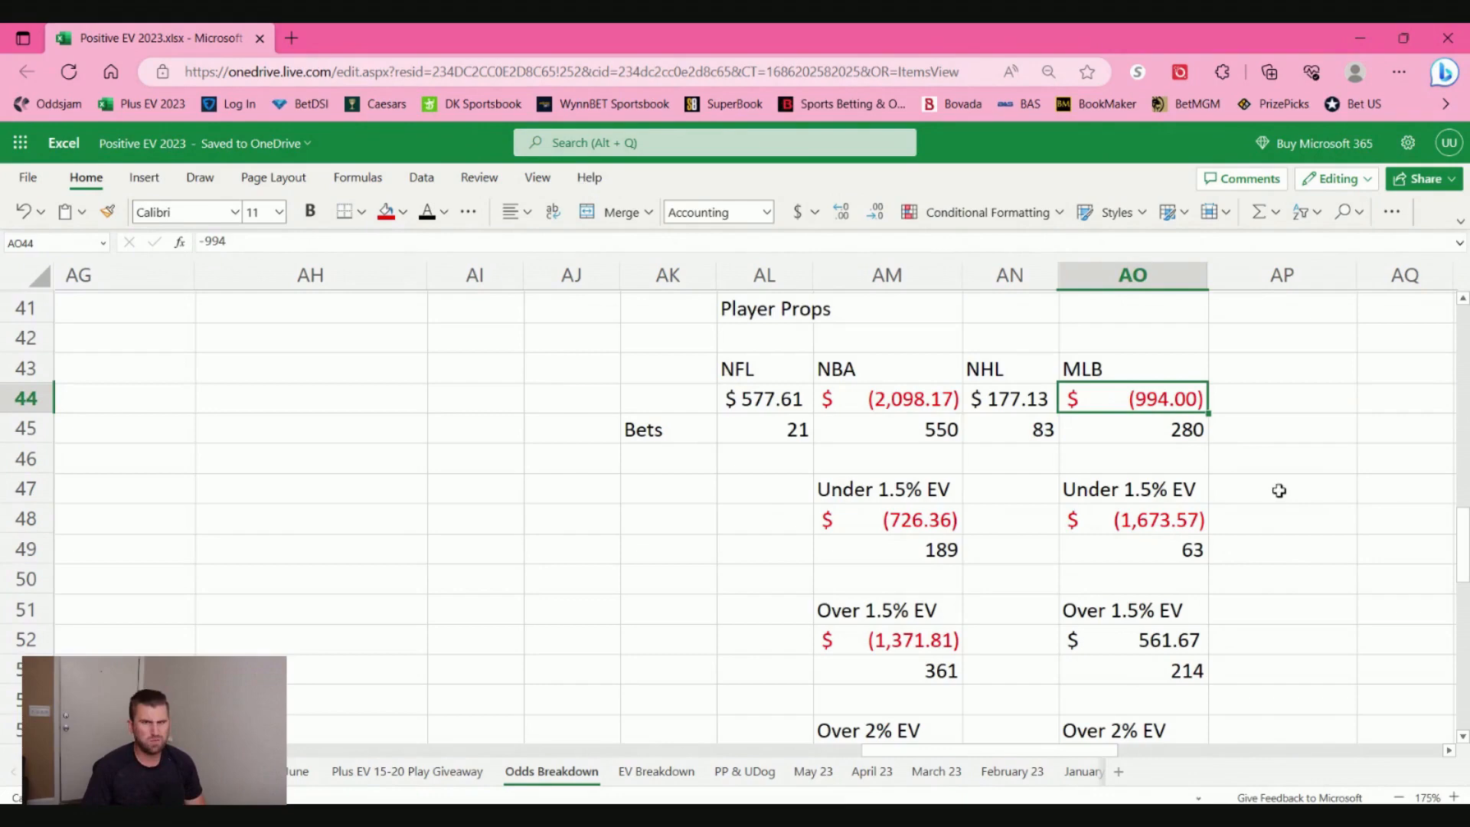
pyautogui.moveTo(1312, 517)
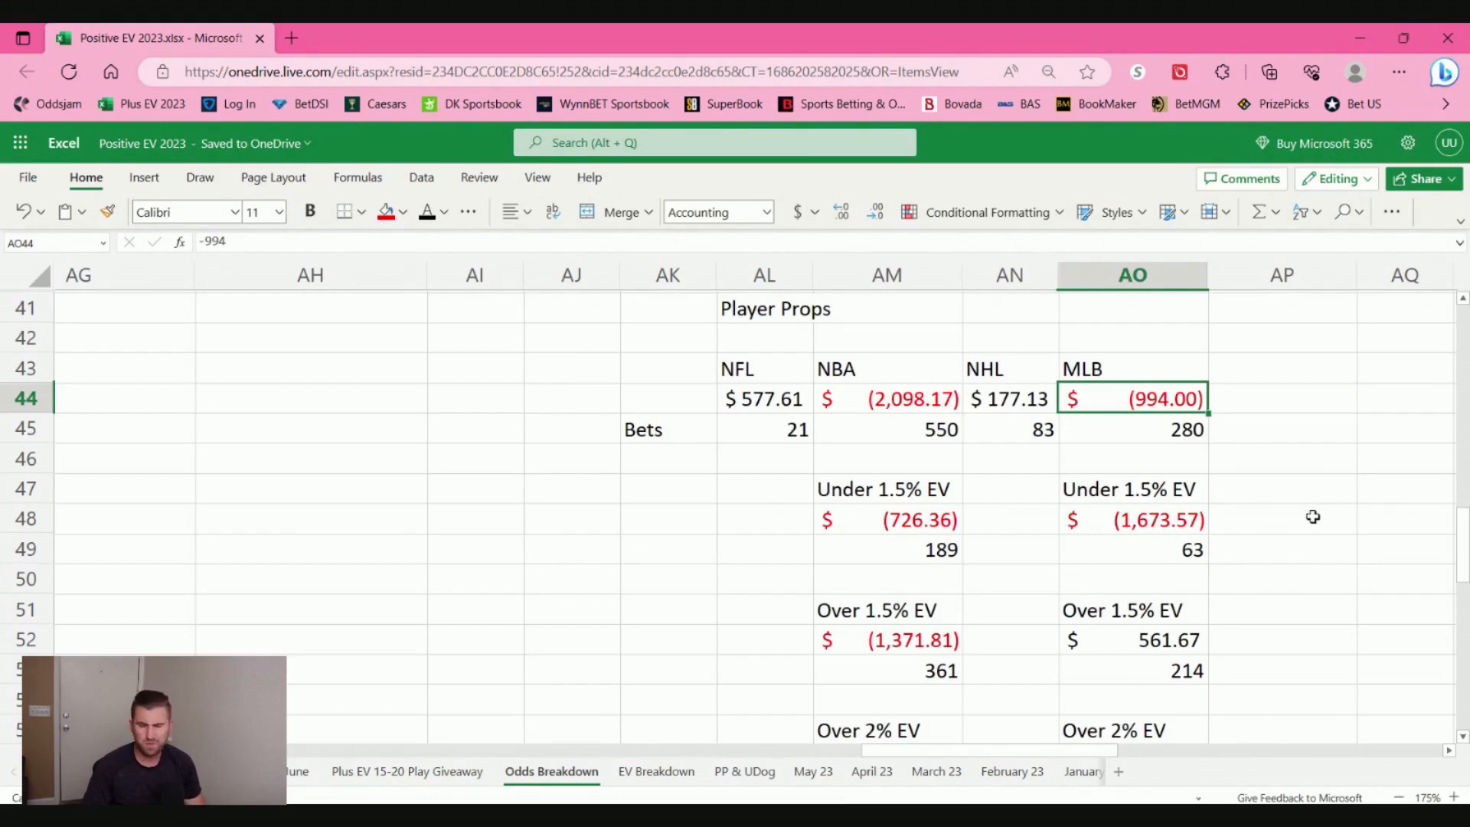
pyautogui.scroll(-3)
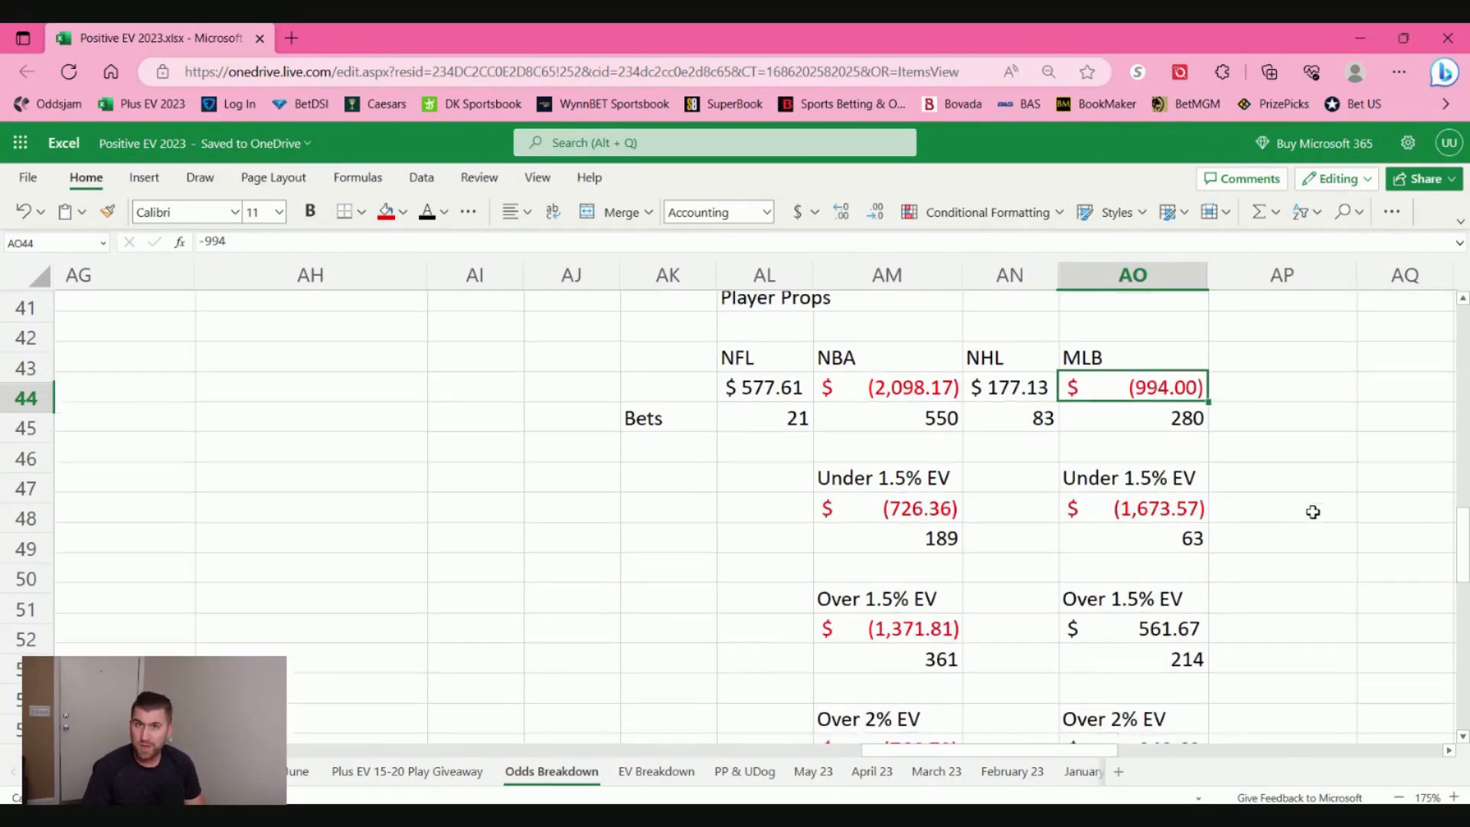
pyautogui.scroll(-3)
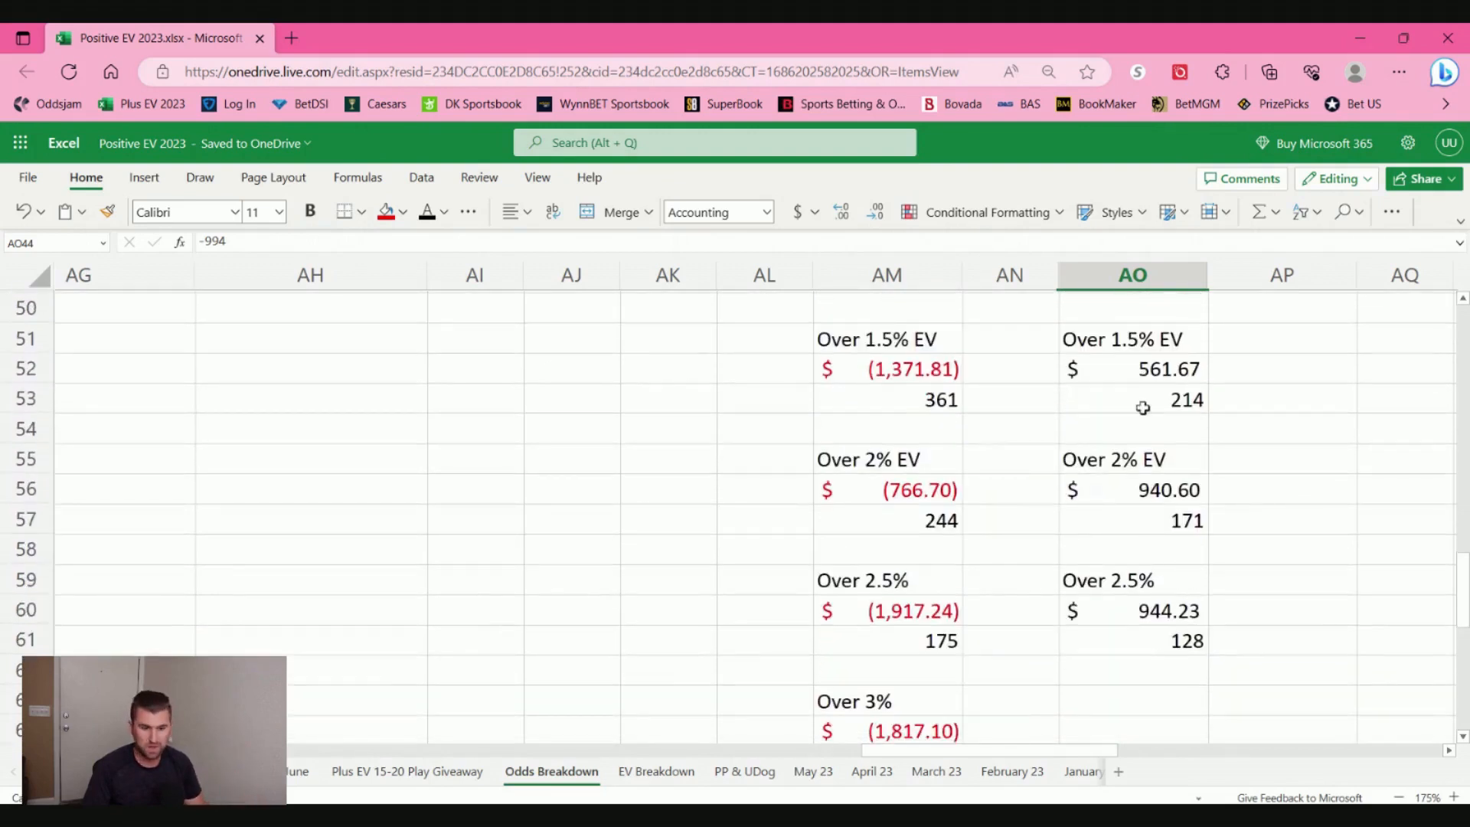
pyautogui.moveTo(1355, 458)
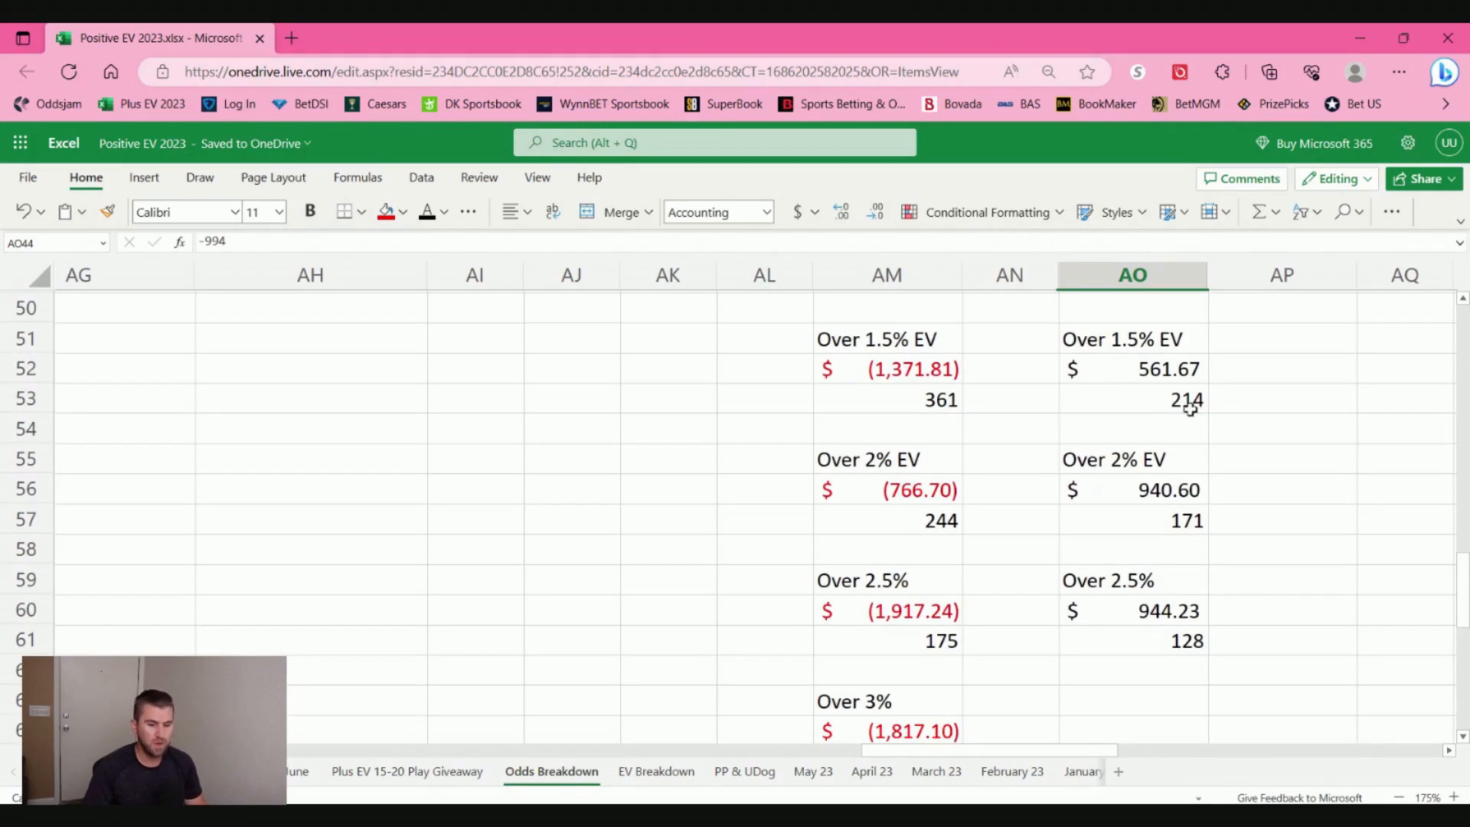
pyautogui.click(1132, 398)
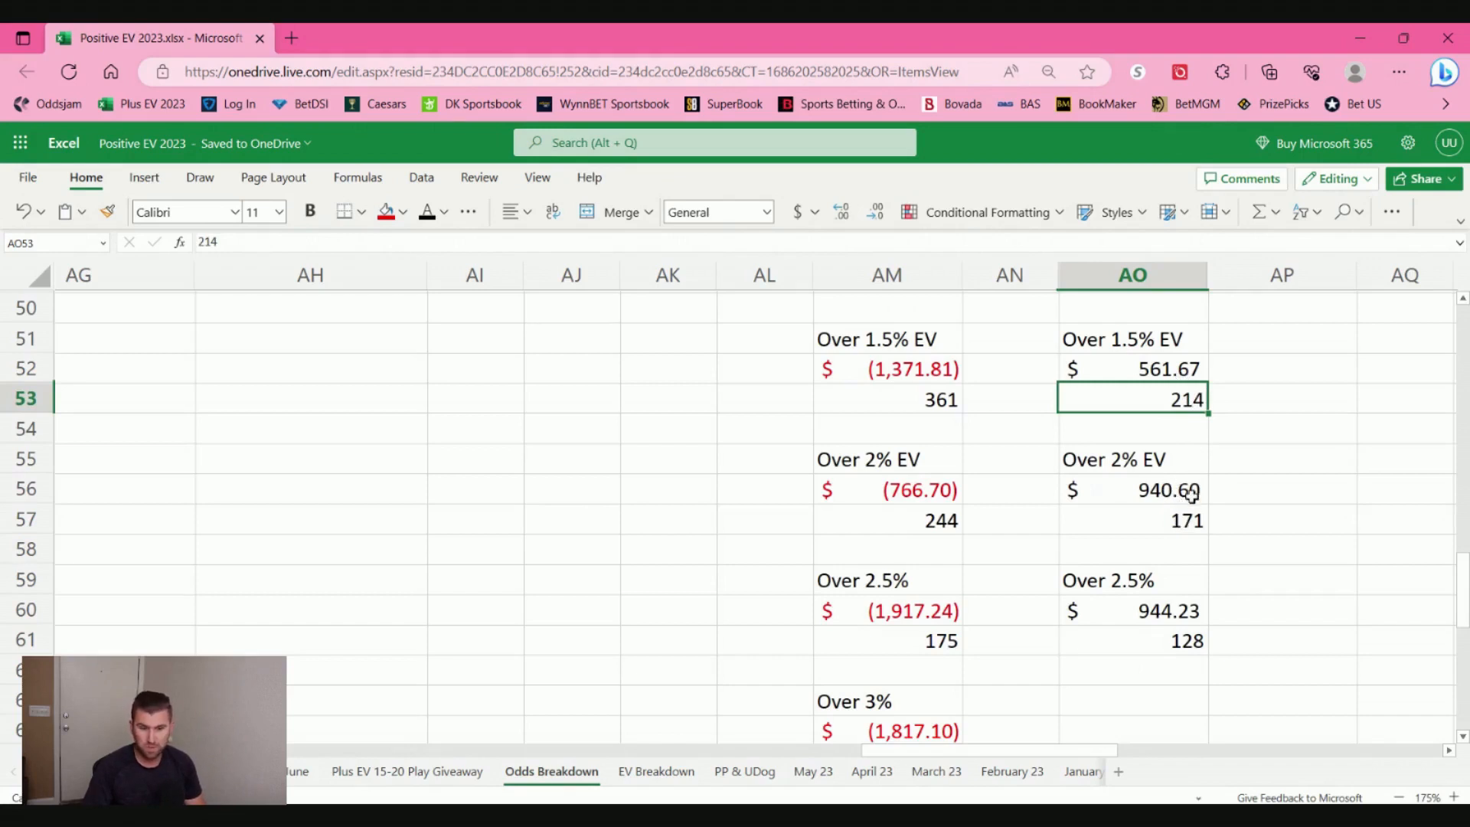
pyautogui.moveTo(1302, 531)
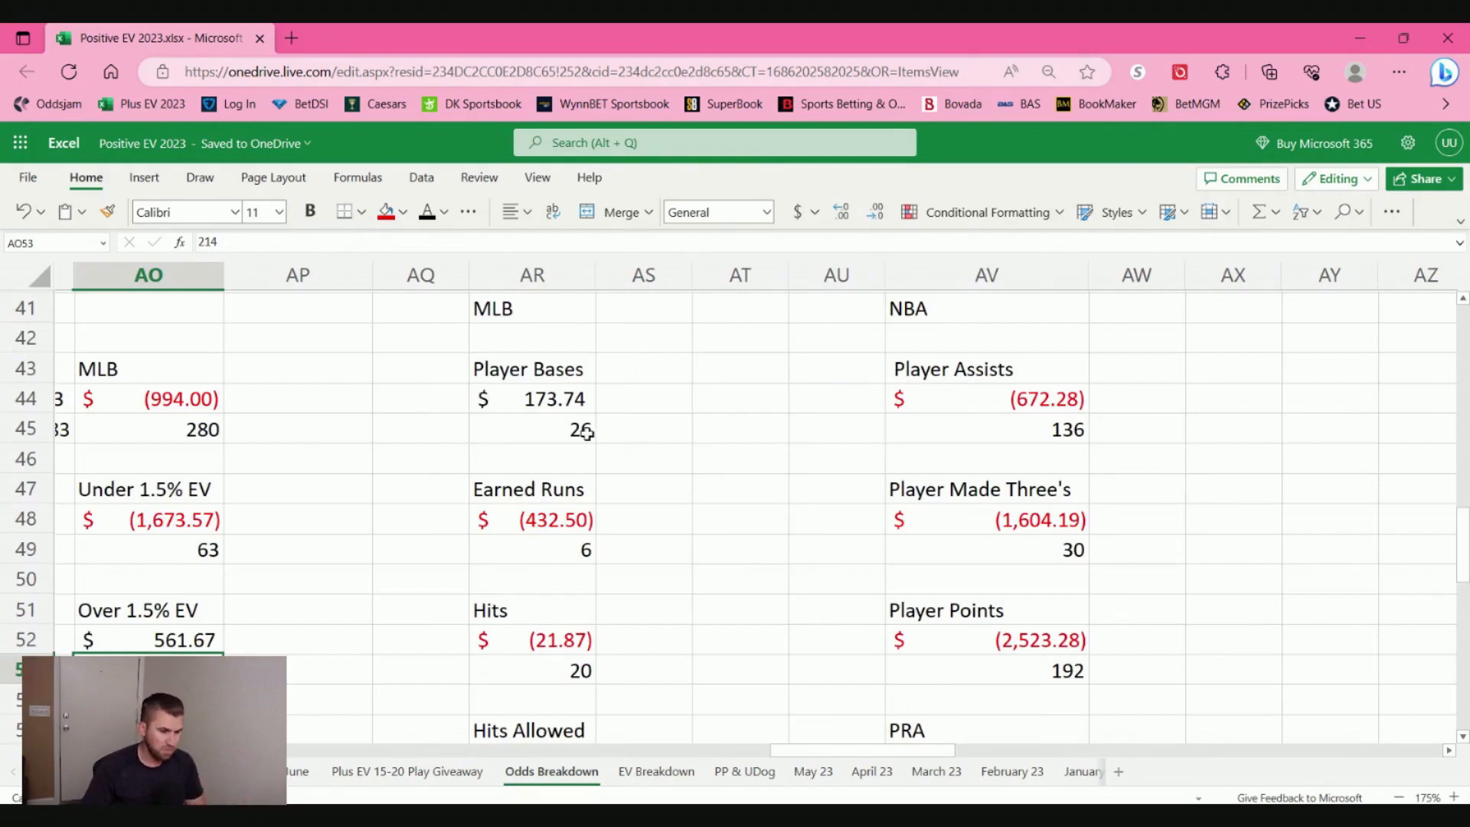
# Step: Check the MLB Player Bases bet count, then scroll down to the Player K's rows
pyautogui.click(531, 429)
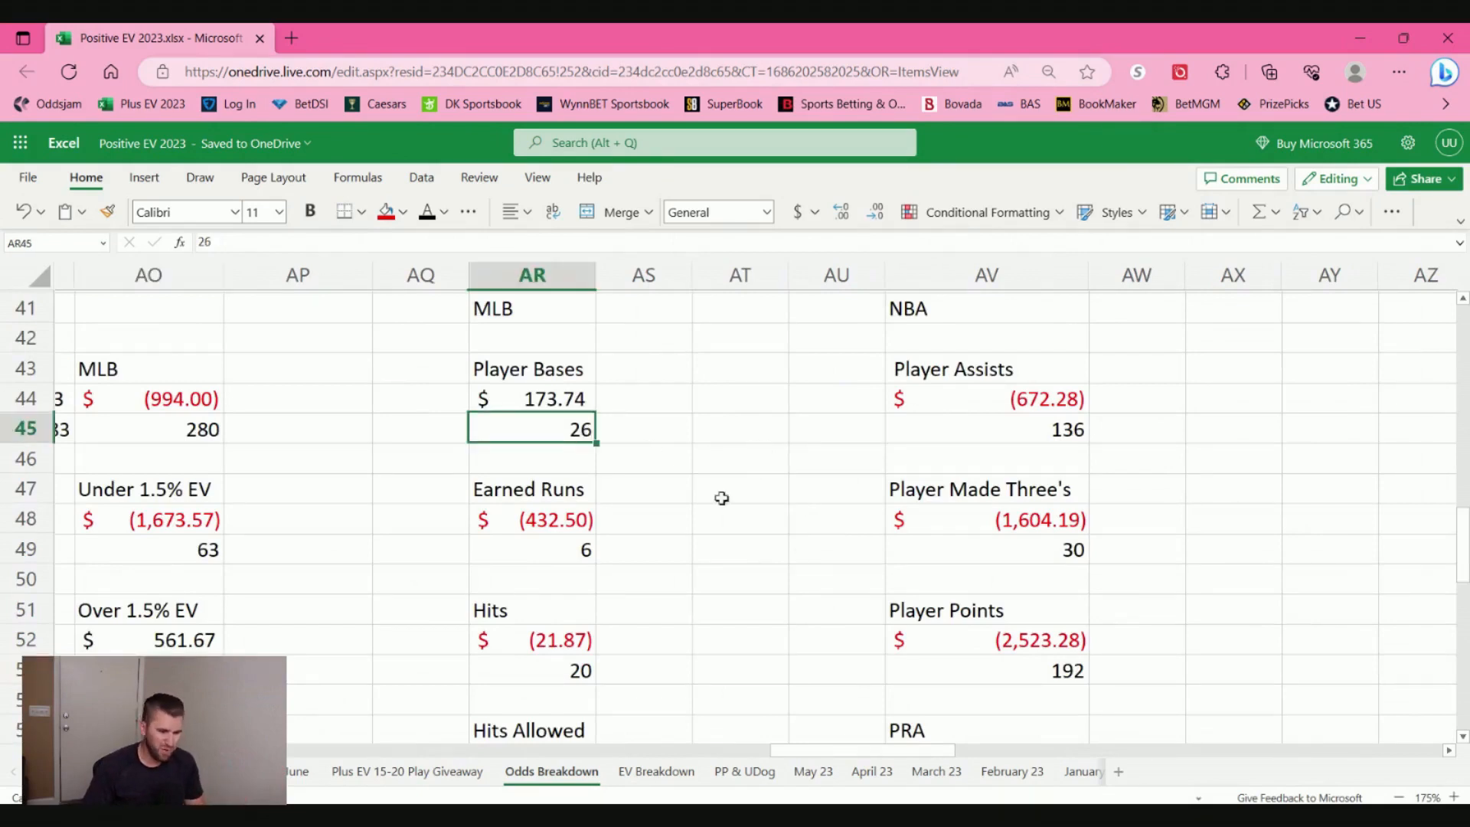
pyautogui.moveTo(670, 652)
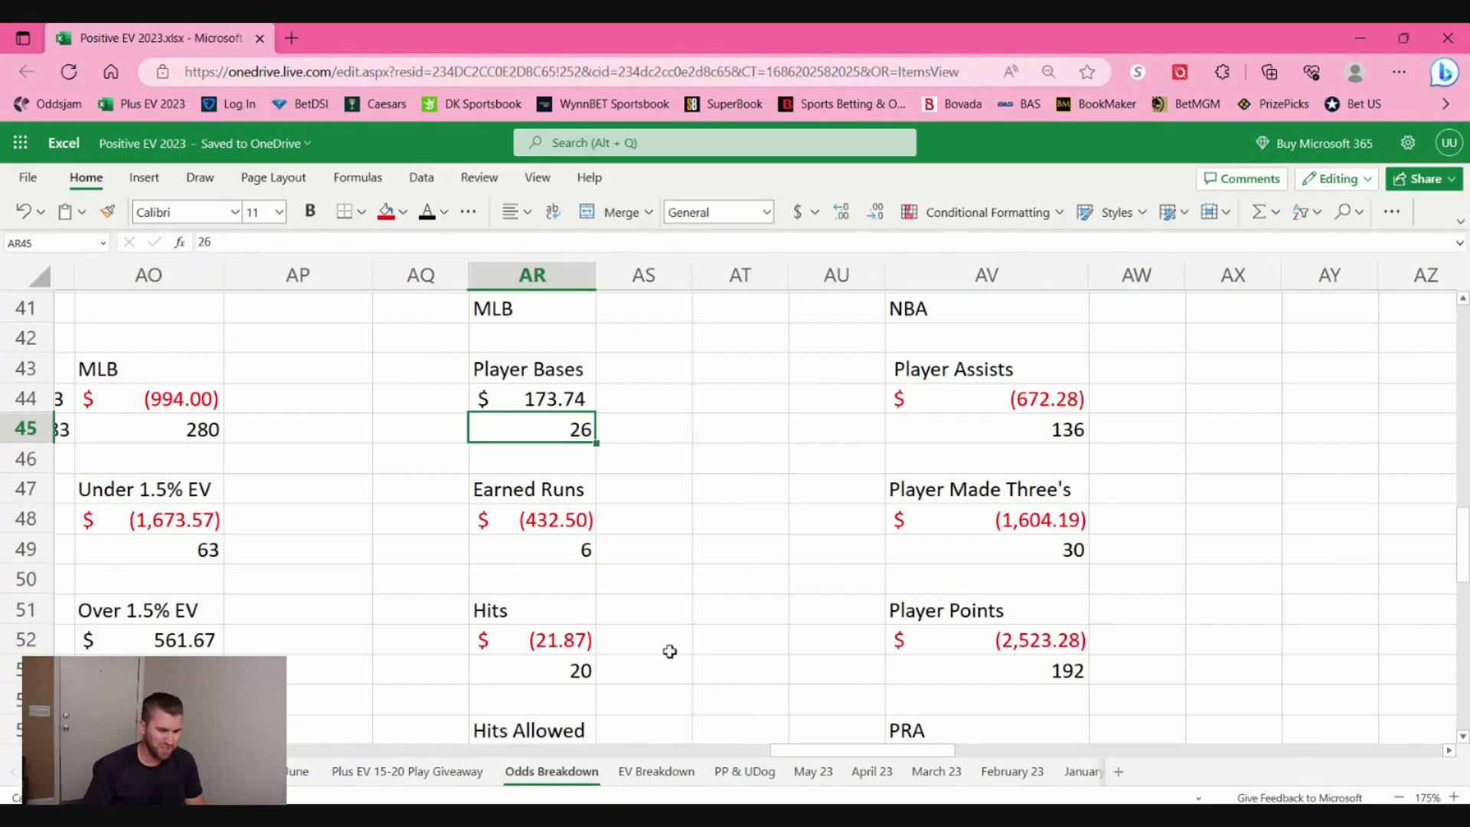
pyautogui.moveTo(598, 545)
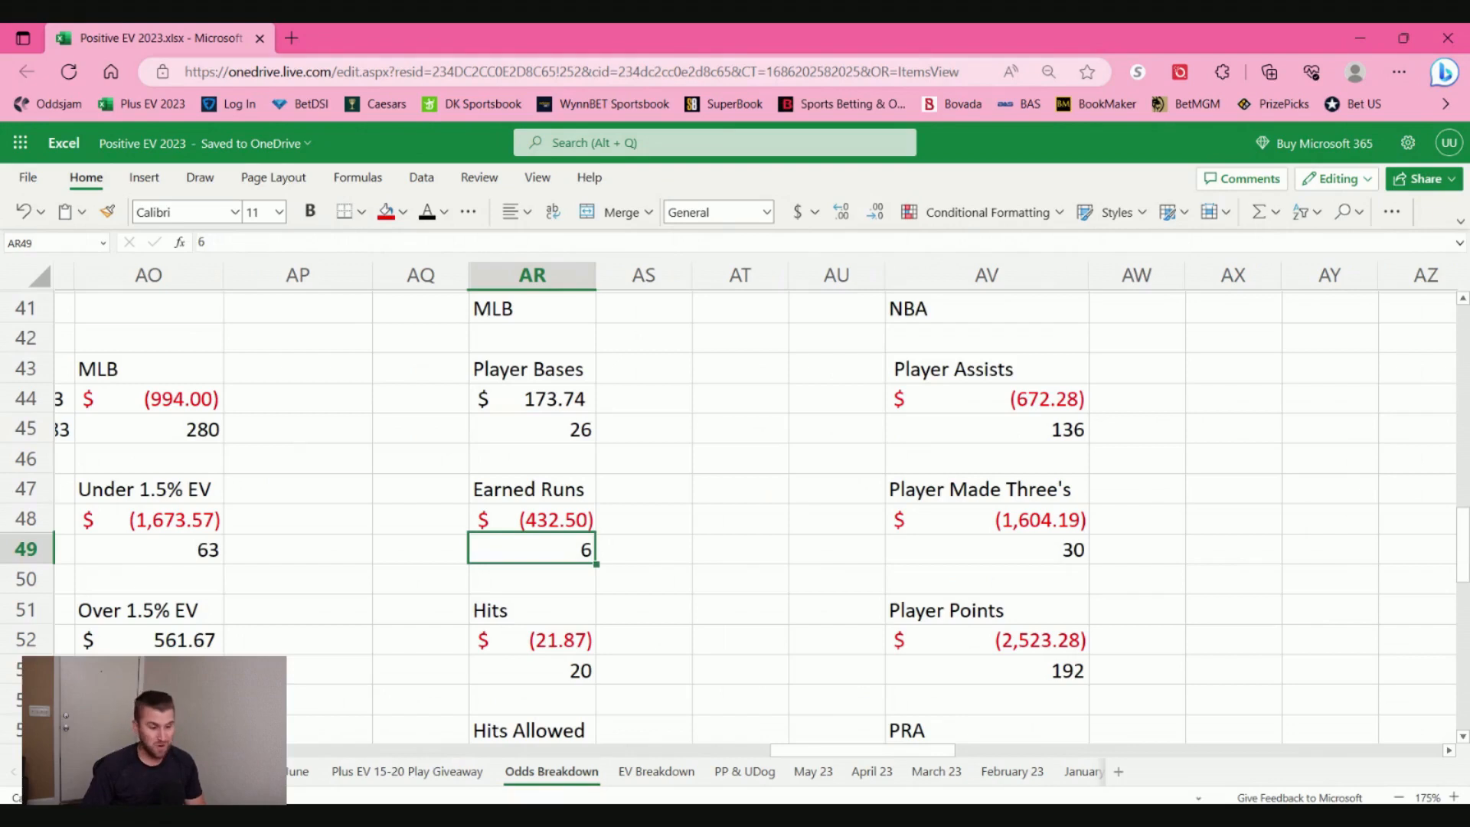
pyautogui.moveTo(1125, 488)
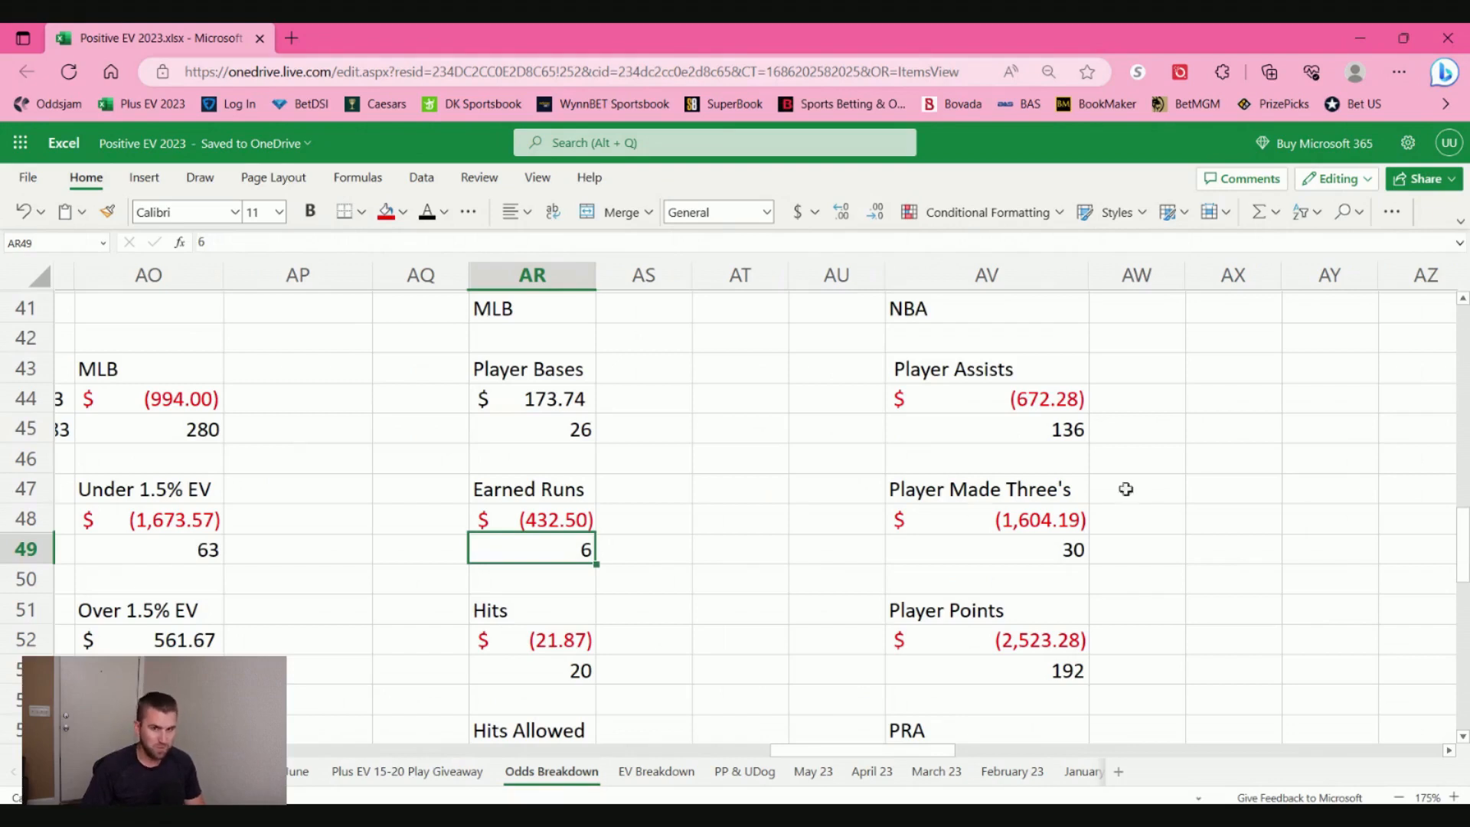
pyautogui.moveTo(708, 505)
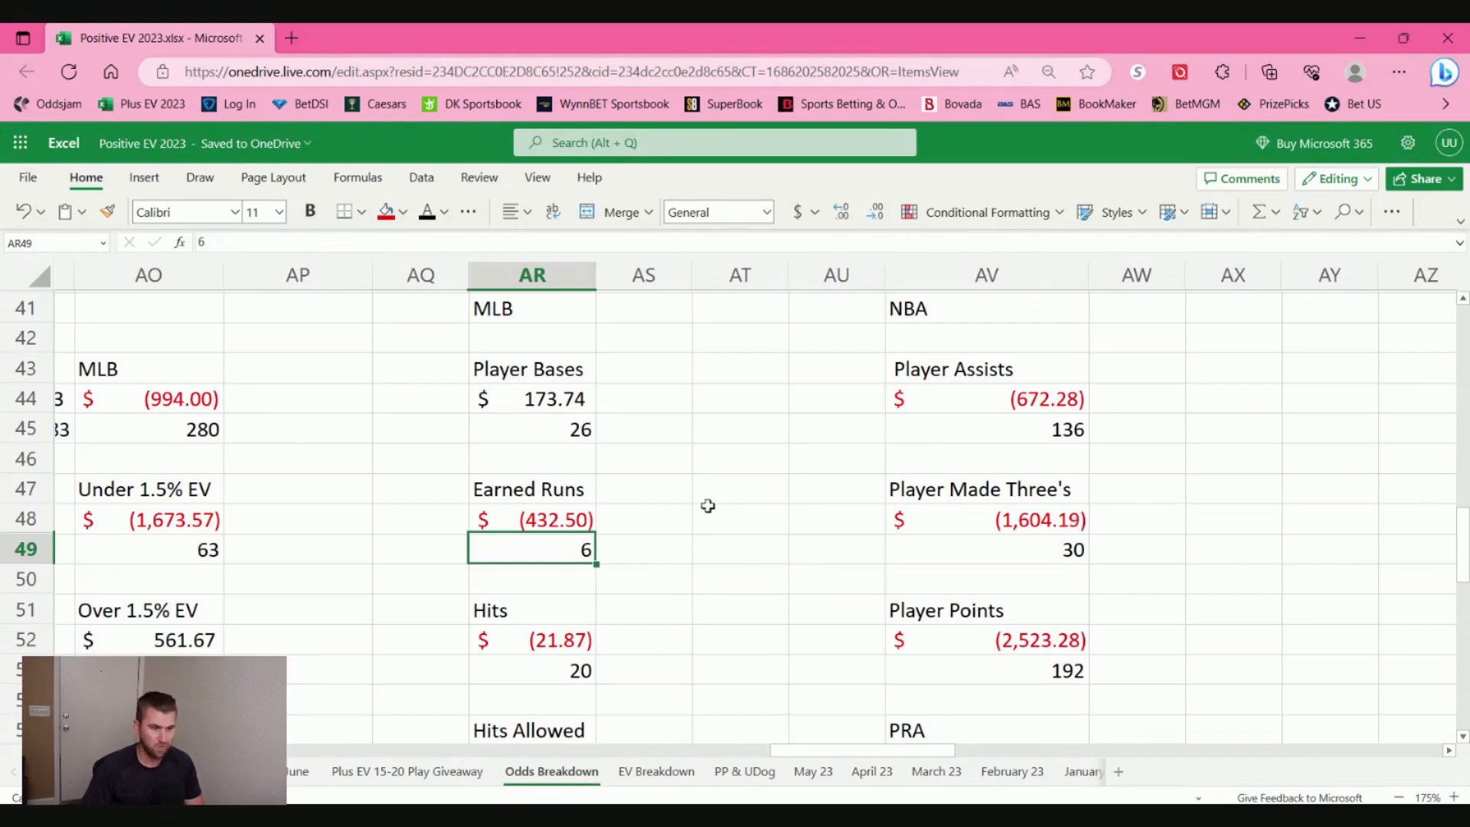
pyautogui.scroll(-3)
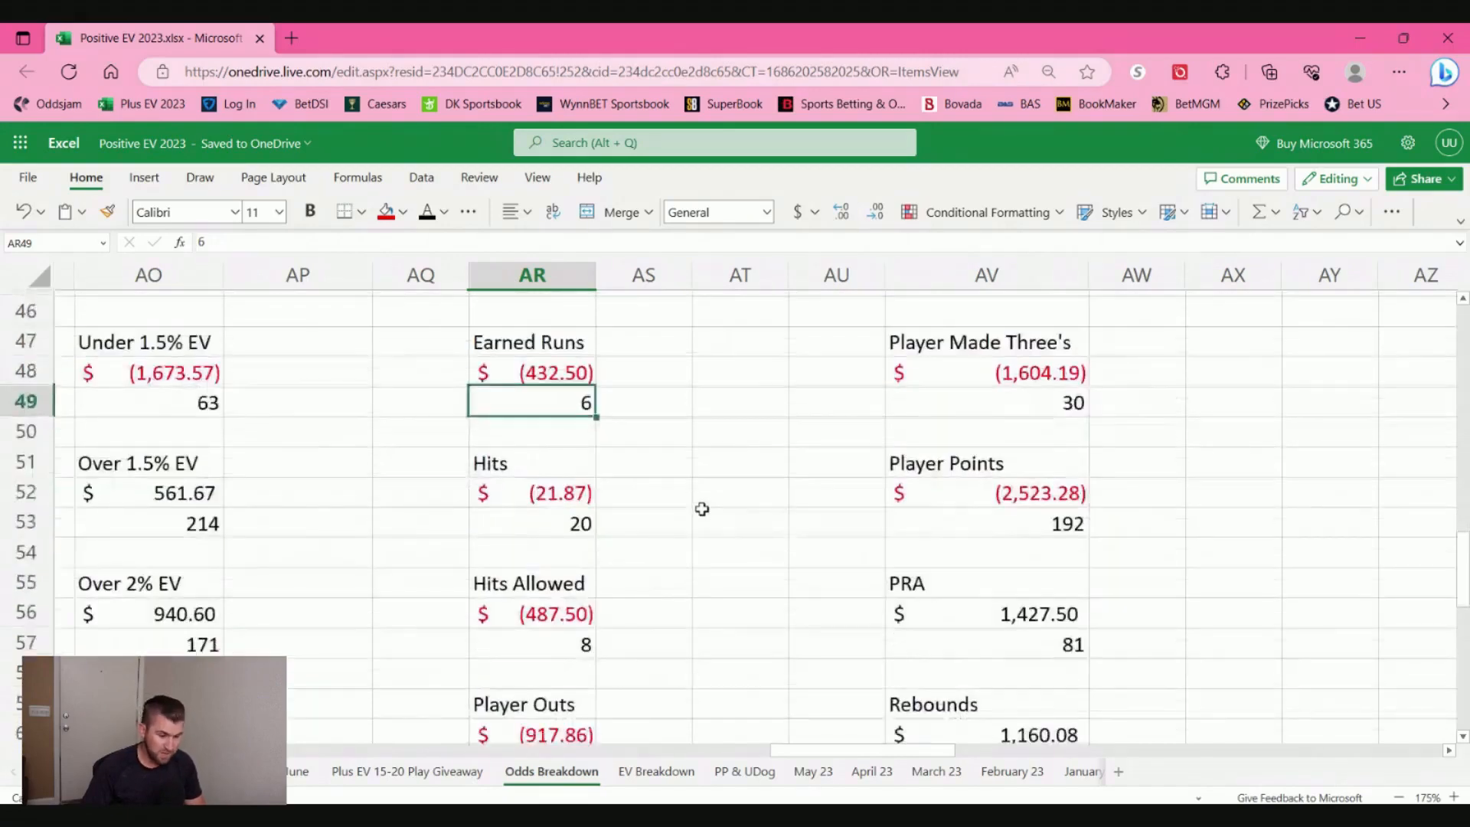
pyautogui.scroll(-3)
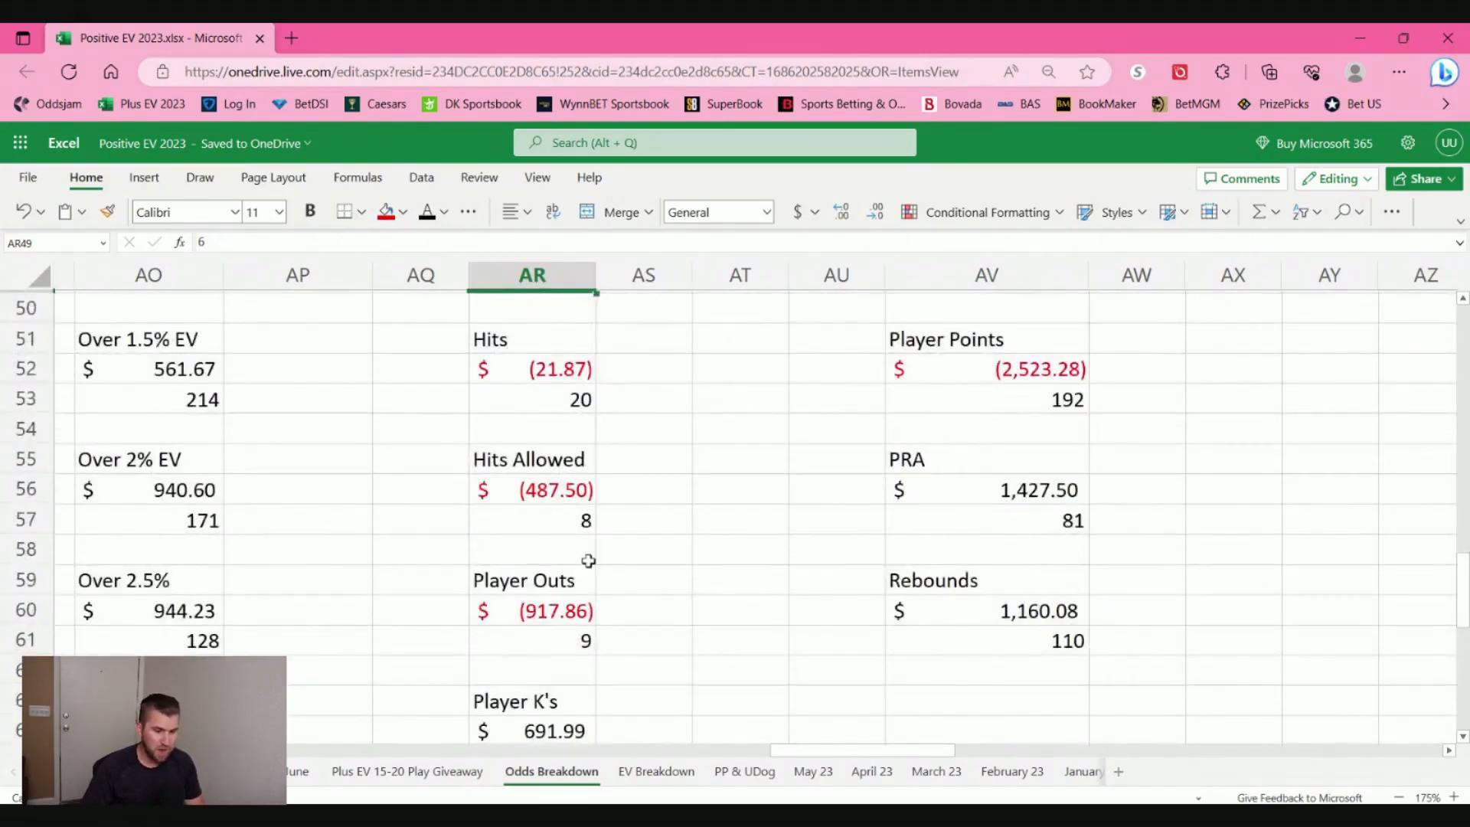
pyautogui.scroll(-3)
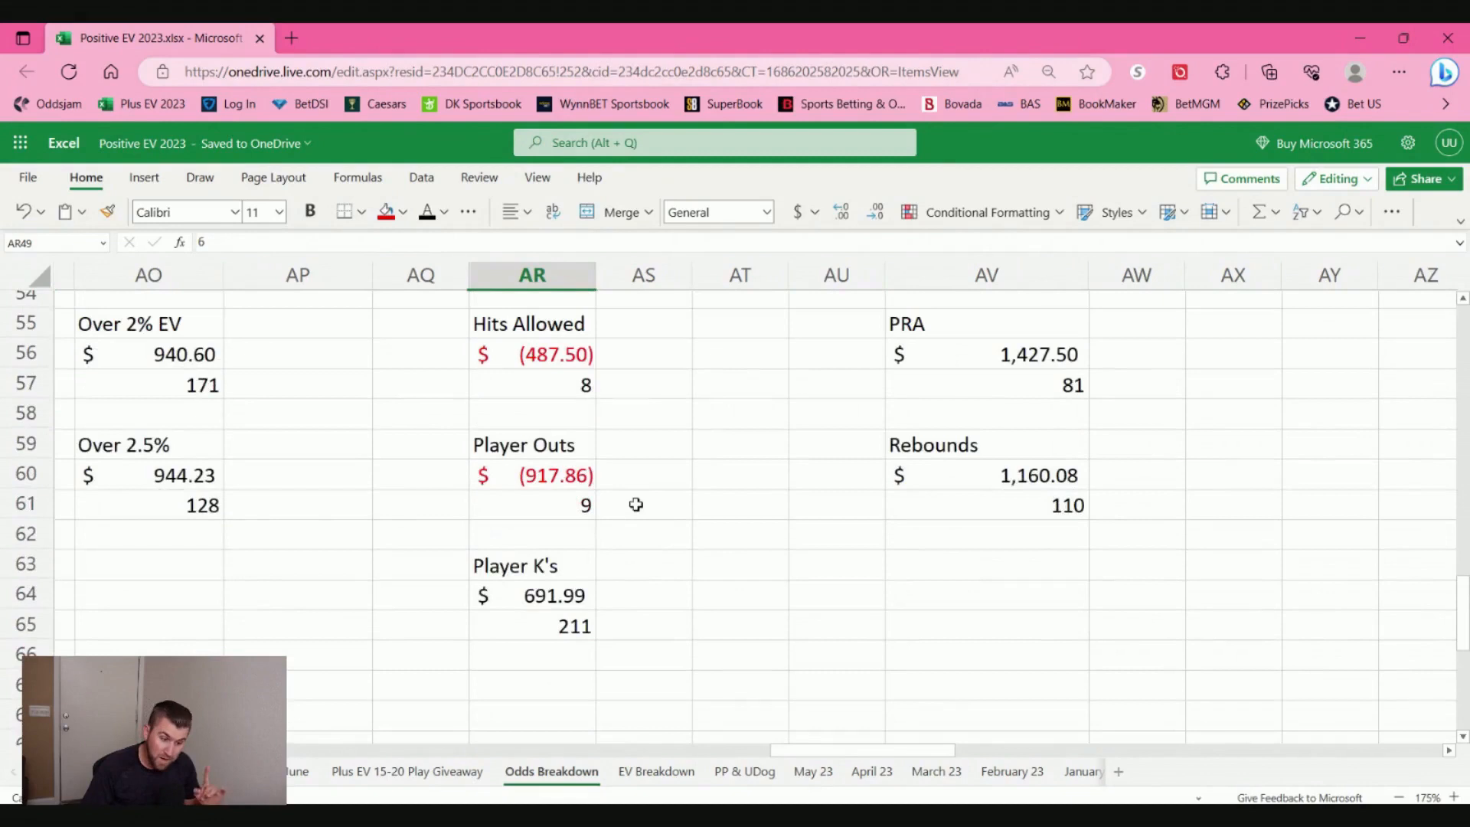
pyautogui.moveTo(585, 628)
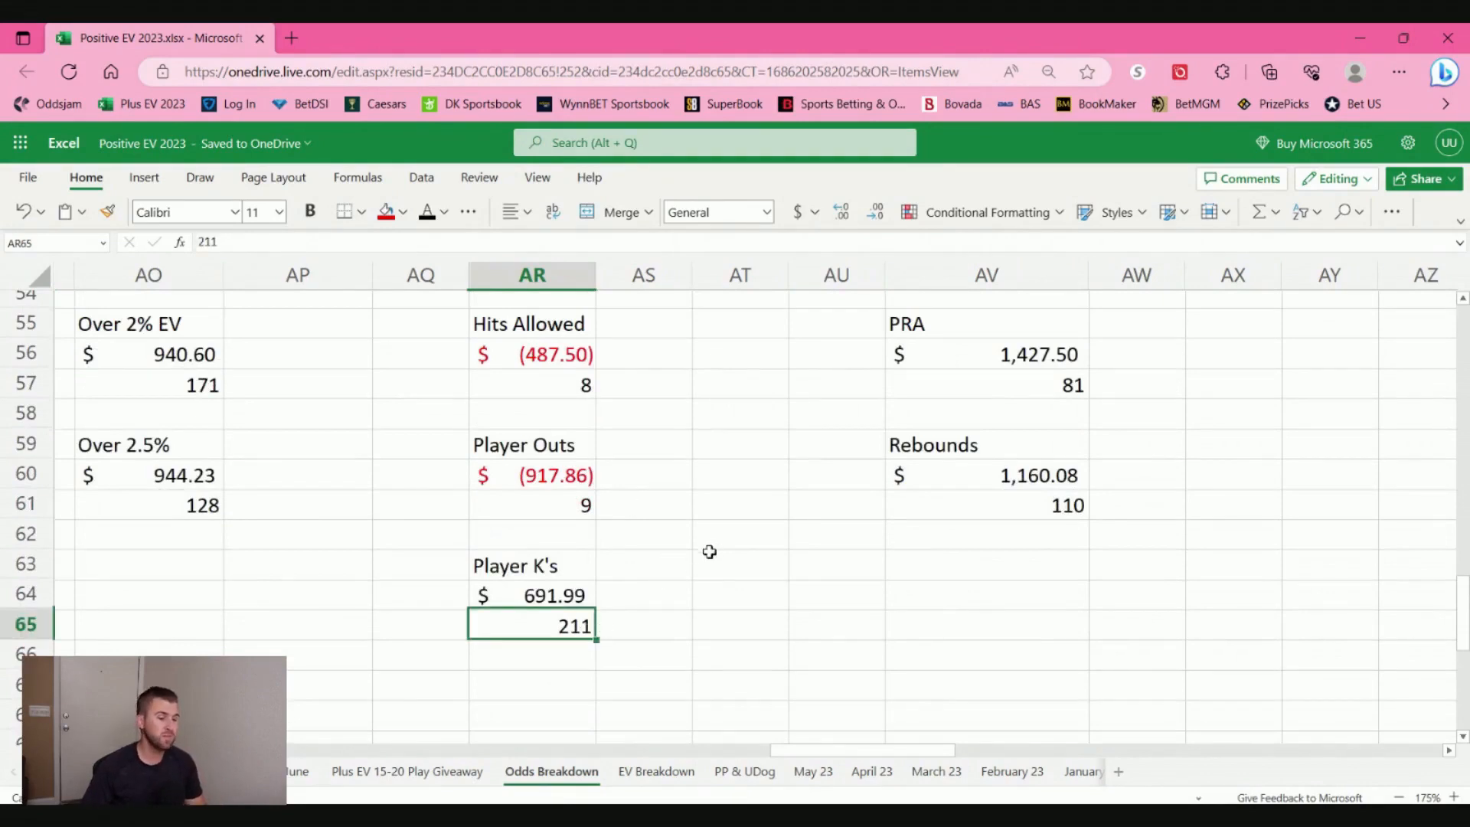
pyautogui.moveTo(742, 517)
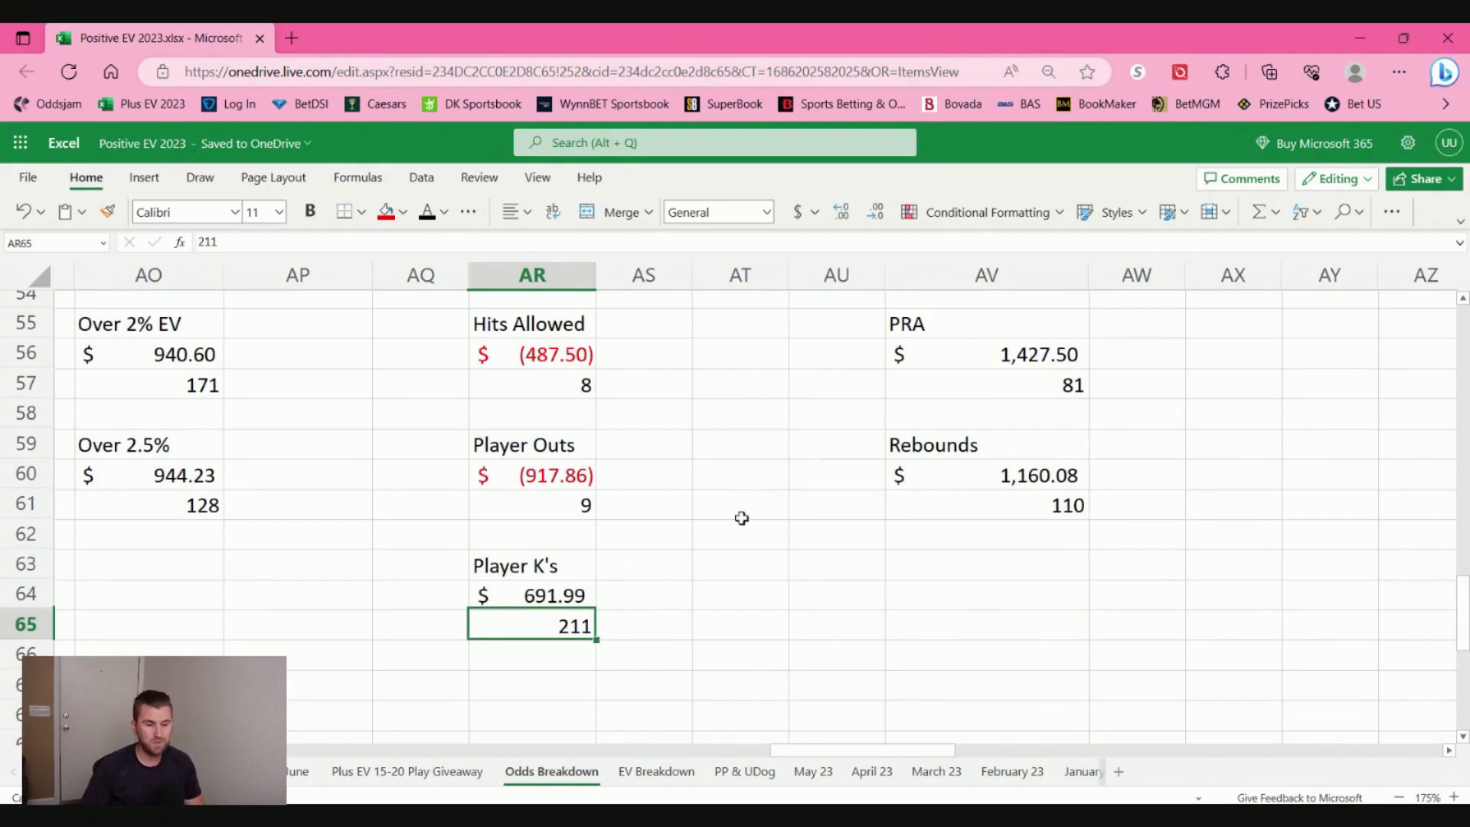
pyautogui.moveTo(731, 534)
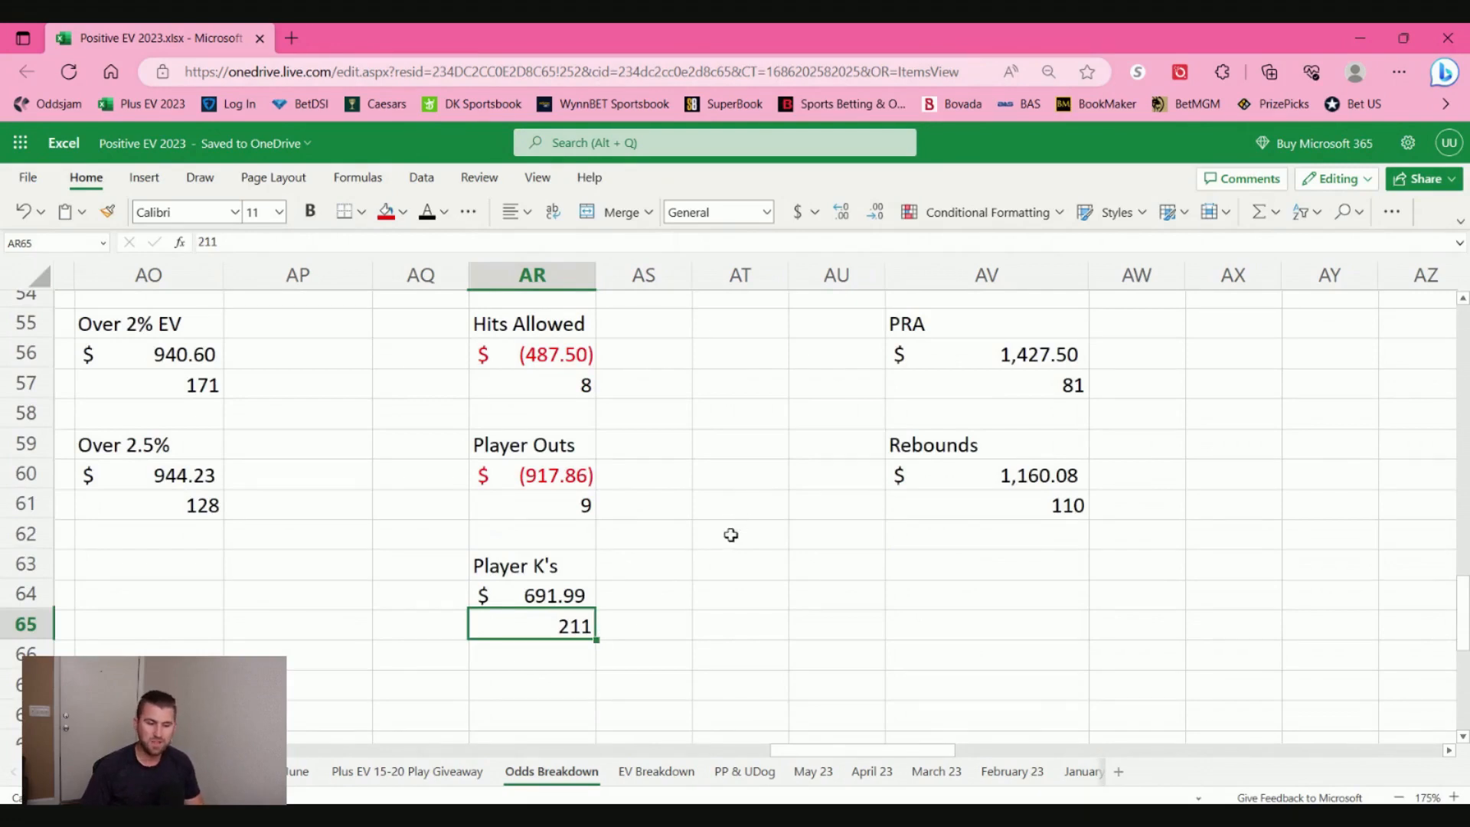
pyautogui.moveTo(563, 565)
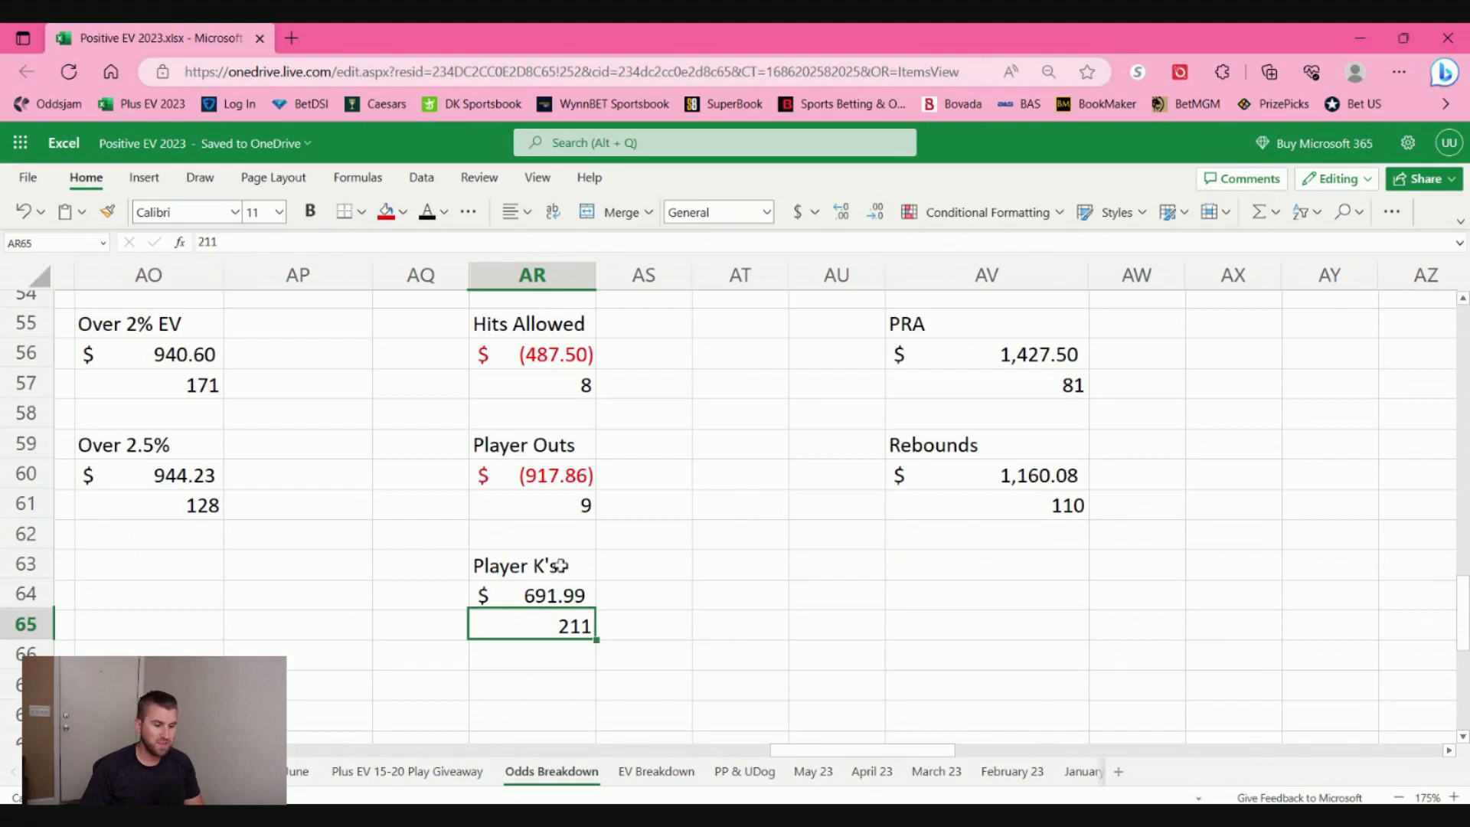
pyautogui.moveTo(141, 354)
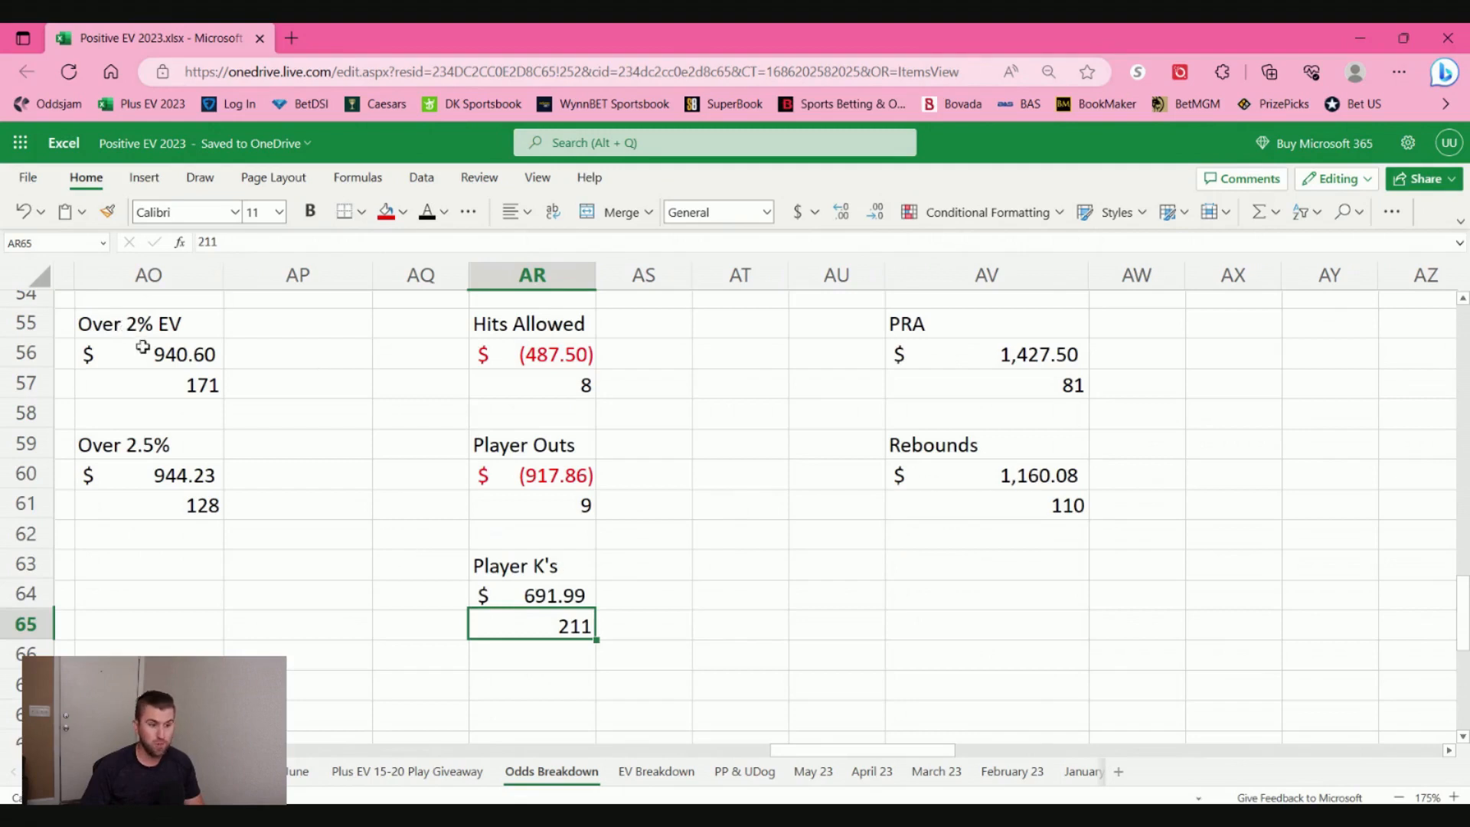
pyautogui.moveTo(728, 488)
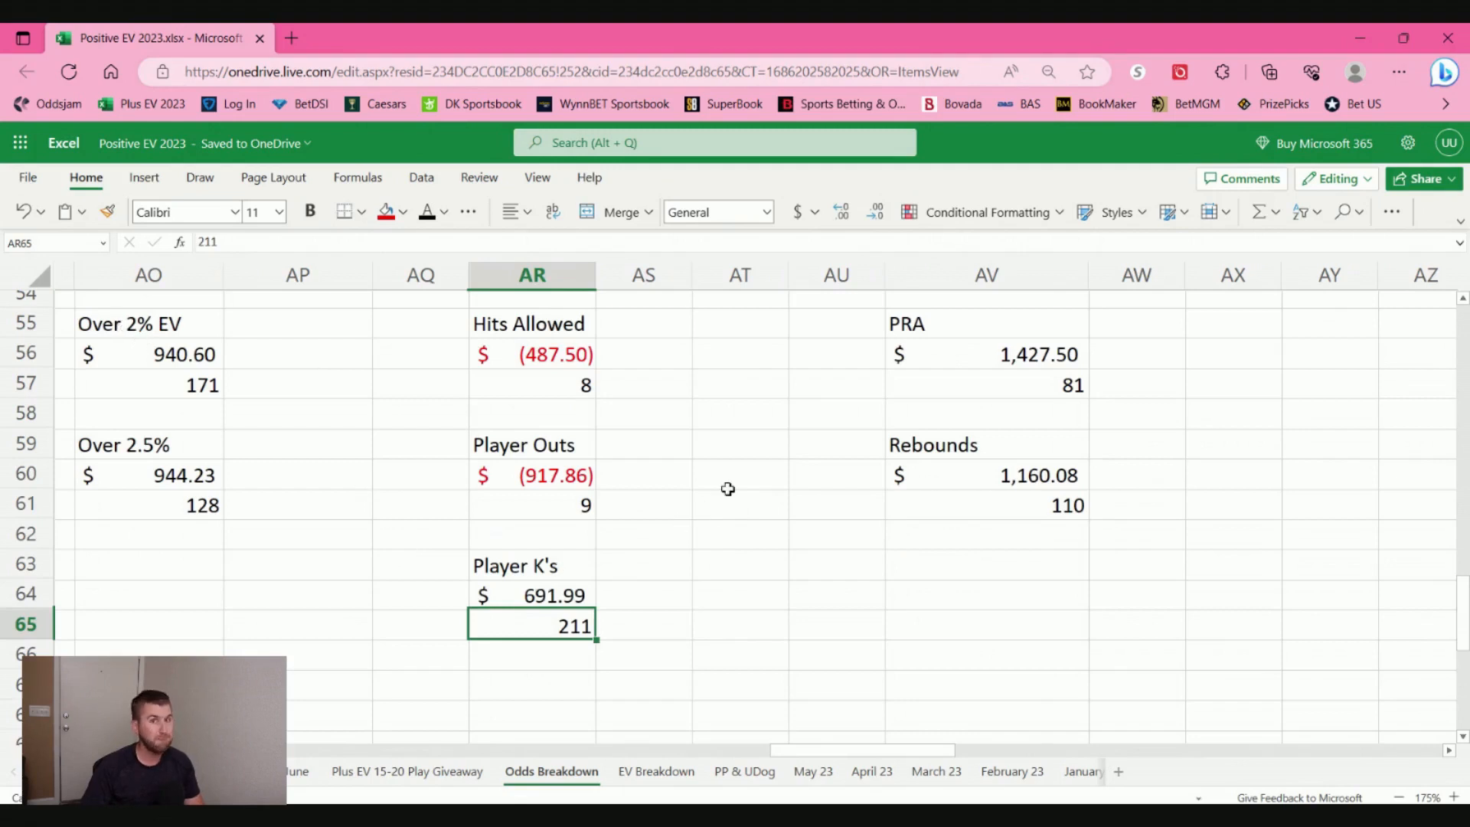
pyautogui.moveTo(690, 498)
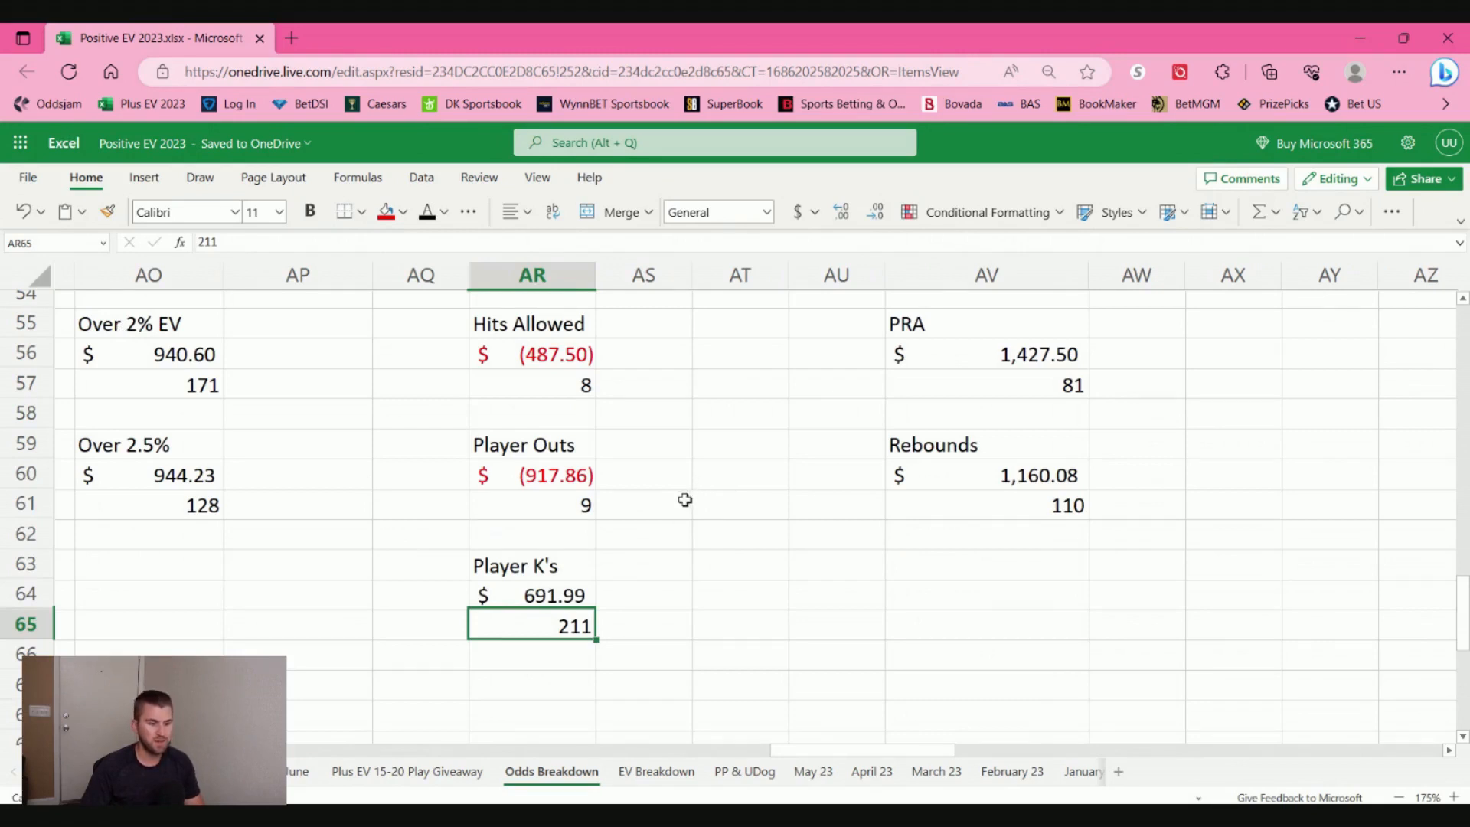
pyautogui.moveTo(672, 514)
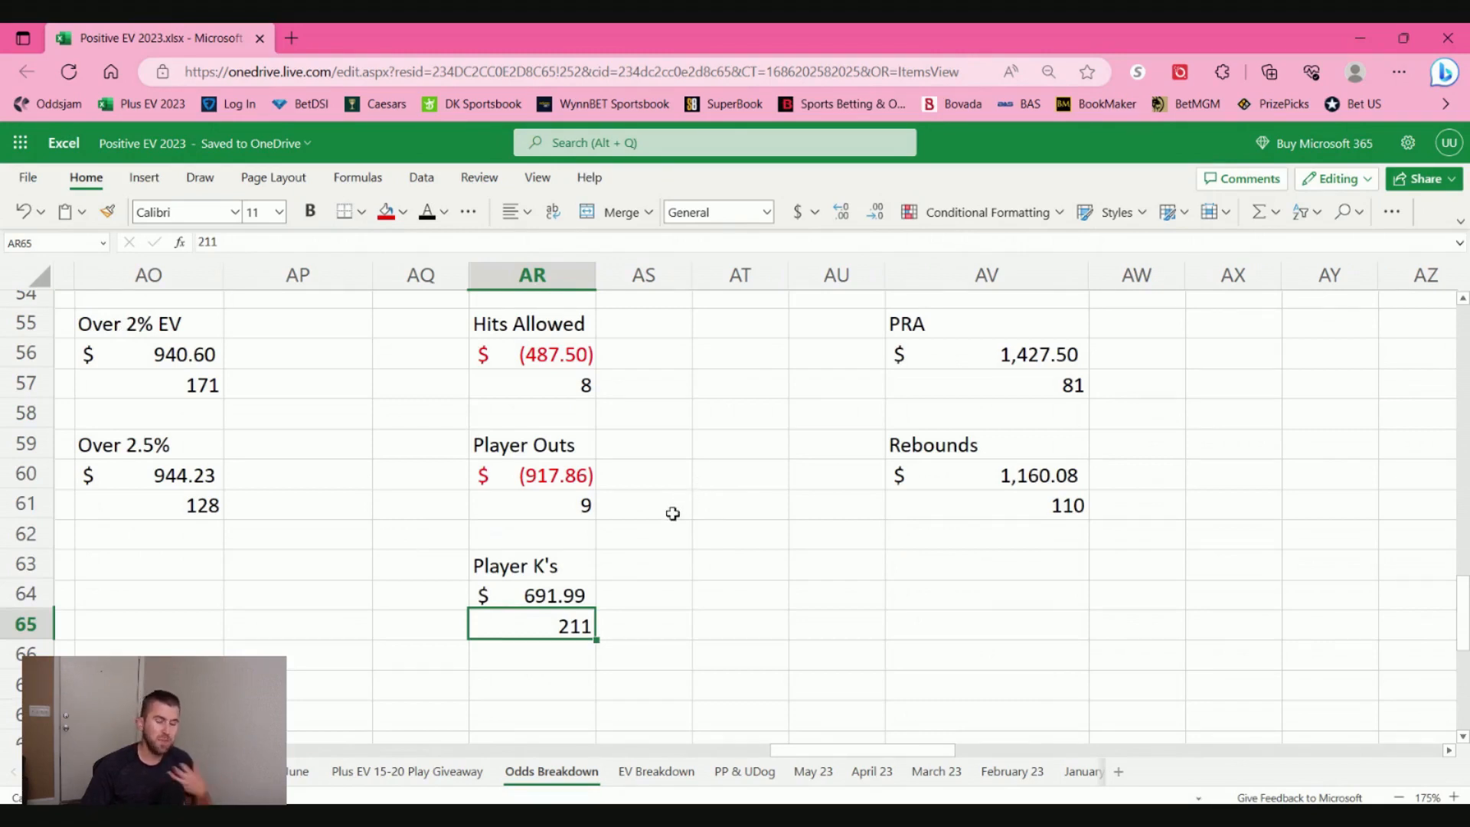
pyautogui.scroll(3)
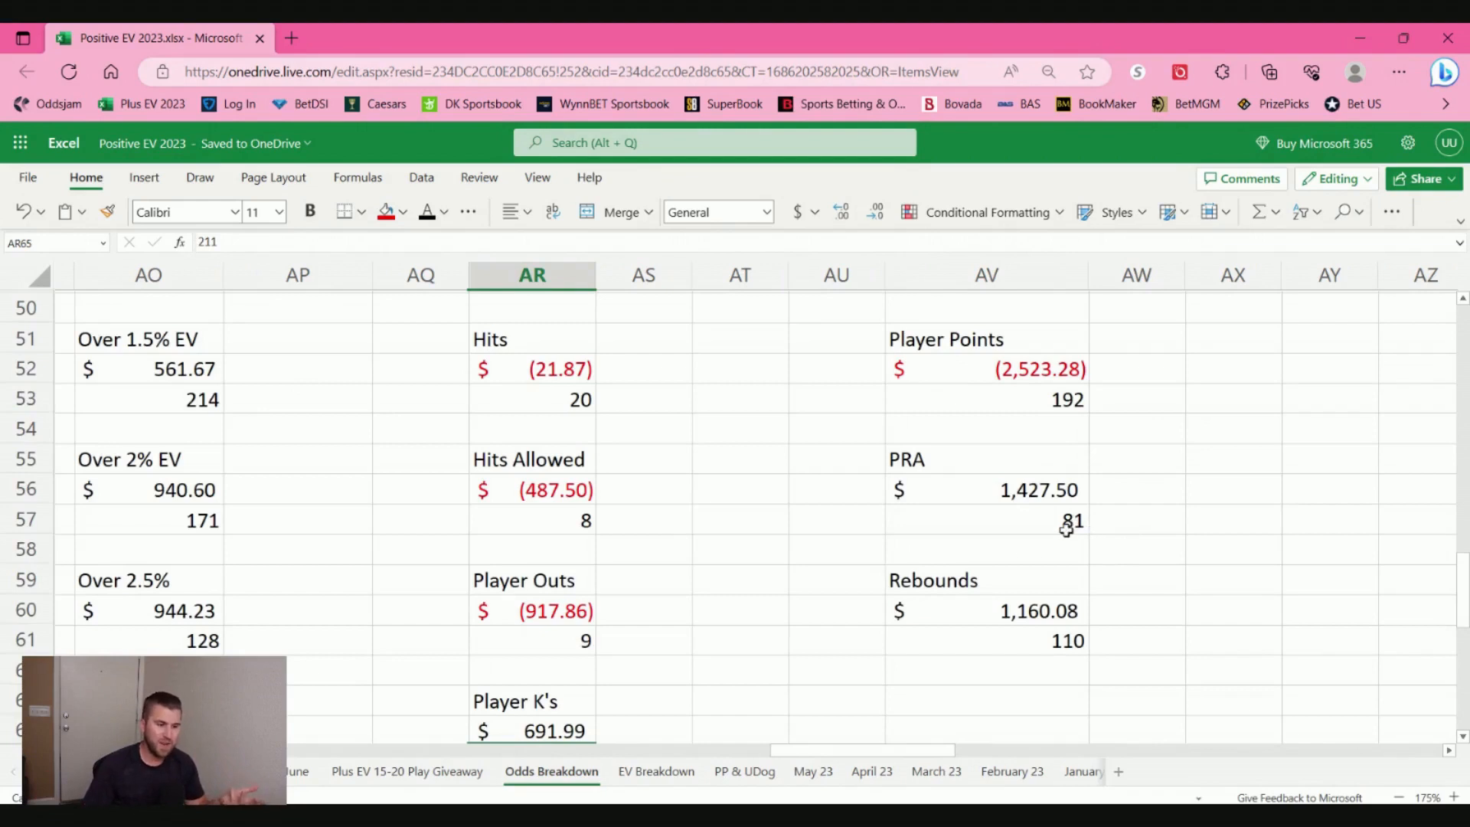
pyautogui.moveTo(105, 488)
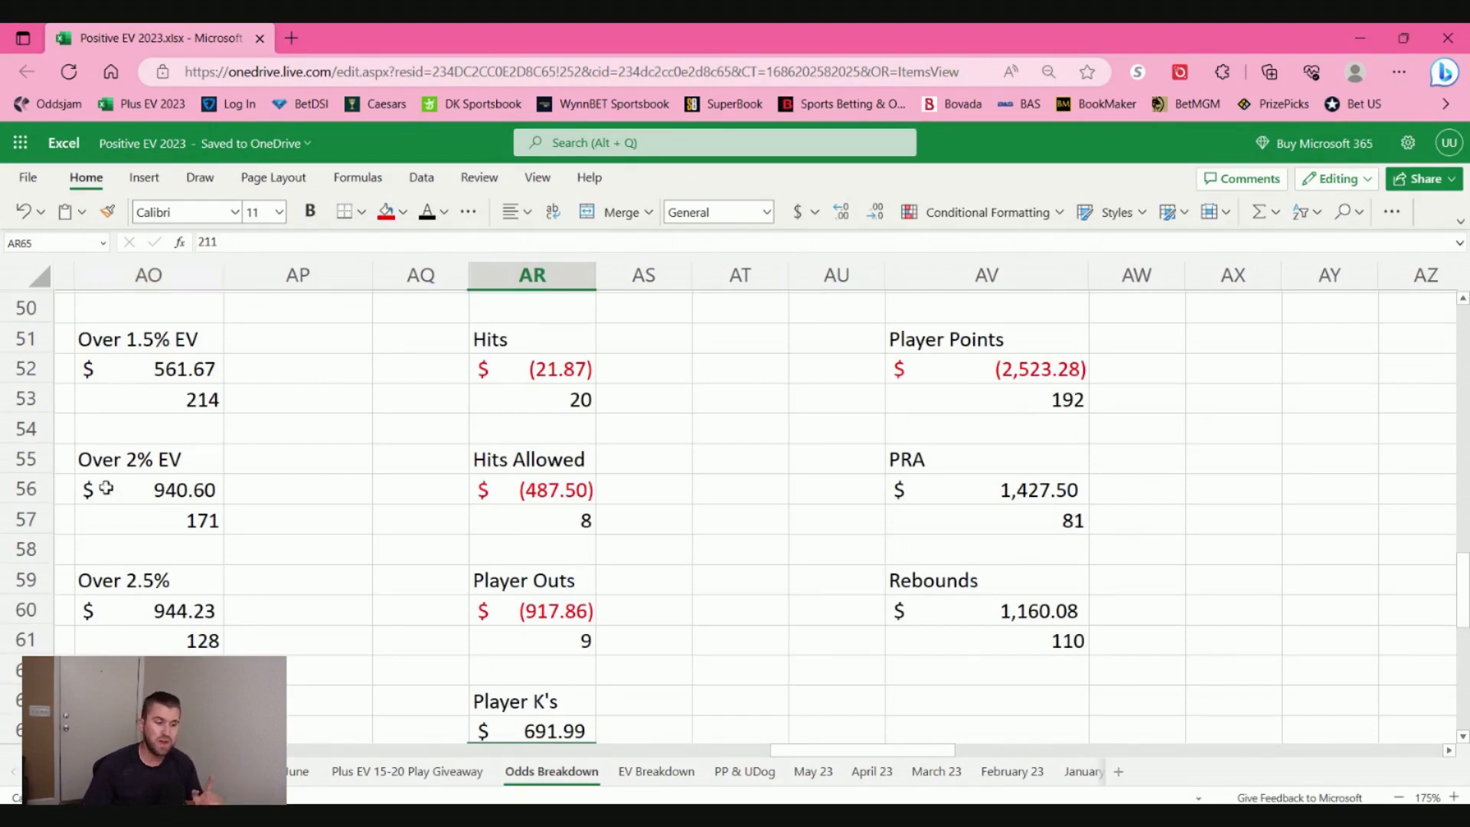
pyautogui.moveTo(174, 427)
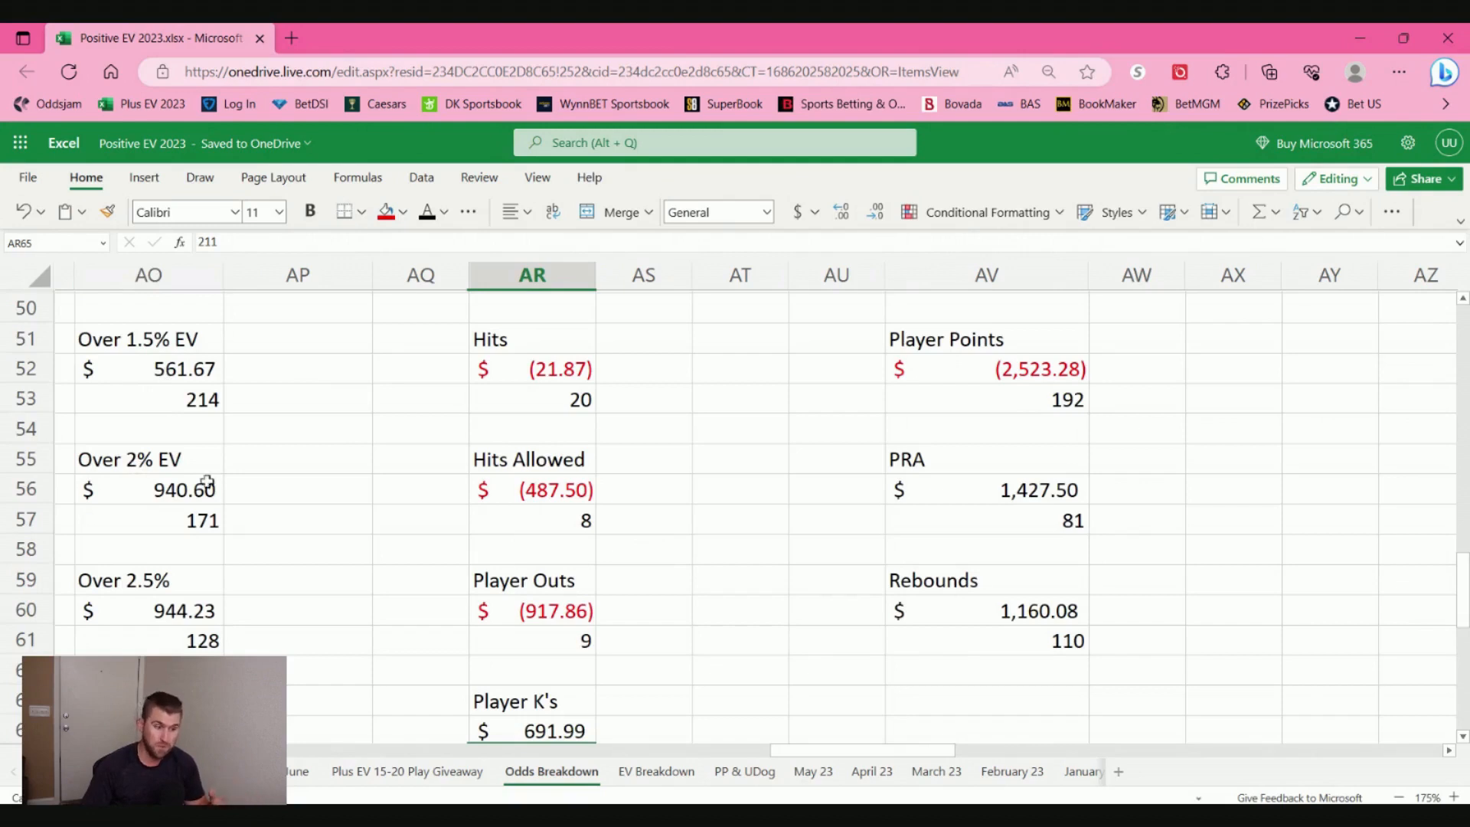
pyautogui.scroll(-3)
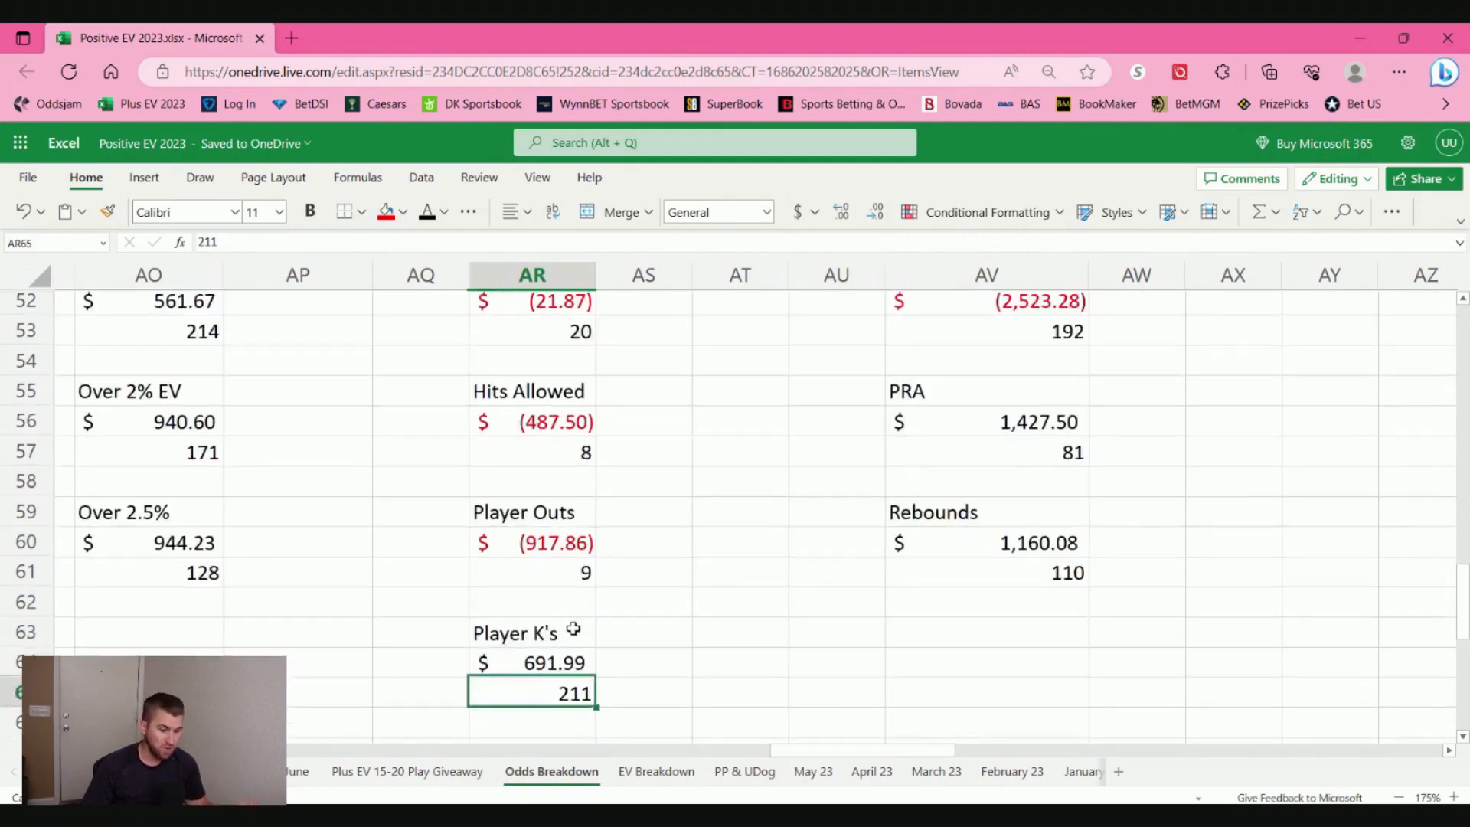
pyautogui.moveTo(610, 622)
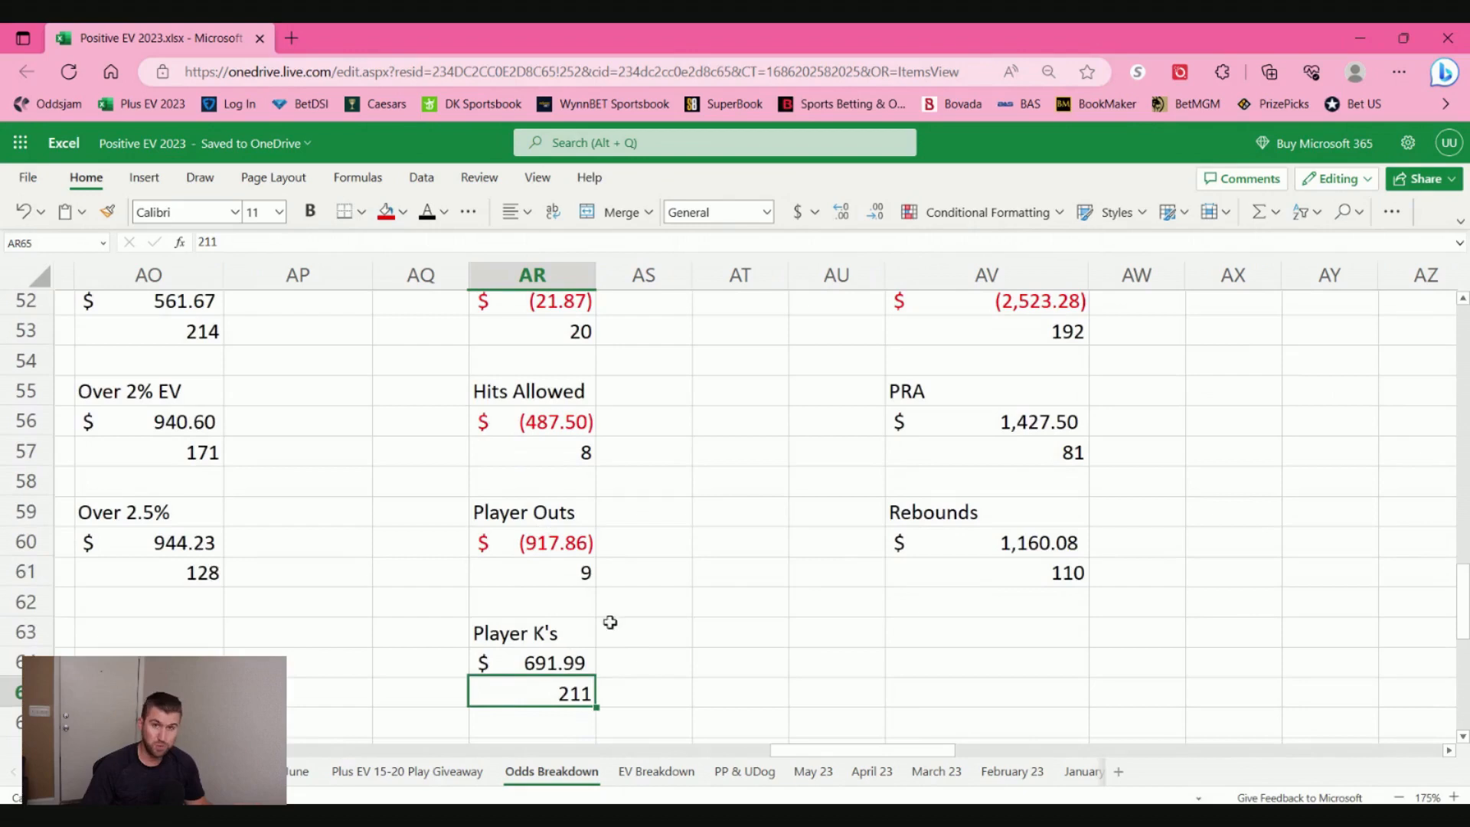
pyautogui.moveTo(417, 631)
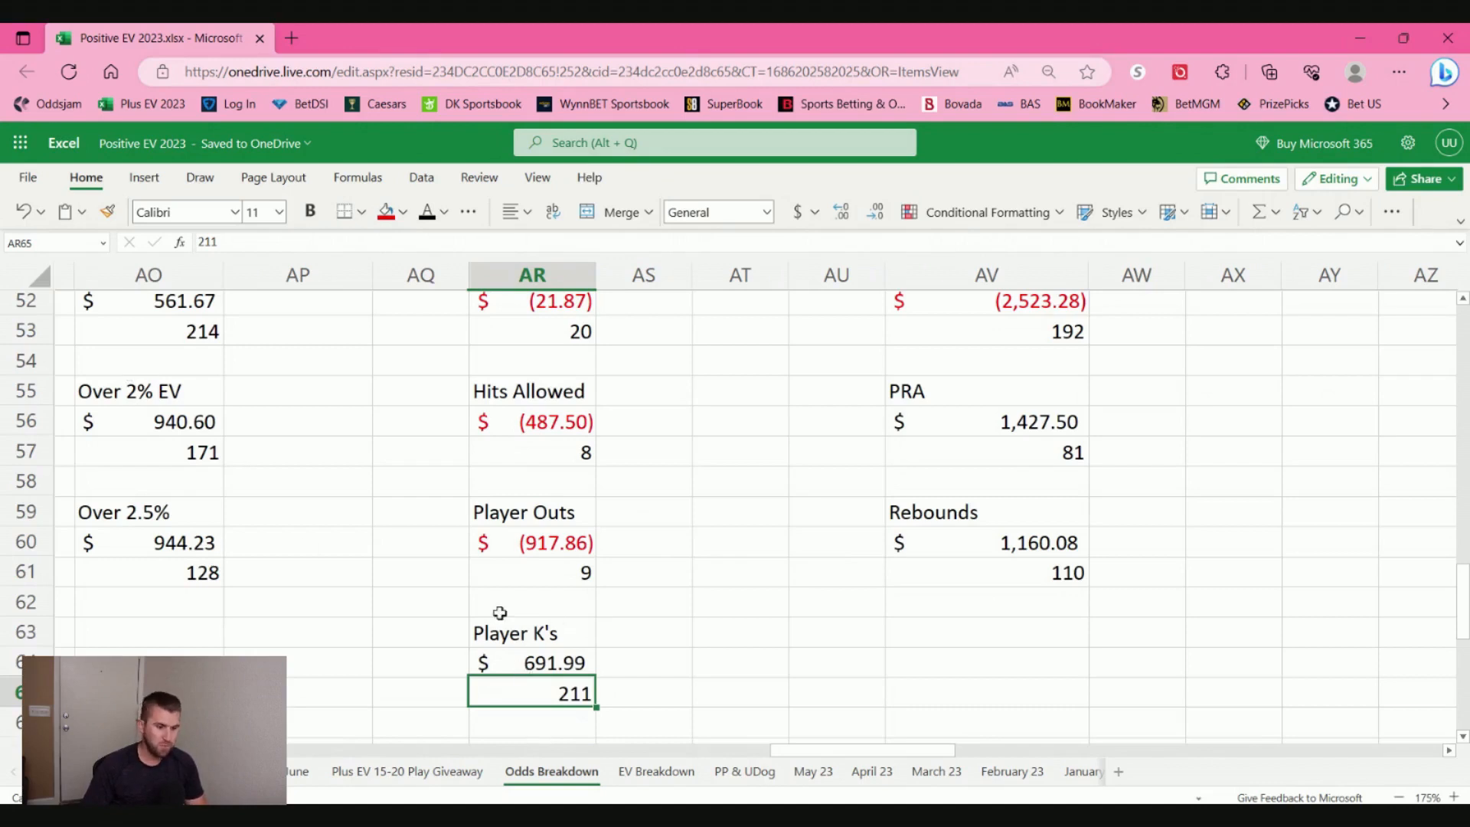
pyautogui.moveTo(750, 643)
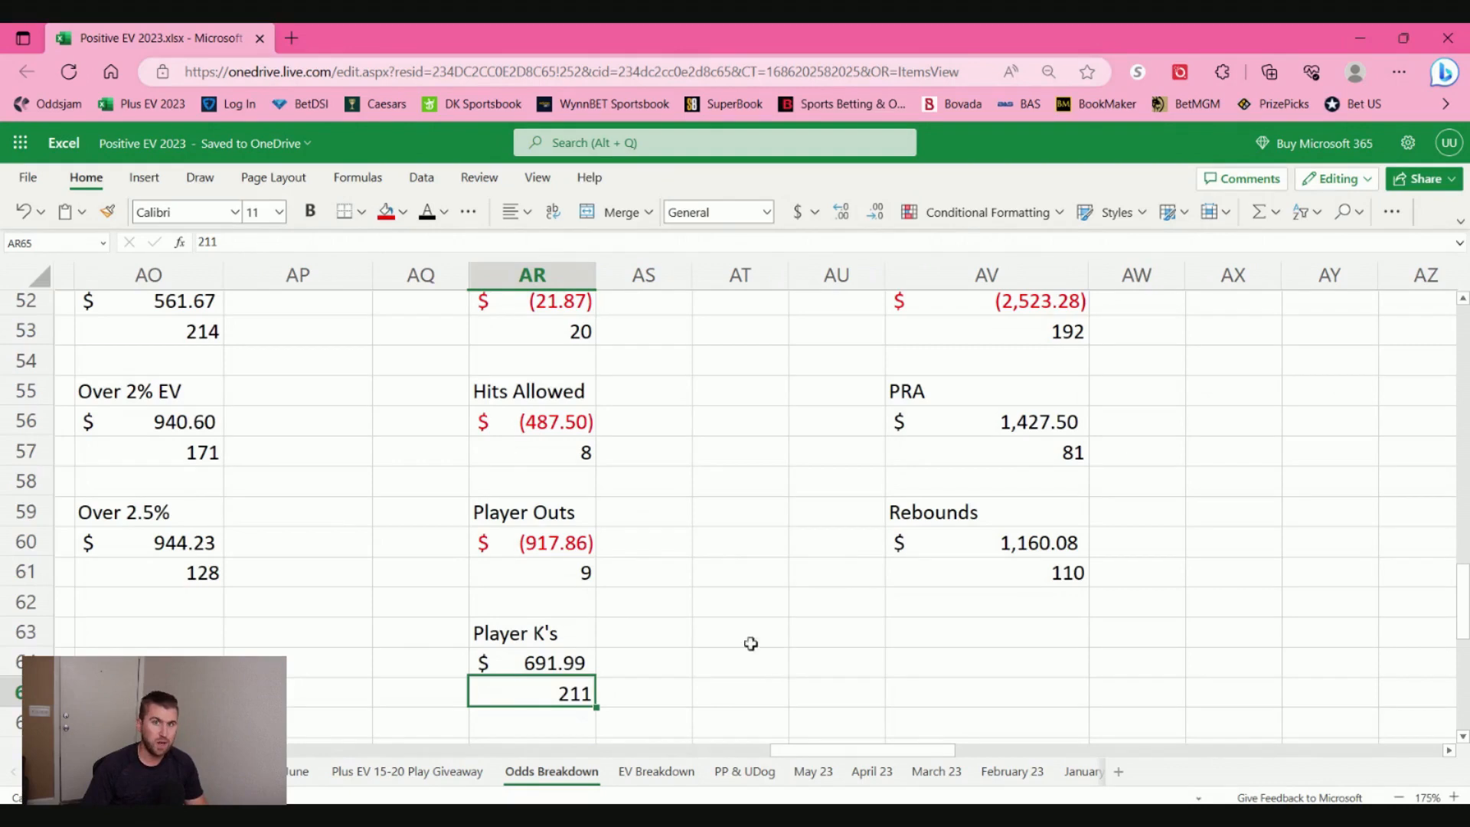
pyautogui.moveTo(531, 428)
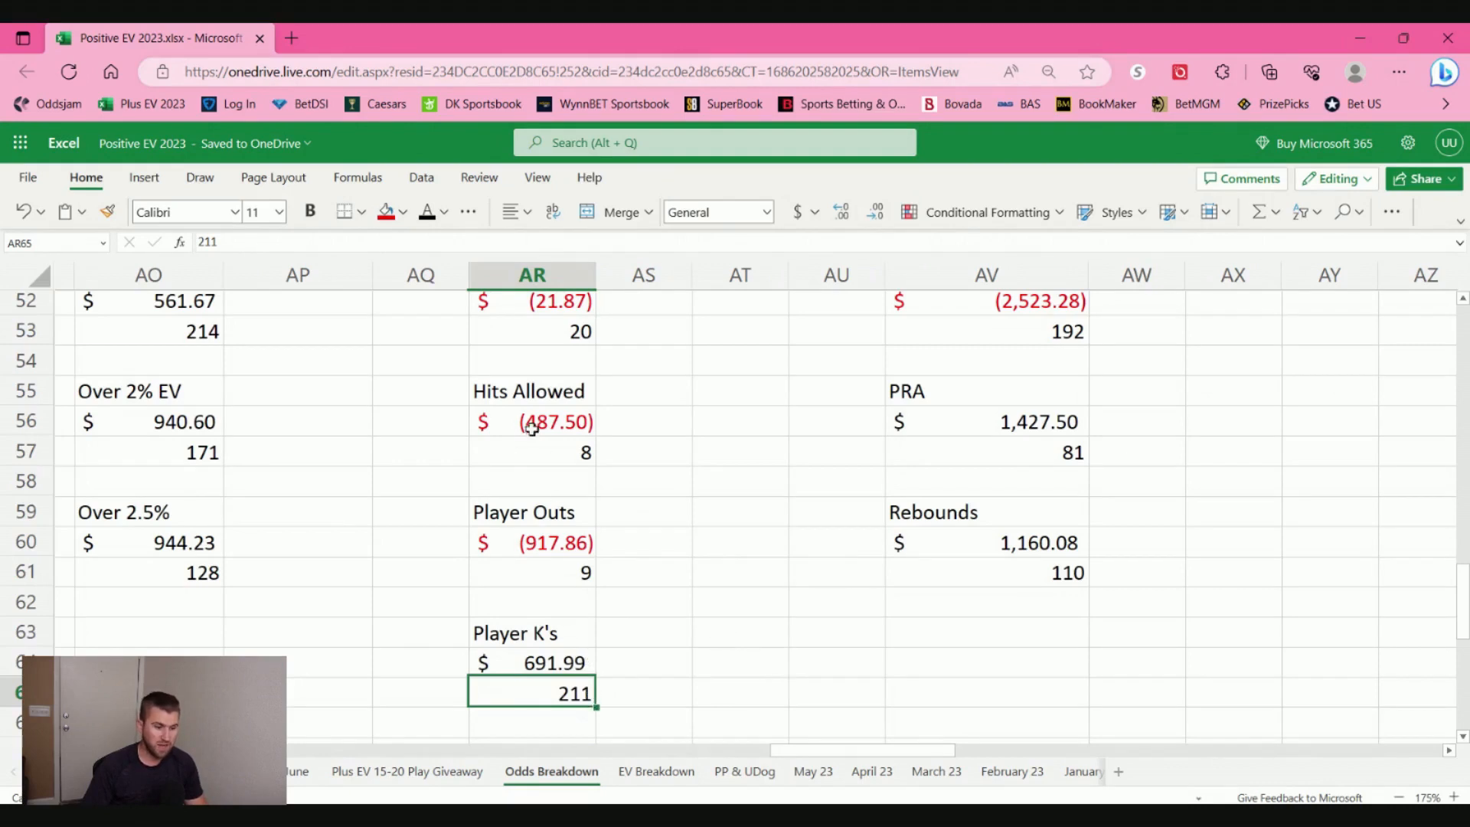